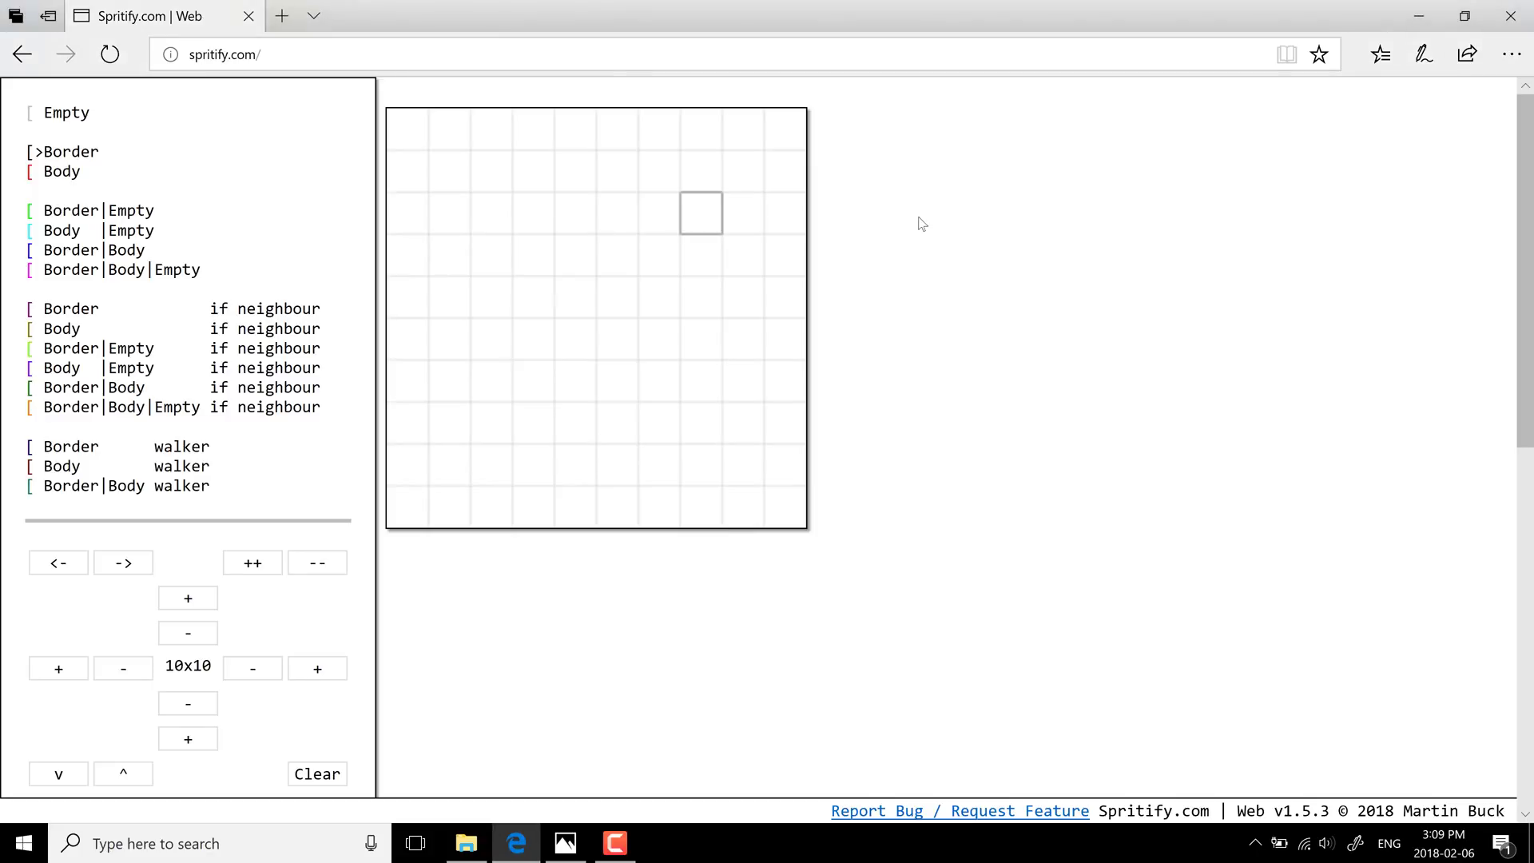
Shrink the cell display and grow the grid from 10x10 to 15x15 cells.
{"action": "left_click", "coordinate": [121, 563]}
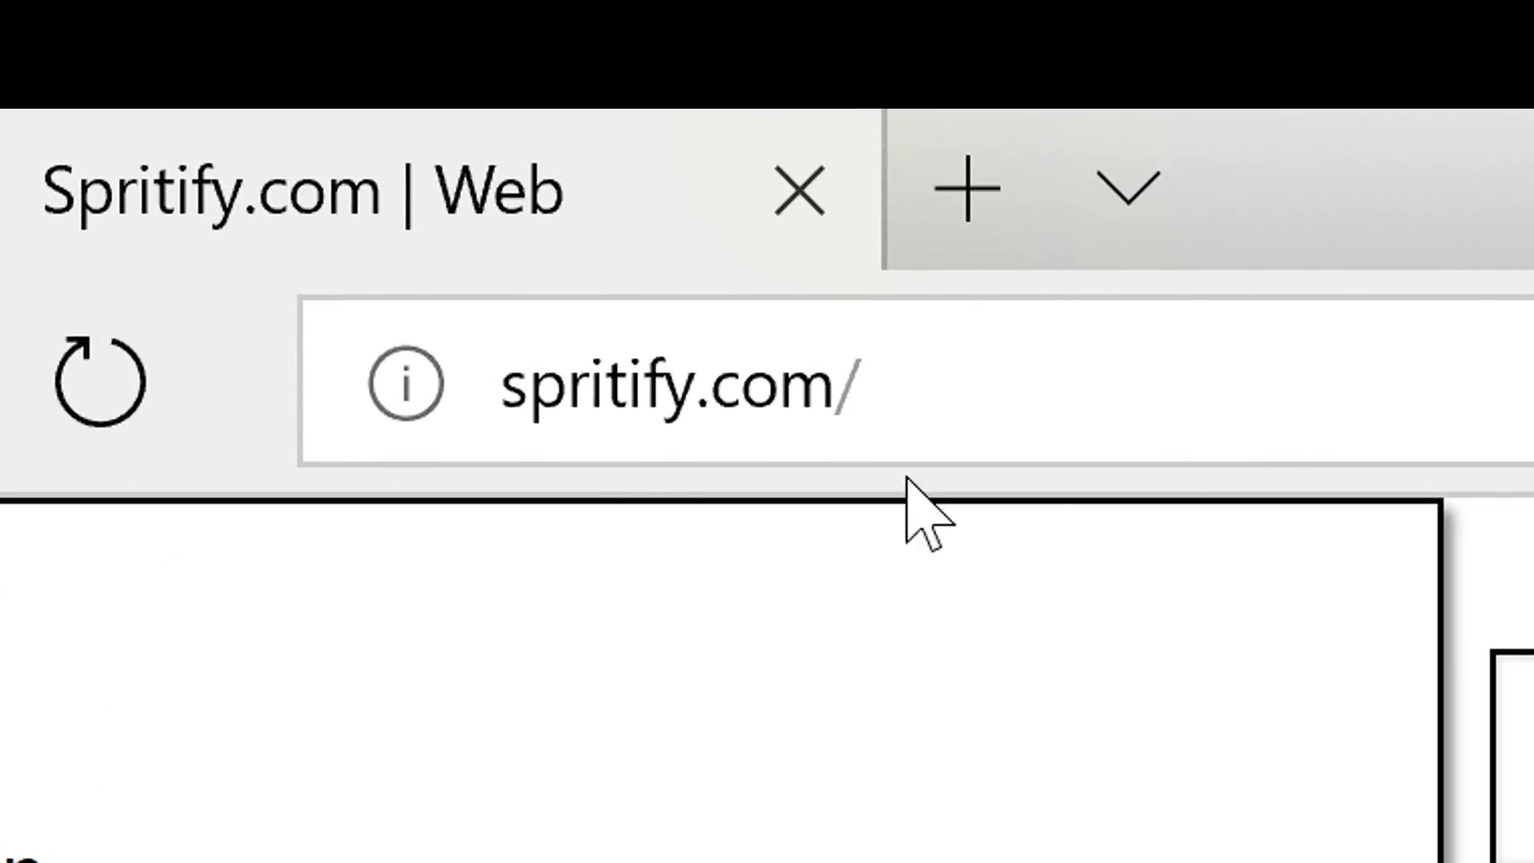
{"action": "mouse_move", "coordinate": [1004, 309]}
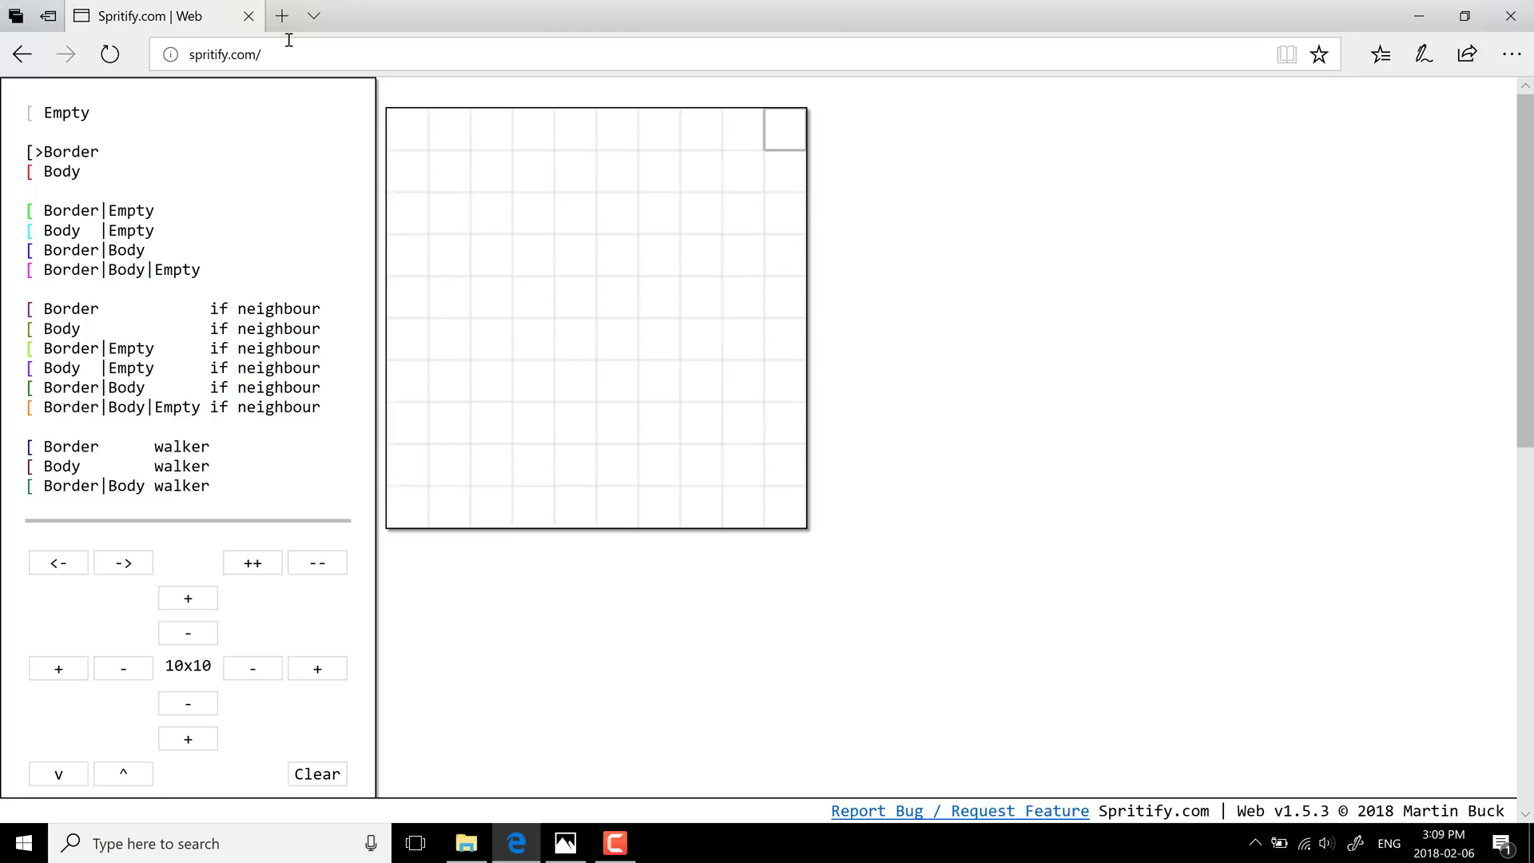
{"action": "mouse_move", "coordinate": [77, 150]}
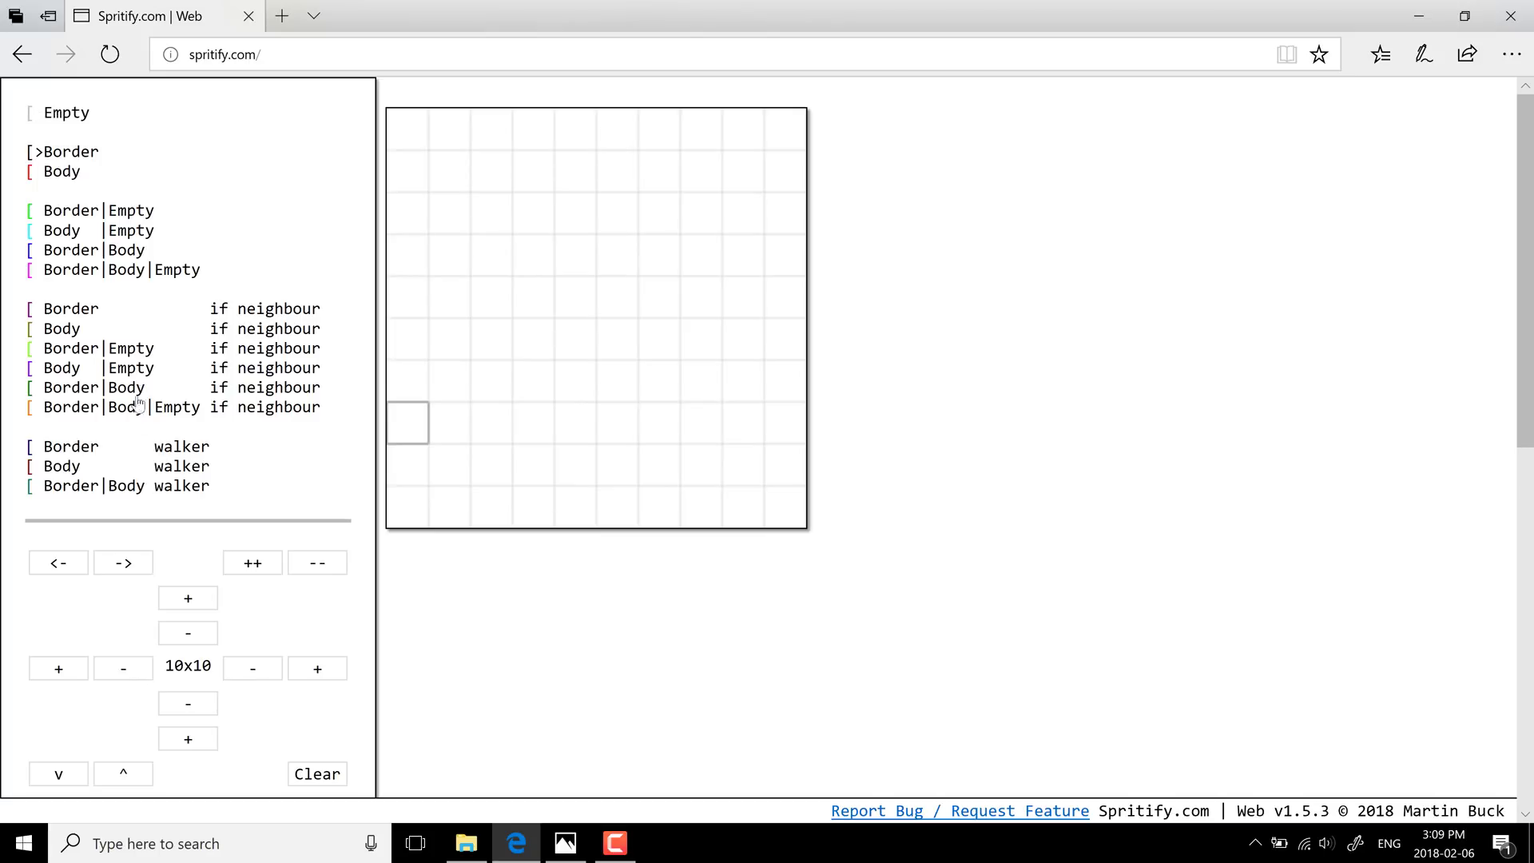
{"action": "mouse_move", "coordinate": [98, 230]}
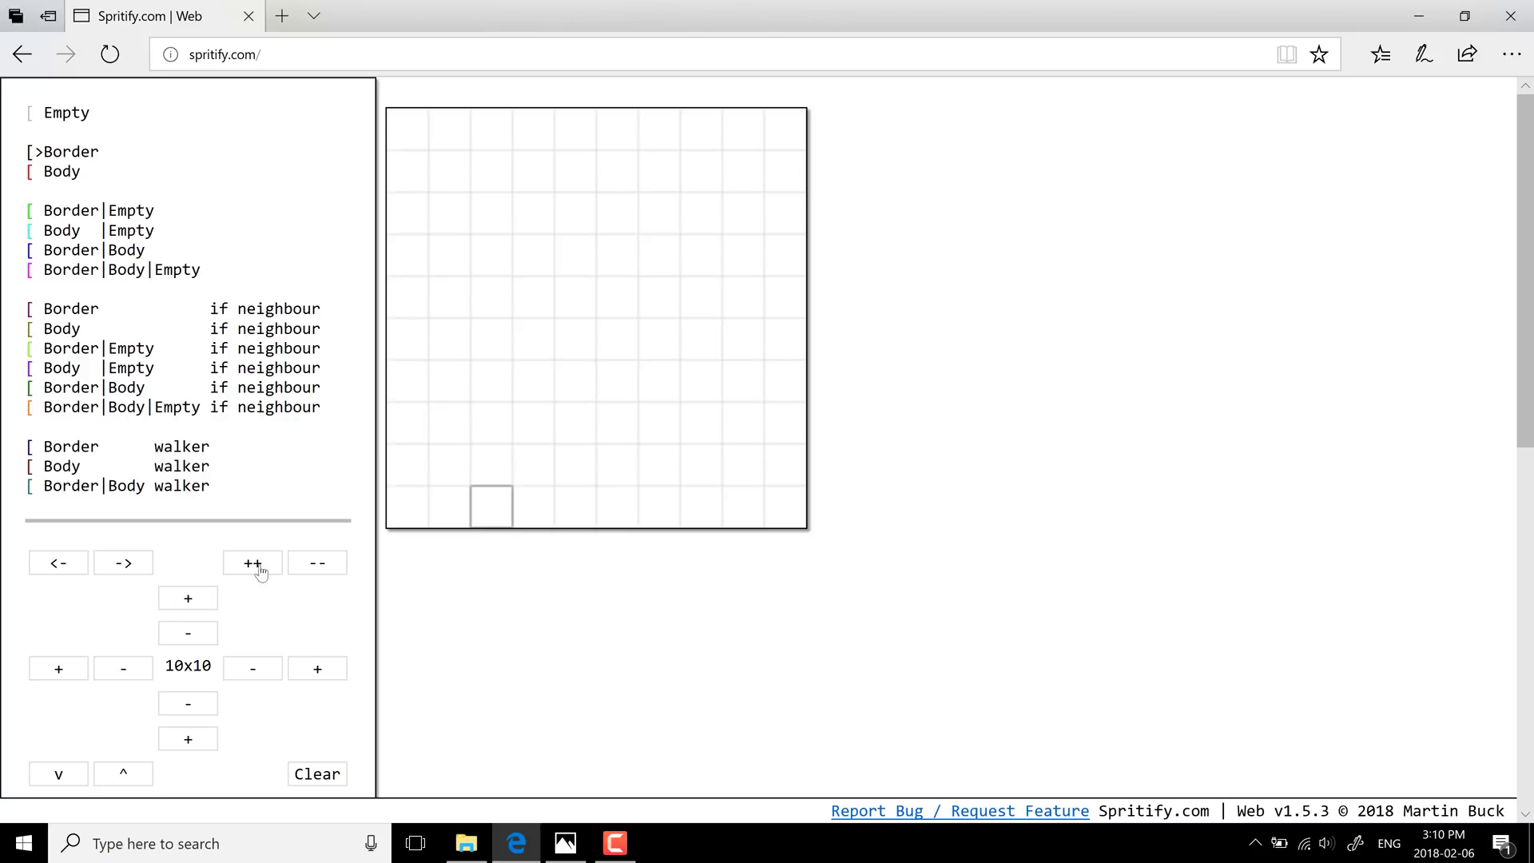
{"action": "left_click", "coordinate": [317, 562]}
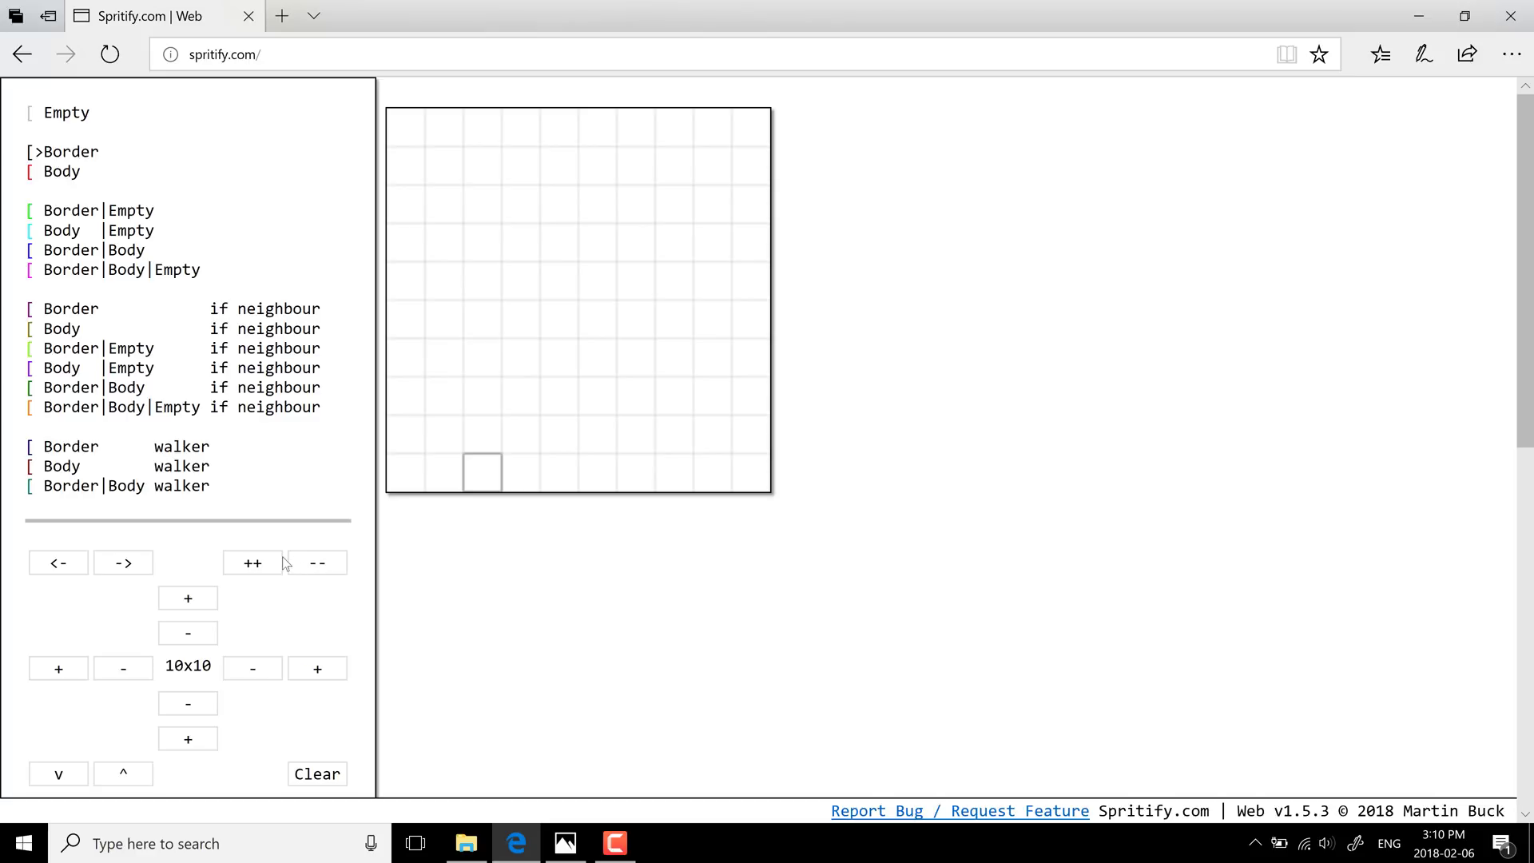
{"action": "mouse_move", "coordinate": [315, 569]}
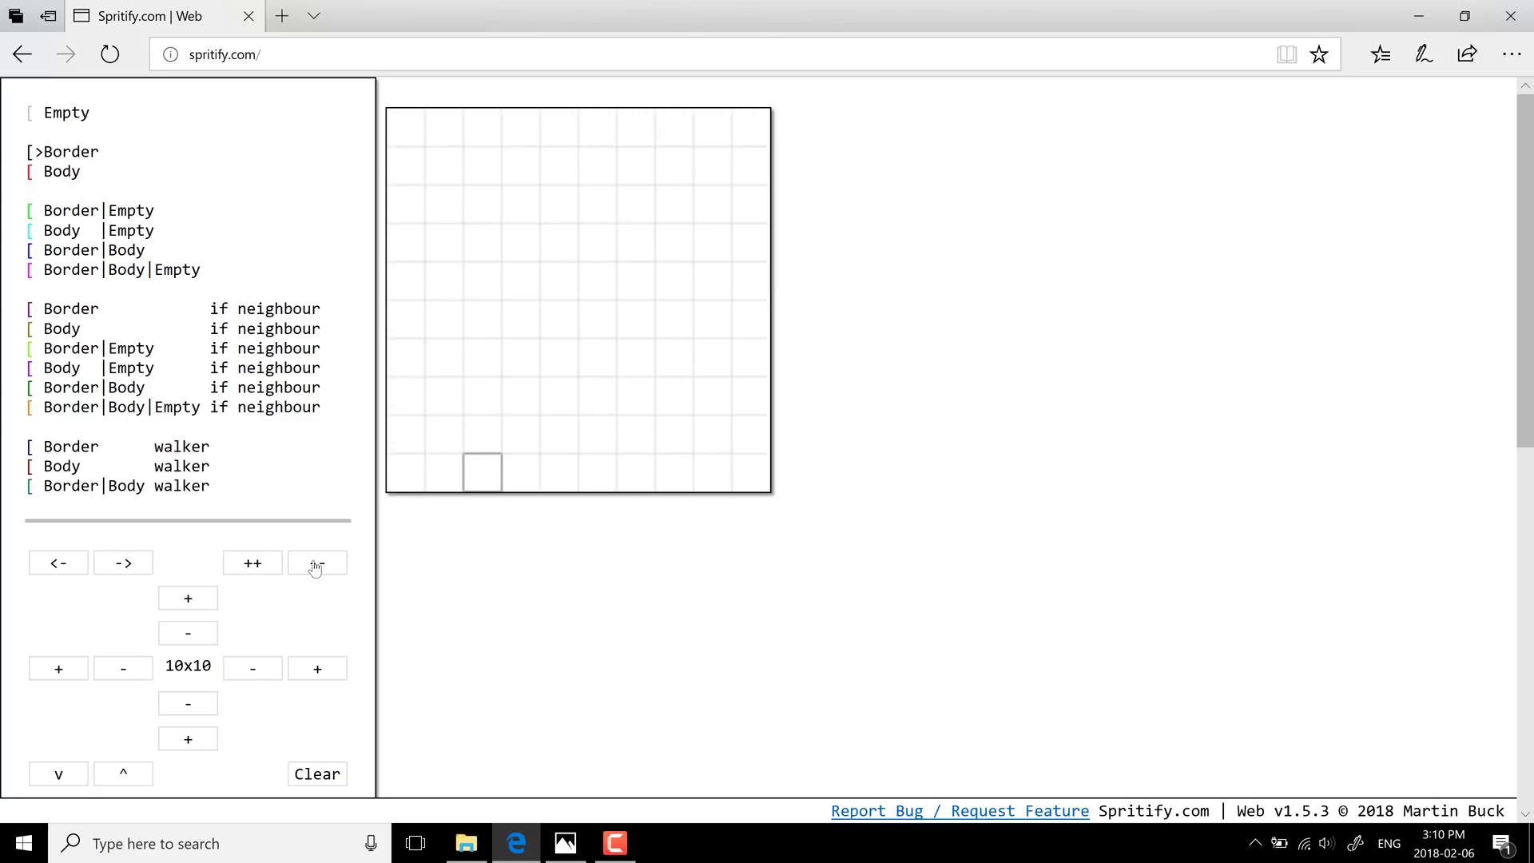
{"action": "left_click", "coordinate": [187, 598]}
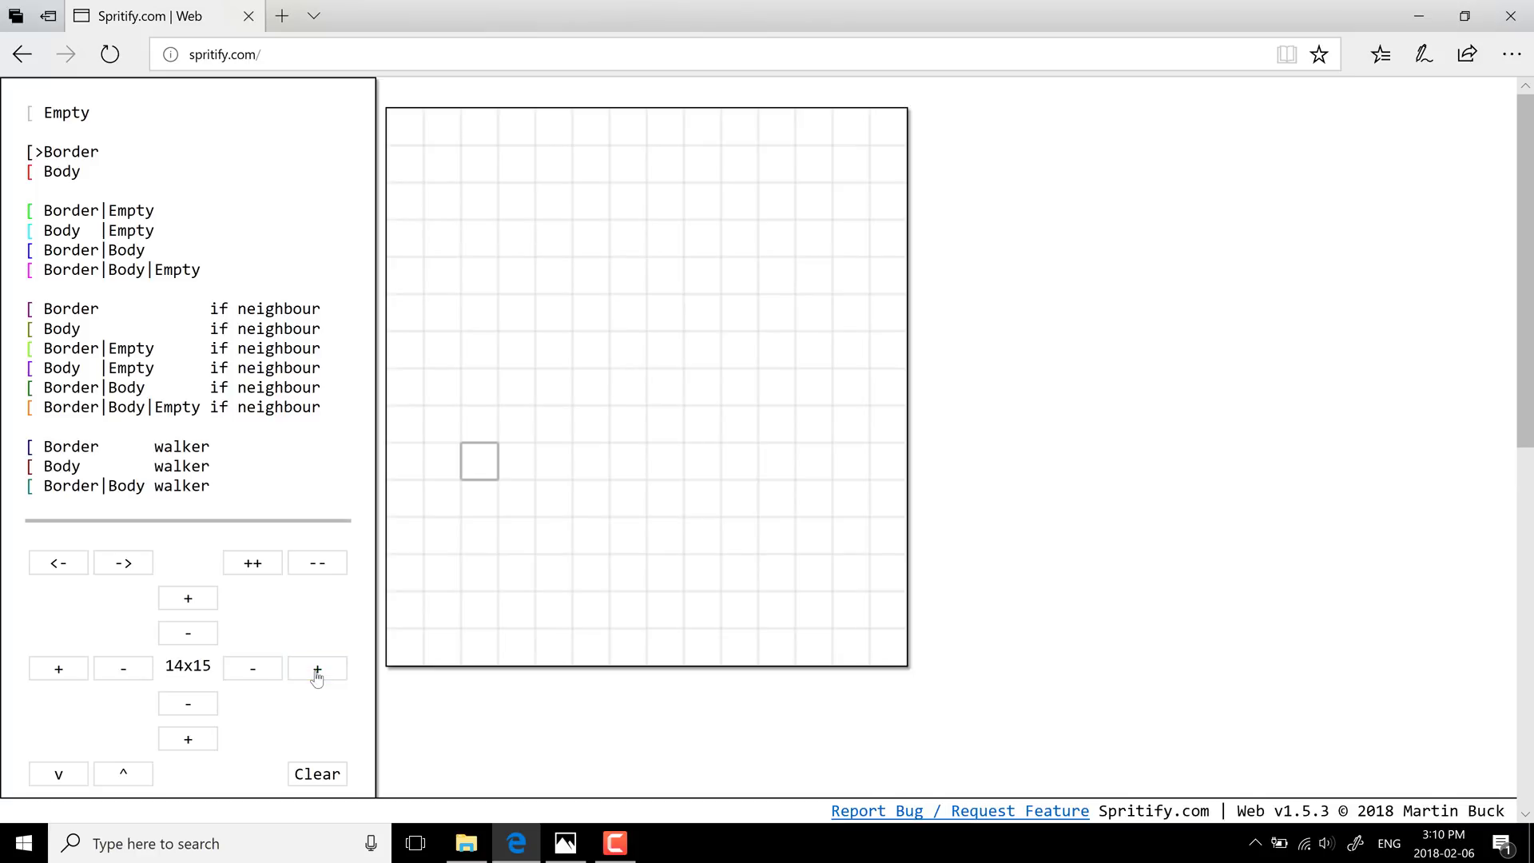
{"action": "left_click", "coordinate": [316, 668]}
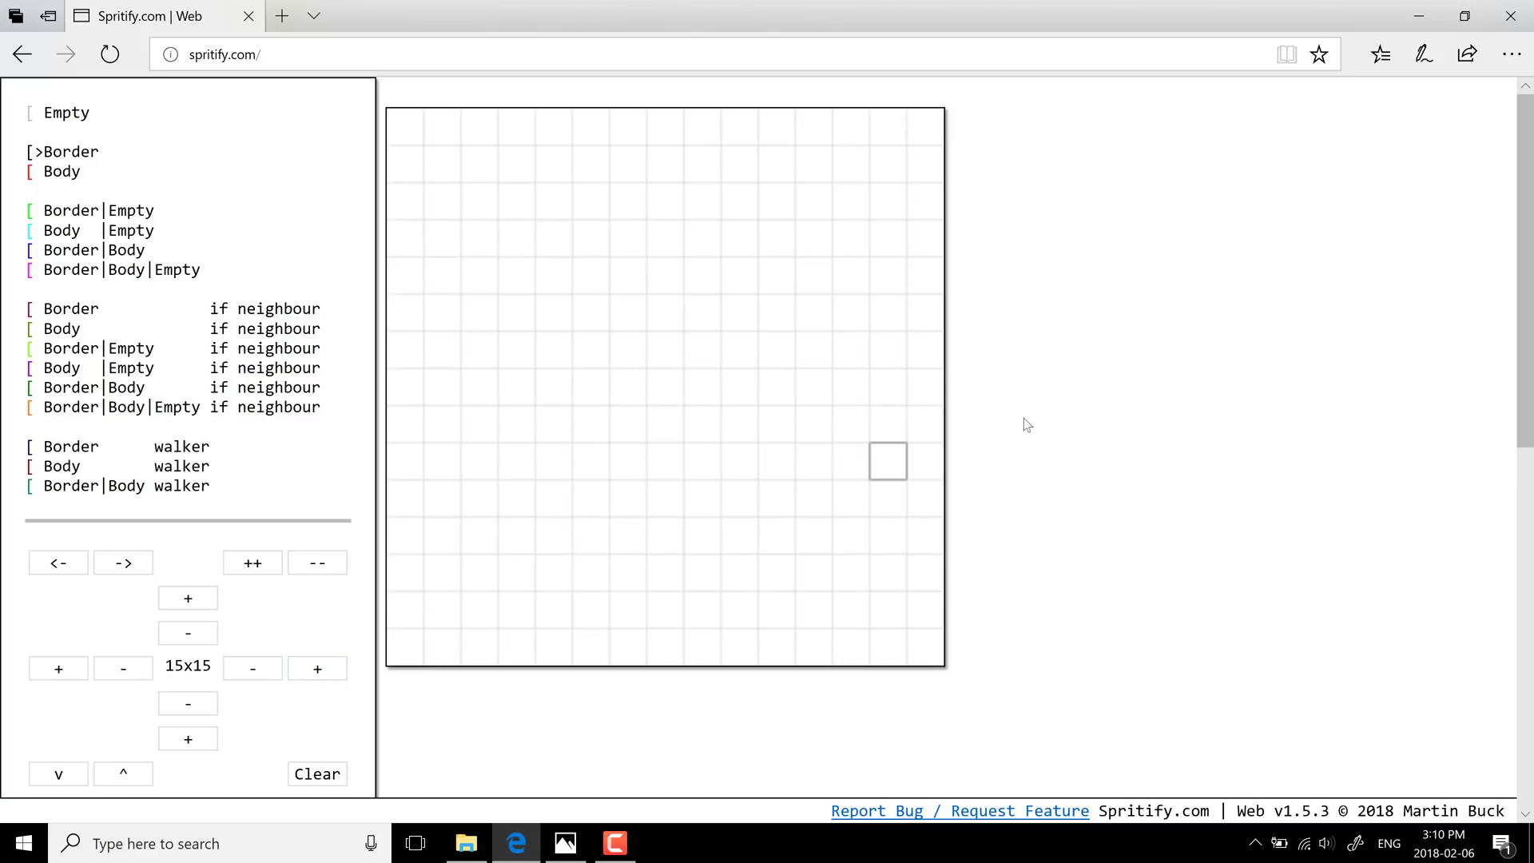
{"action": "scroll", "scroll_direction": "down", "scroll_amount": 3}
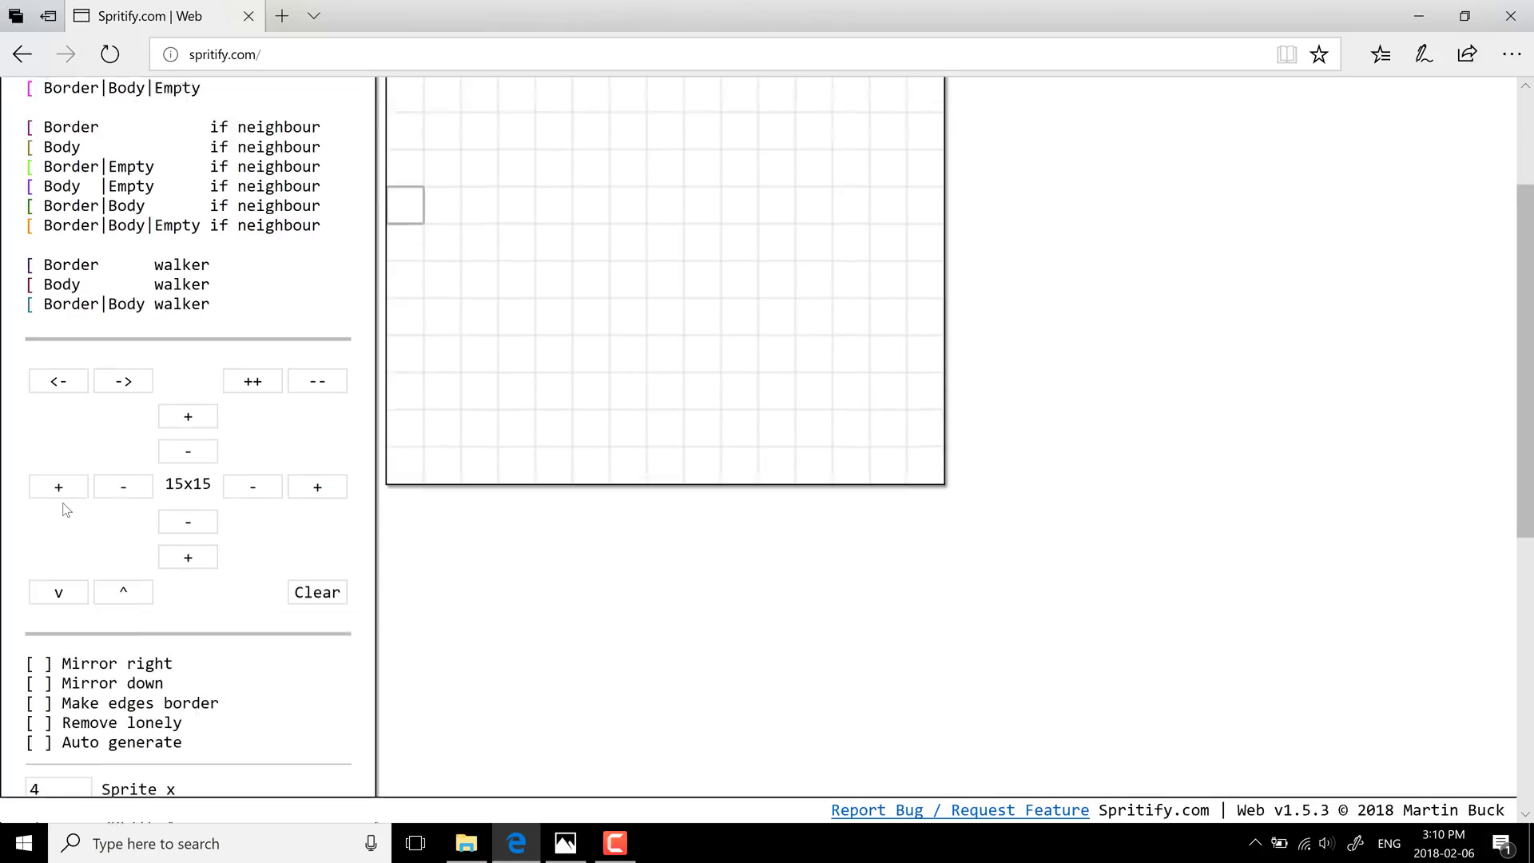
{"action": "scroll", "scroll_direction": "down", "scroll_amount": 3}
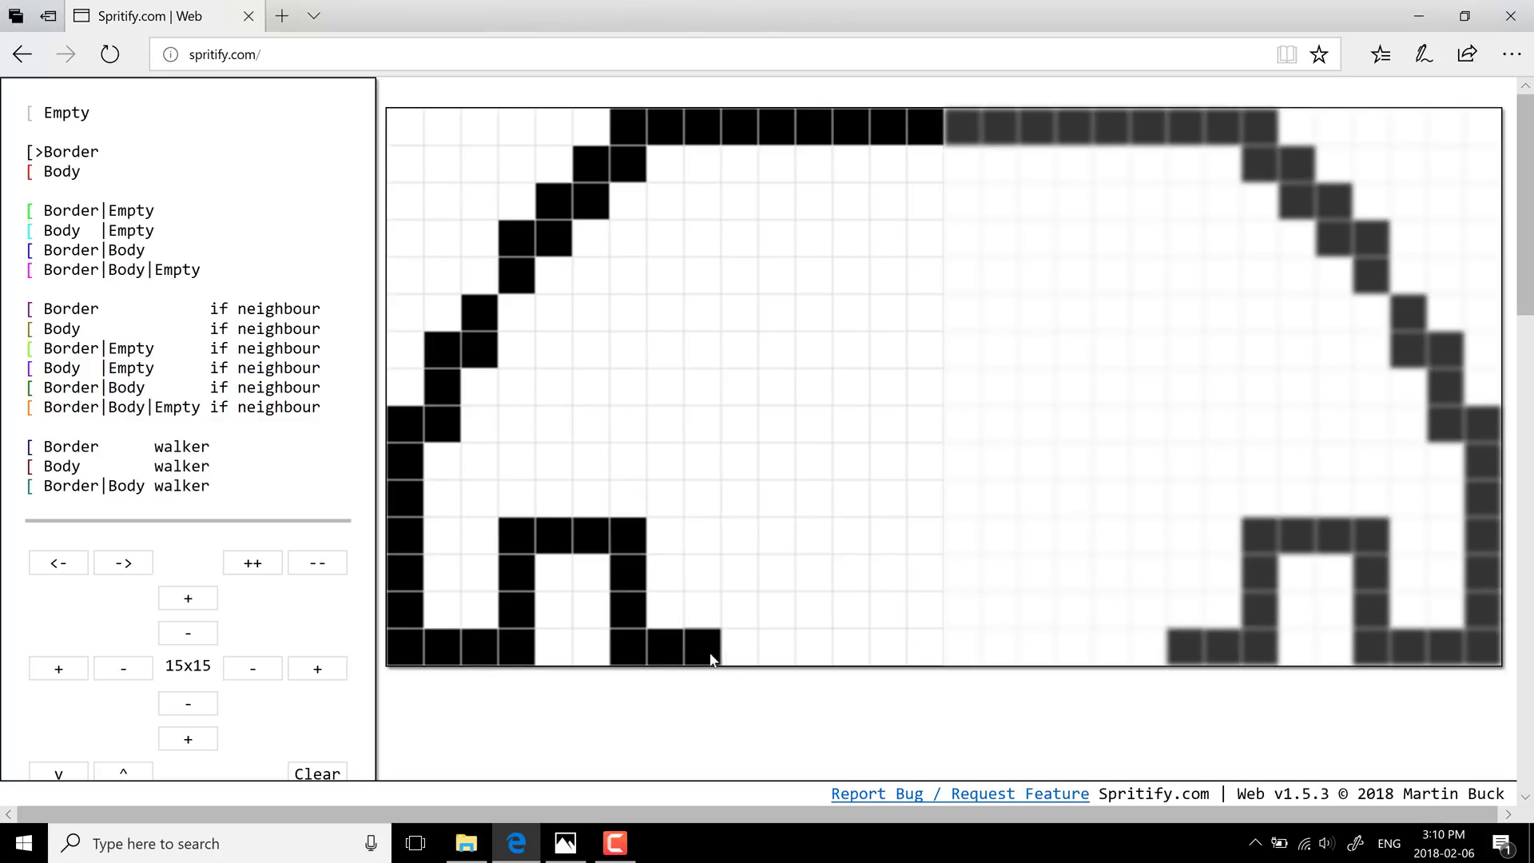
Add border cells for another ghost leg, mirrored right, then pick the Body brush.
{"action": "left_click", "coordinate": [738, 543]}
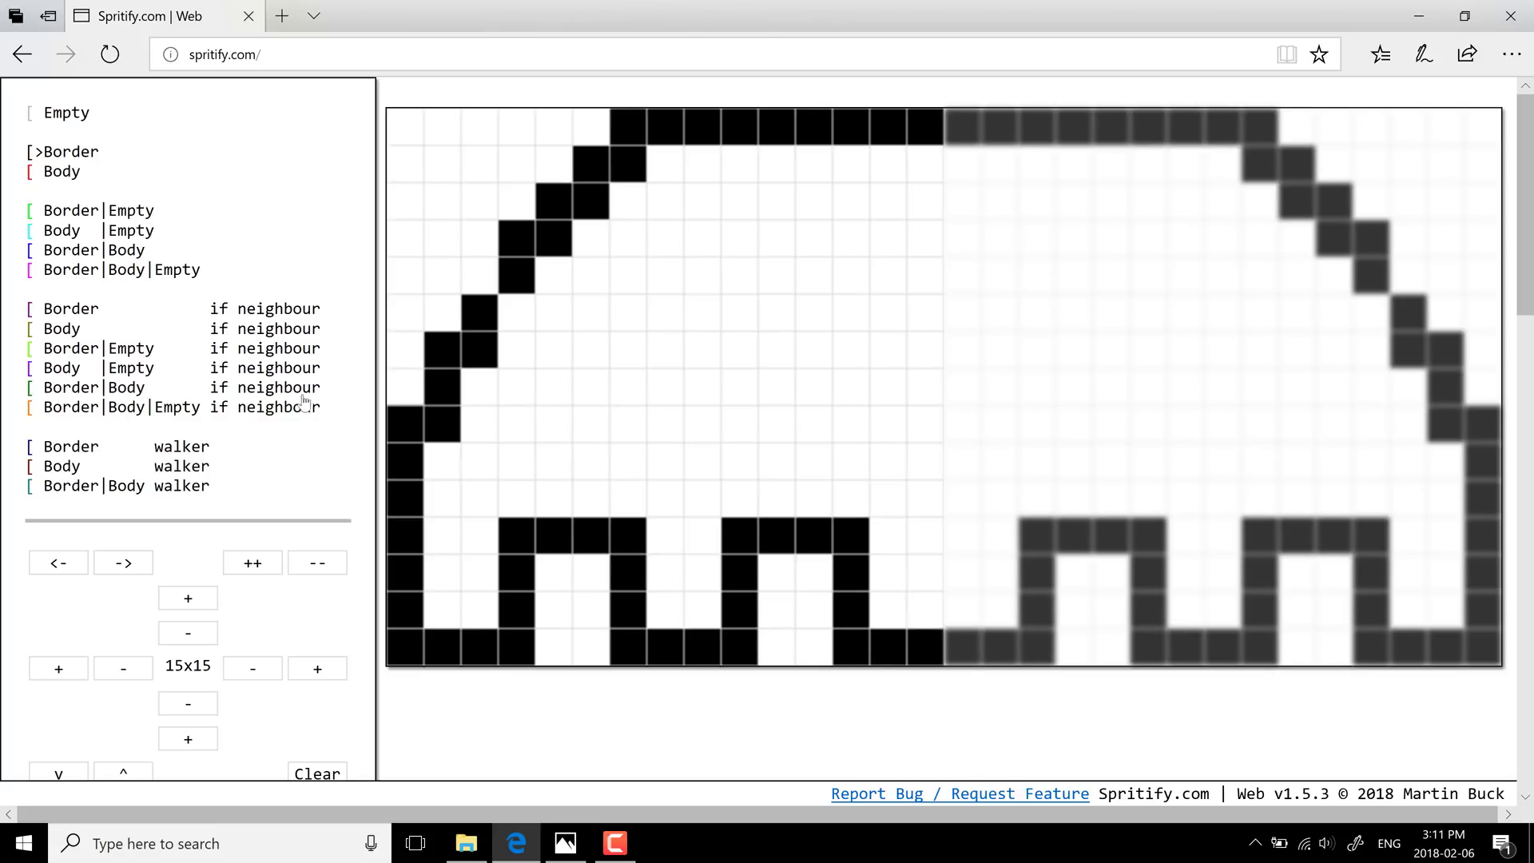
{"action": "mouse_move", "coordinate": [739, 274]}
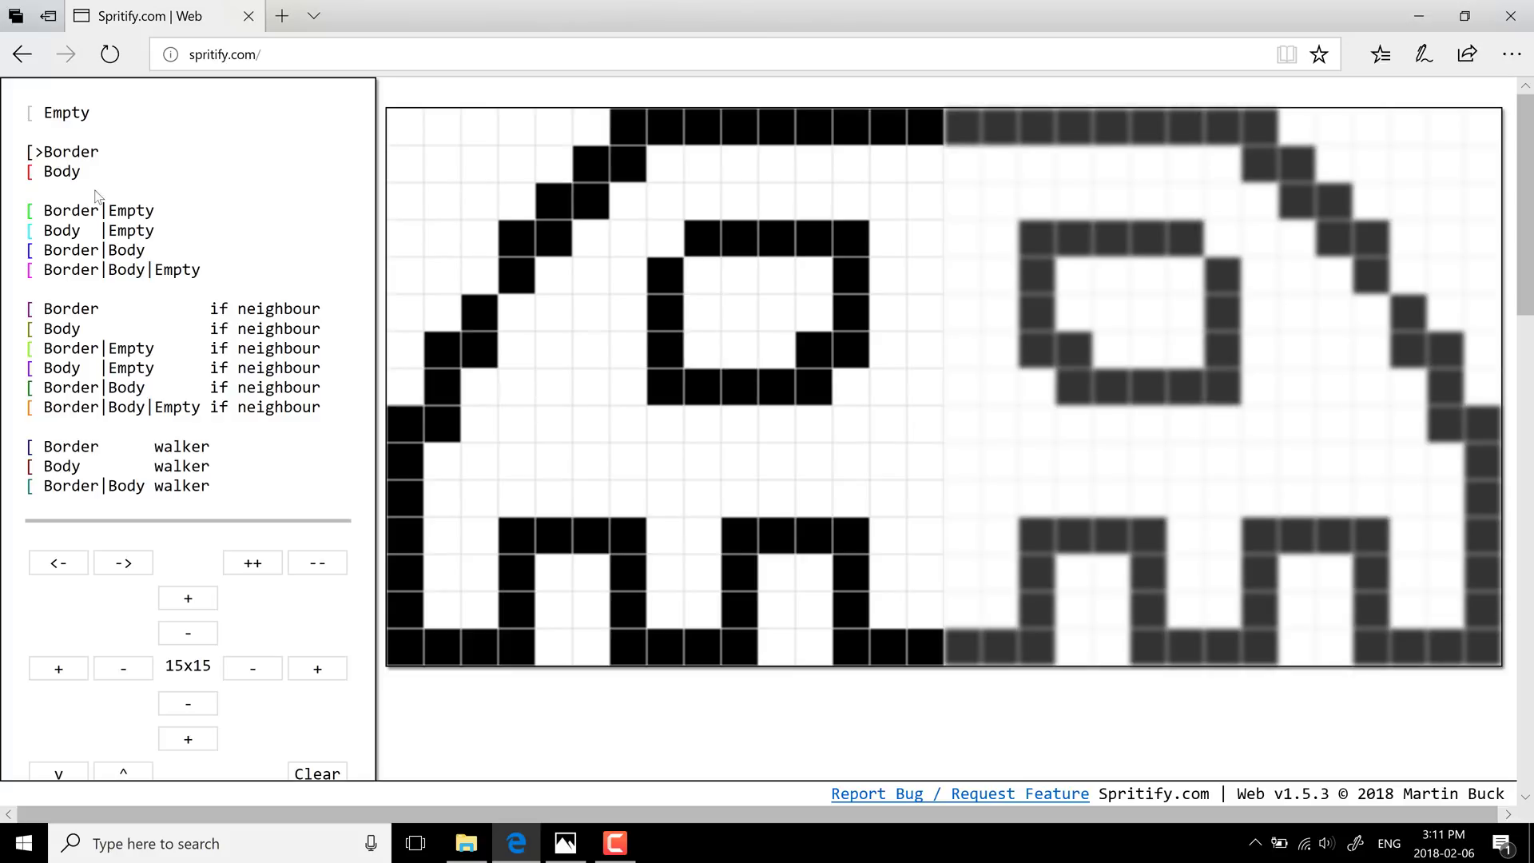
{"action": "left_click", "coordinate": [516, 329]}
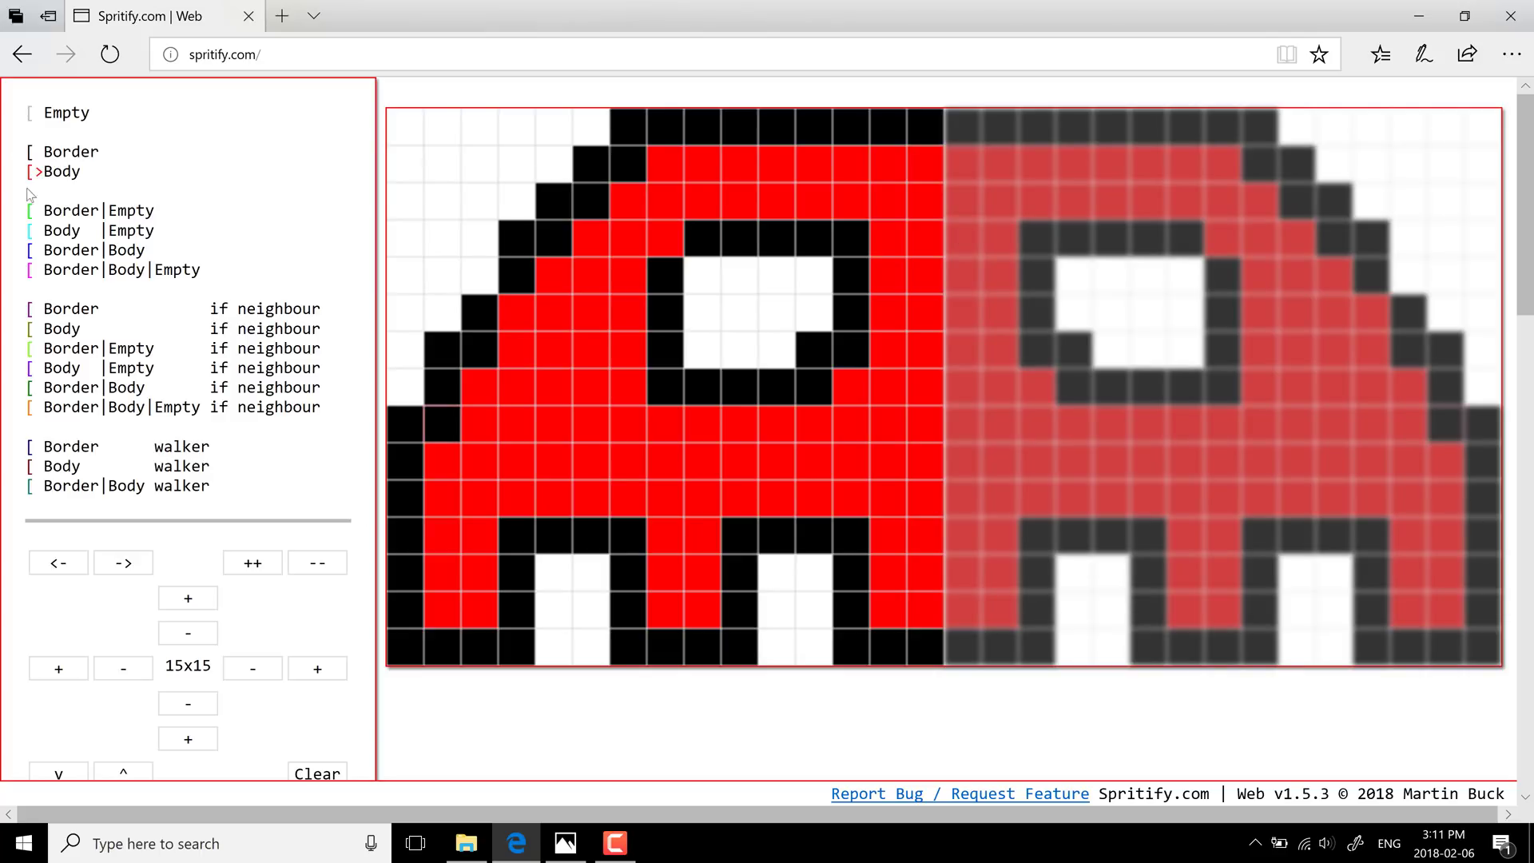
{"action": "mouse_move", "coordinate": [139, 328]}
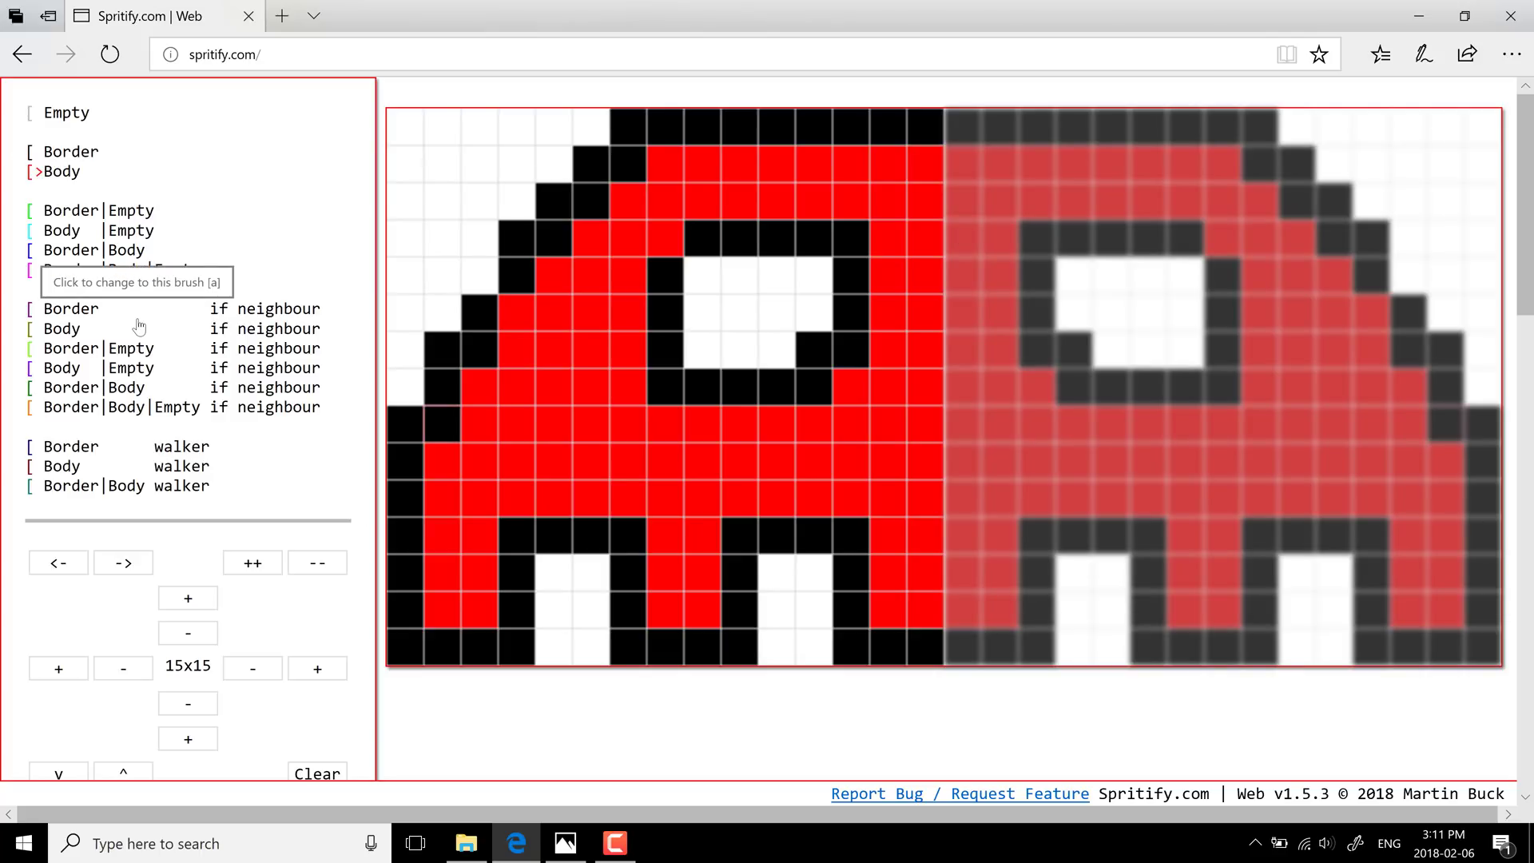
Fill the ghost interior red with Body cells, keeping the eye and leg gaps white.
{"action": "scroll", "scroll_direction": "down", "scroll_amount": 3}
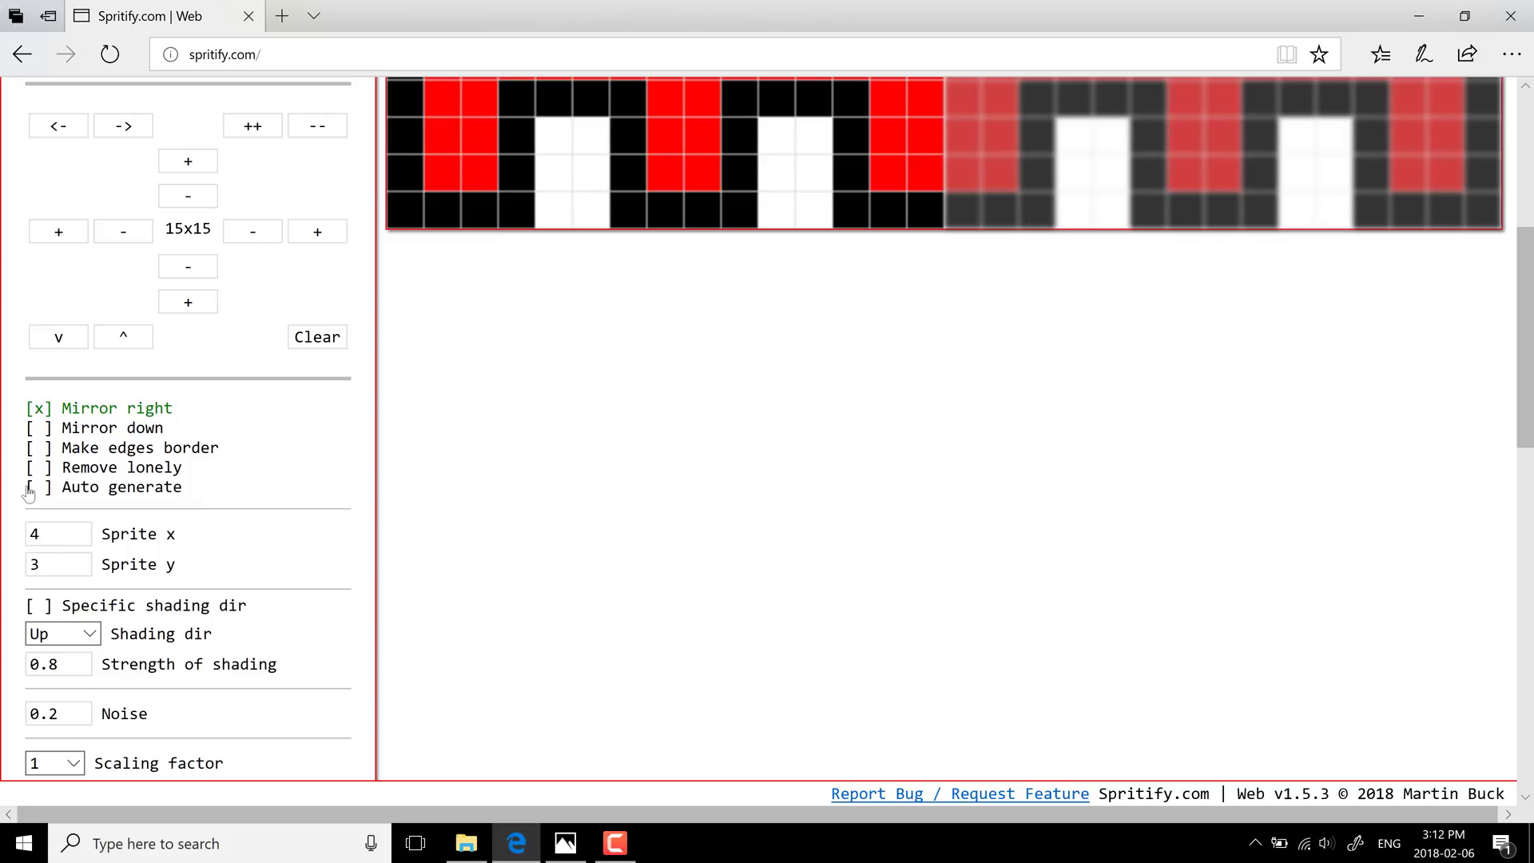
Generate a 4-by-3 sheet of shaded, noisy ghost sprites in varied colours.
{"action": "scroll", "scroll_direction": "down", "scroll_amount": 3}
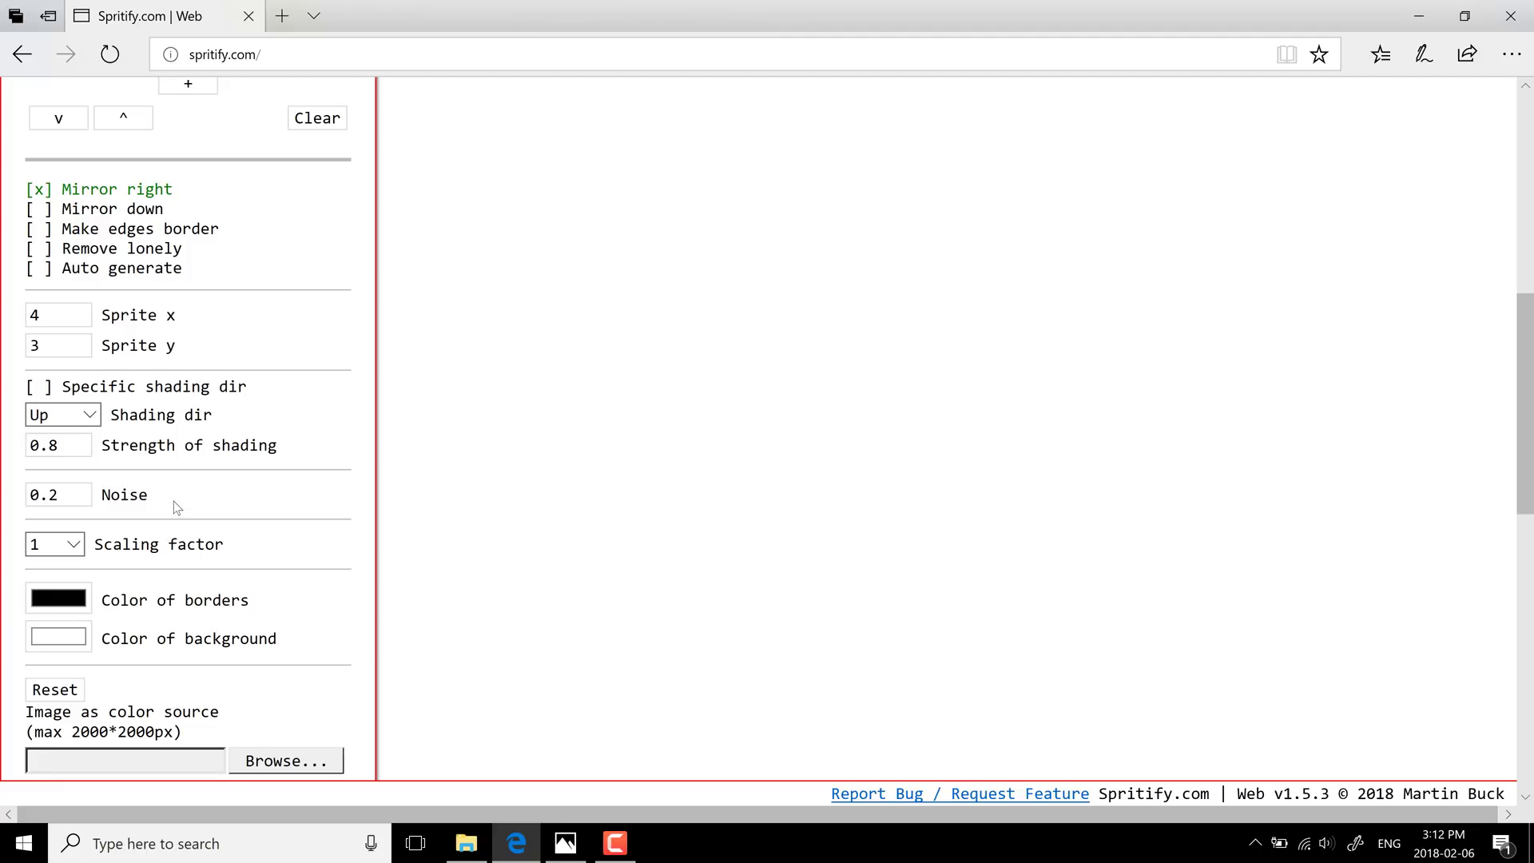
{"action": "scroll", "scroll_direction": "down", "scroll_amount": 3}
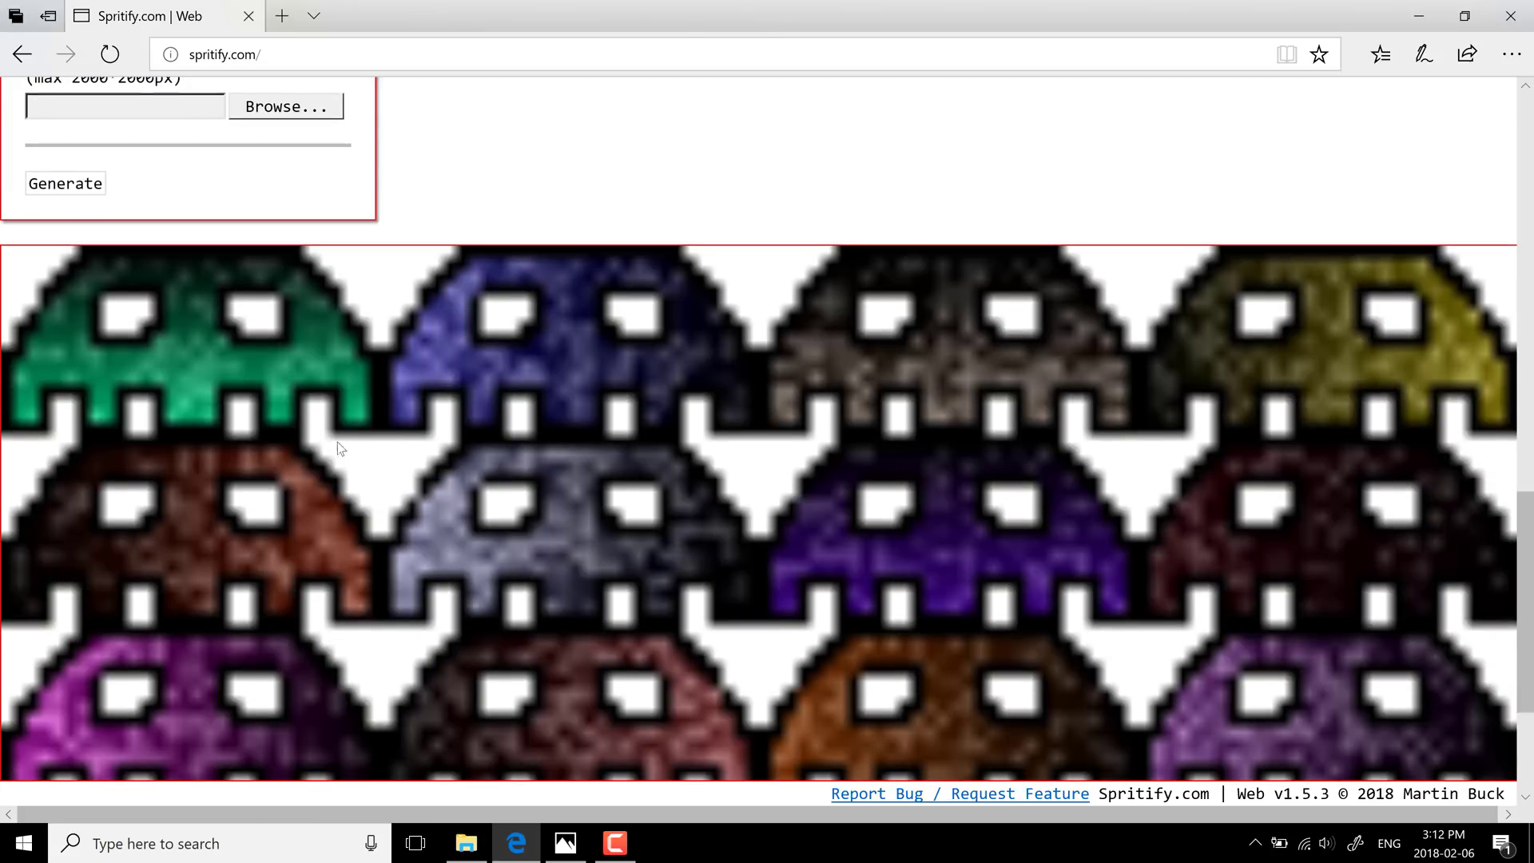
{"action": "mouse_move", "coordinate": [761, 535]}
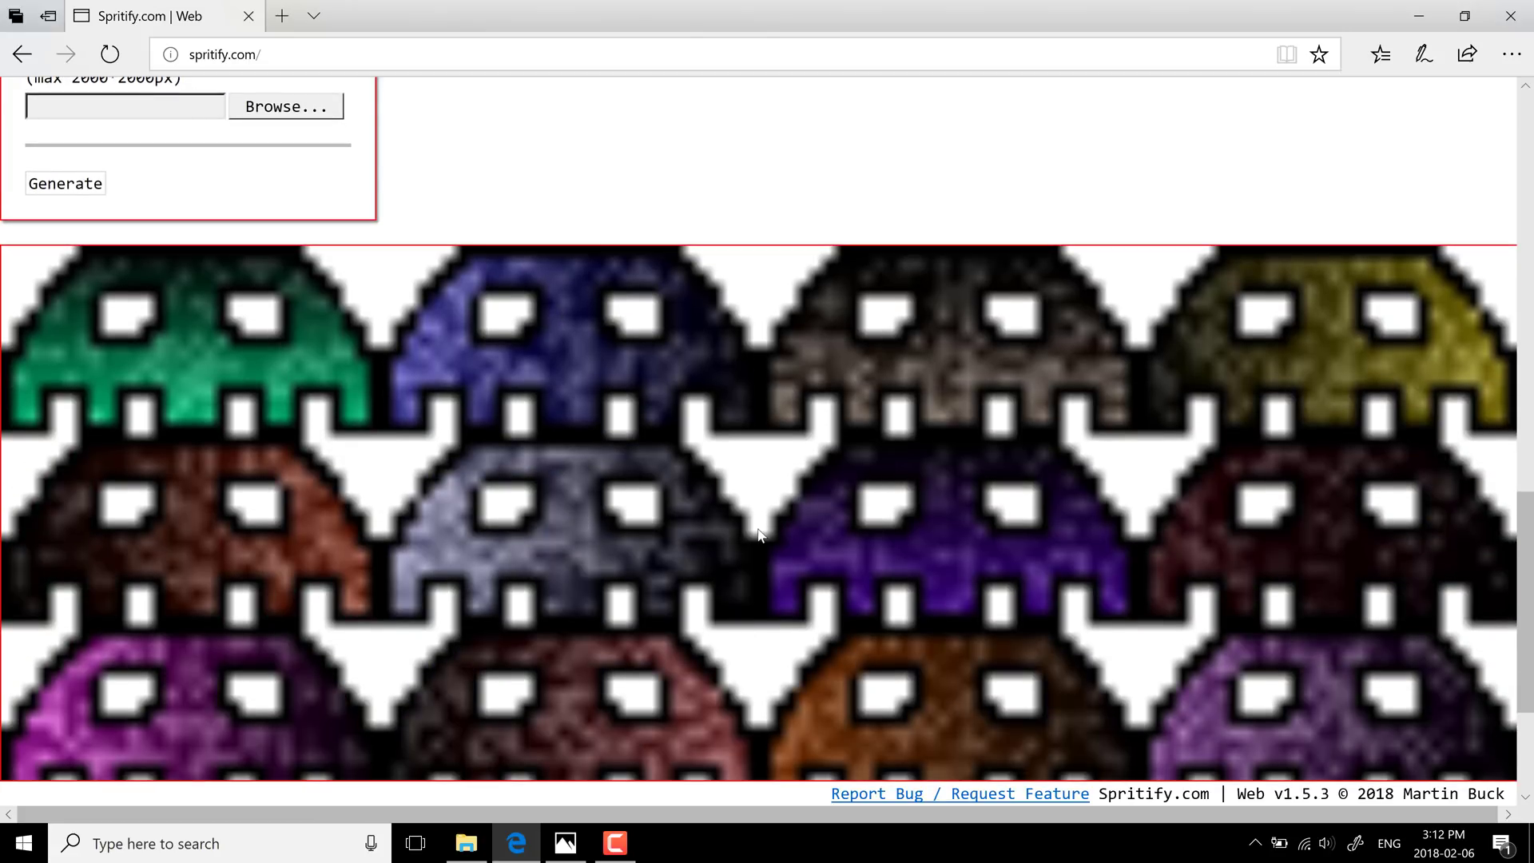
{"action": "mouse_move", "coordinate": [718, 457]}
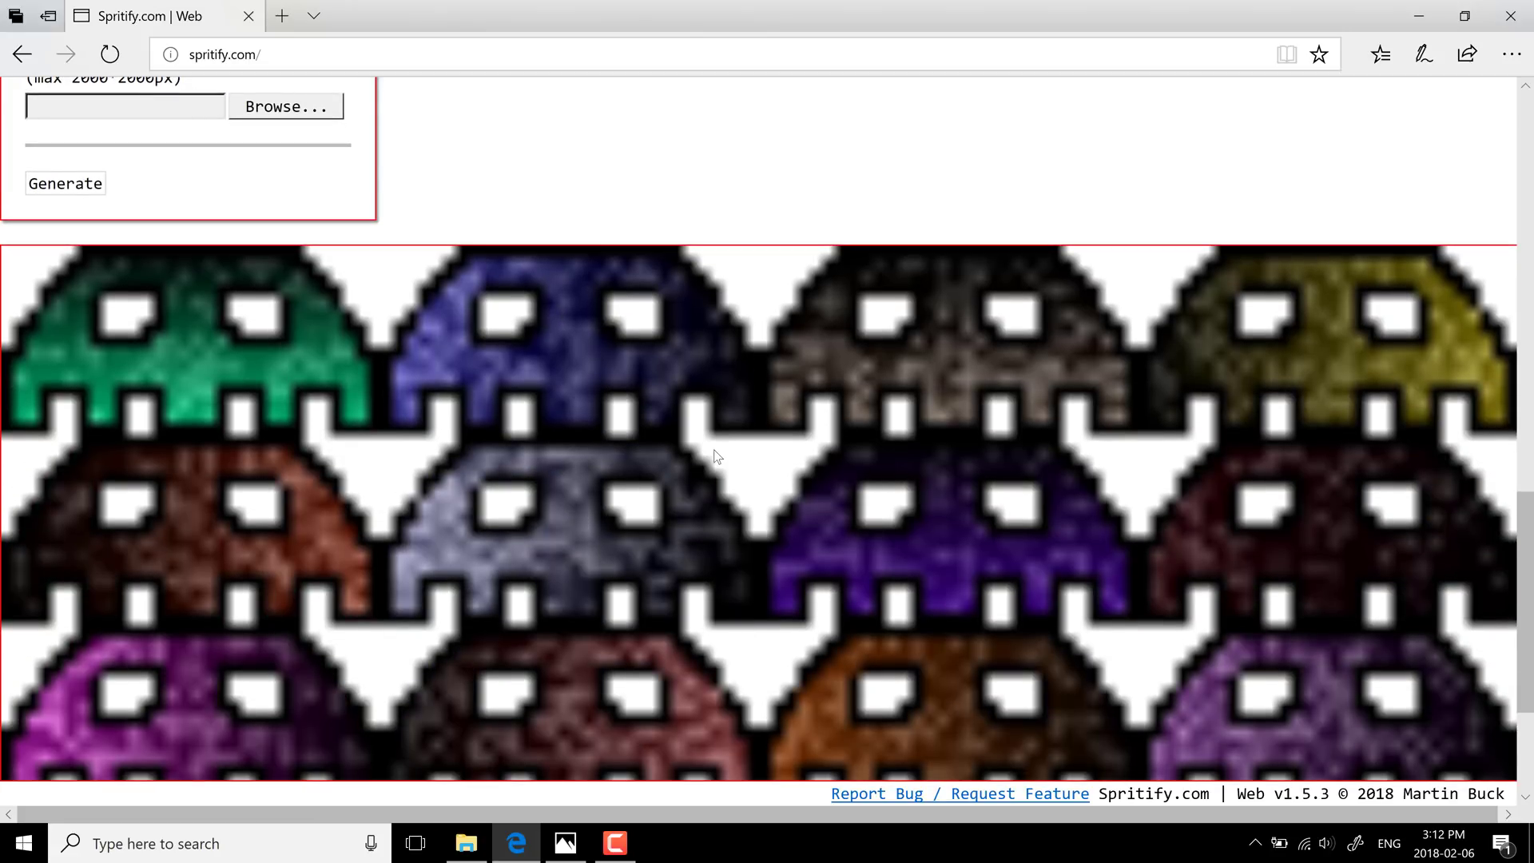
{"action": "mouse_move", "coordinate": [530, 506]}
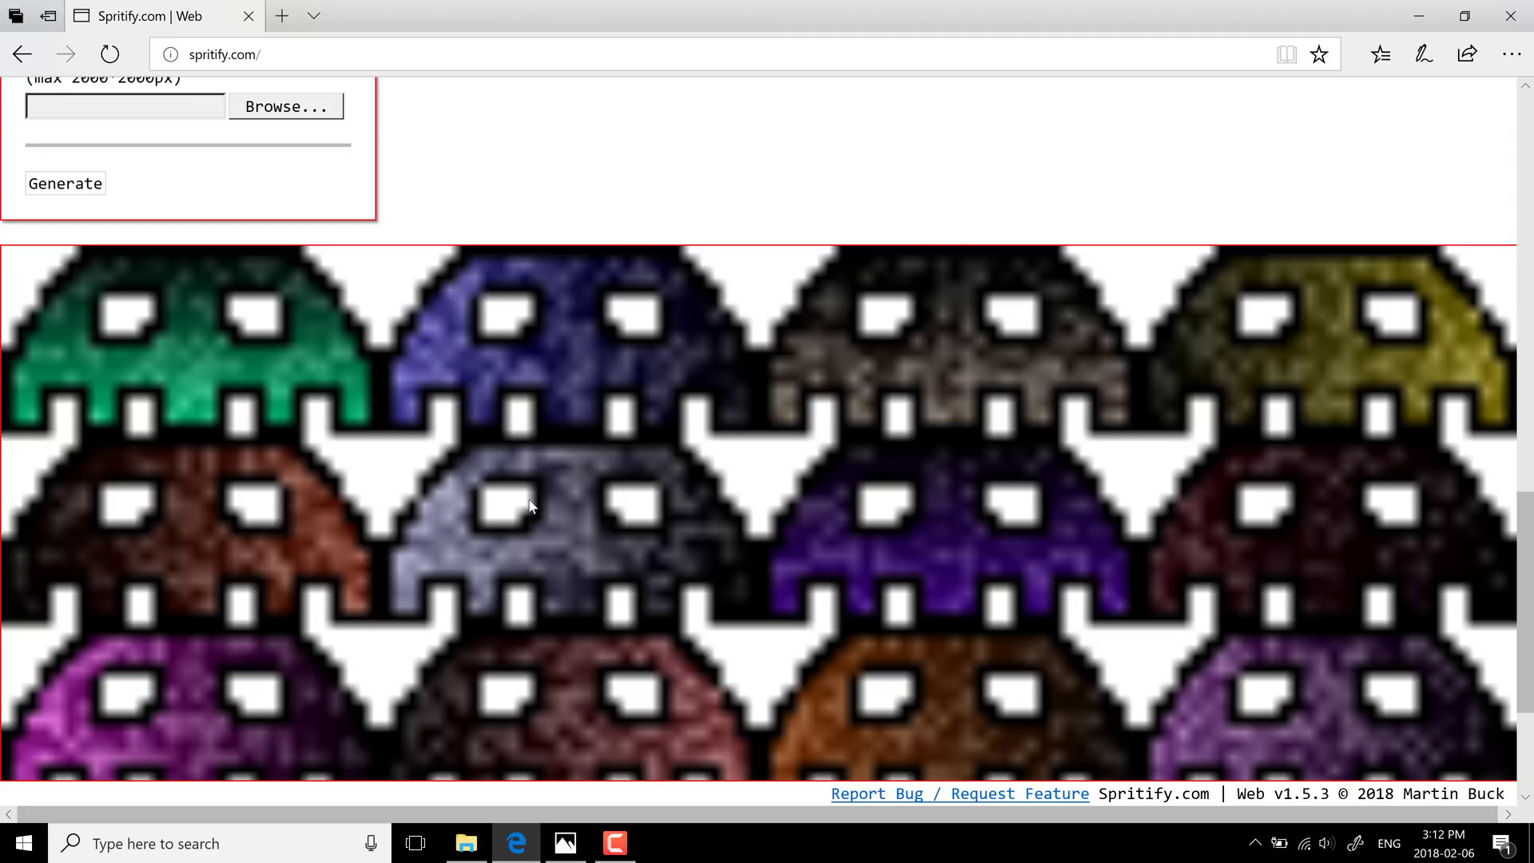
{"action": "scroll", "scroll_direction": "down", "scroll_amount": 3}
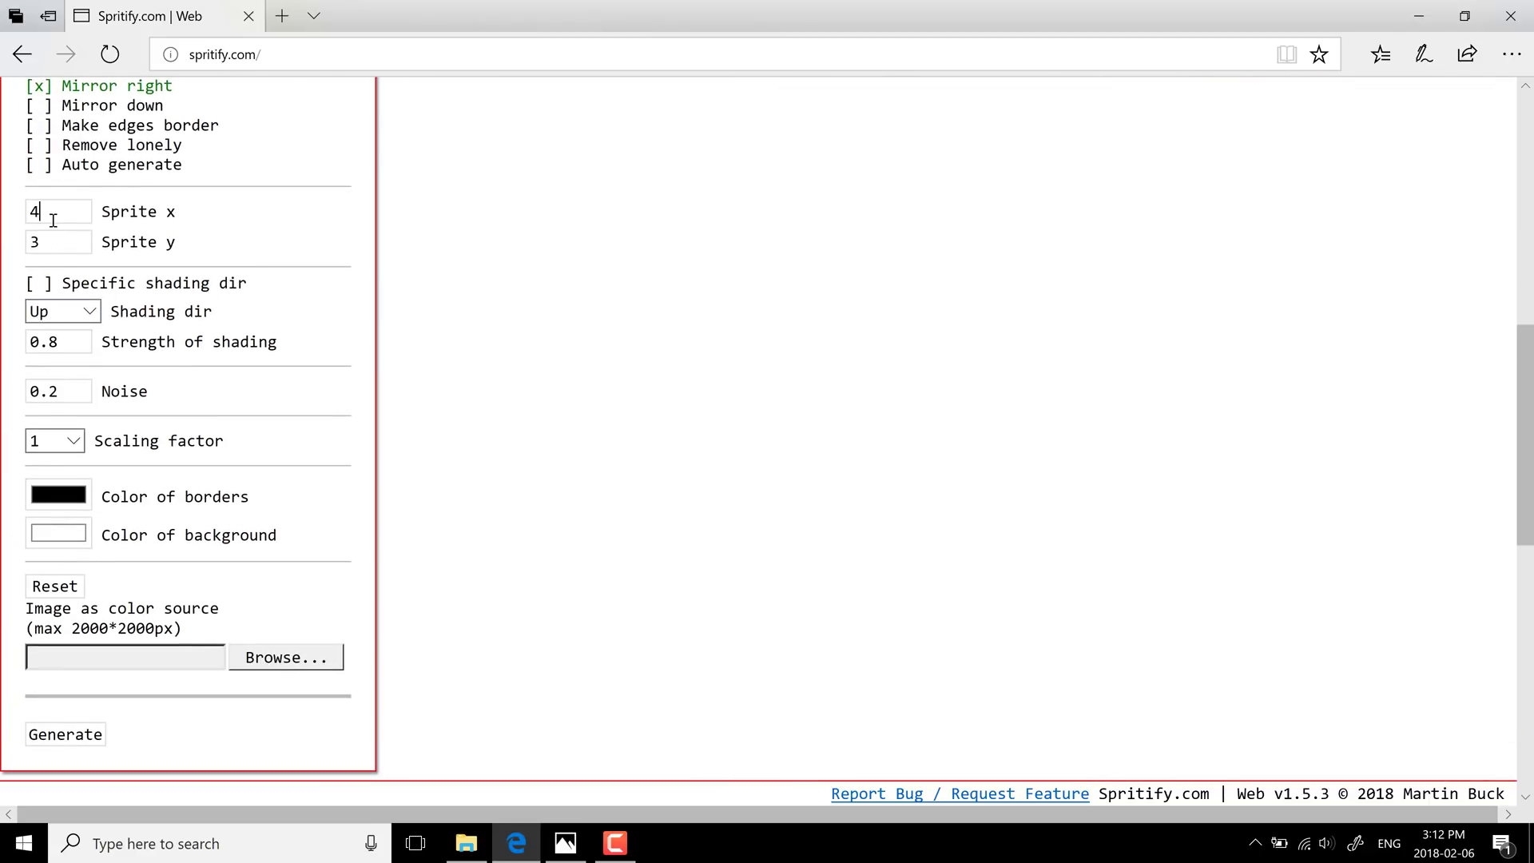
Set 8 sprite columns and enable a specific shading direction for an auto-generated 8x4 sheet.
{"action": "type", "text": "8"}
{"action": "left_click", "coordinate": [58, 241]}
{"action": "type", "text": "4"}
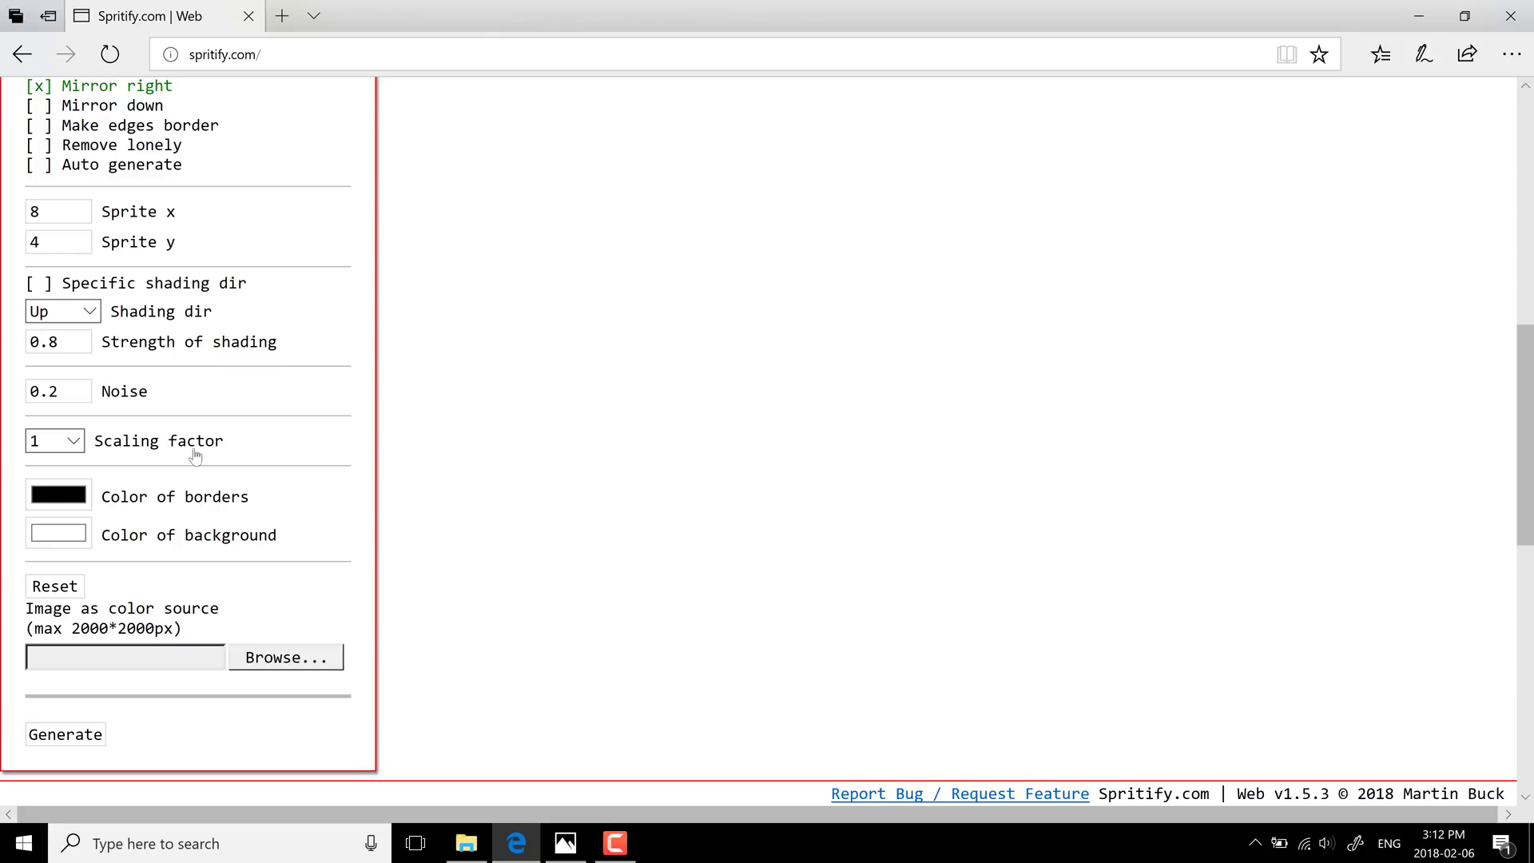
{"action": "left_click", "coordinate": [37, 164]}
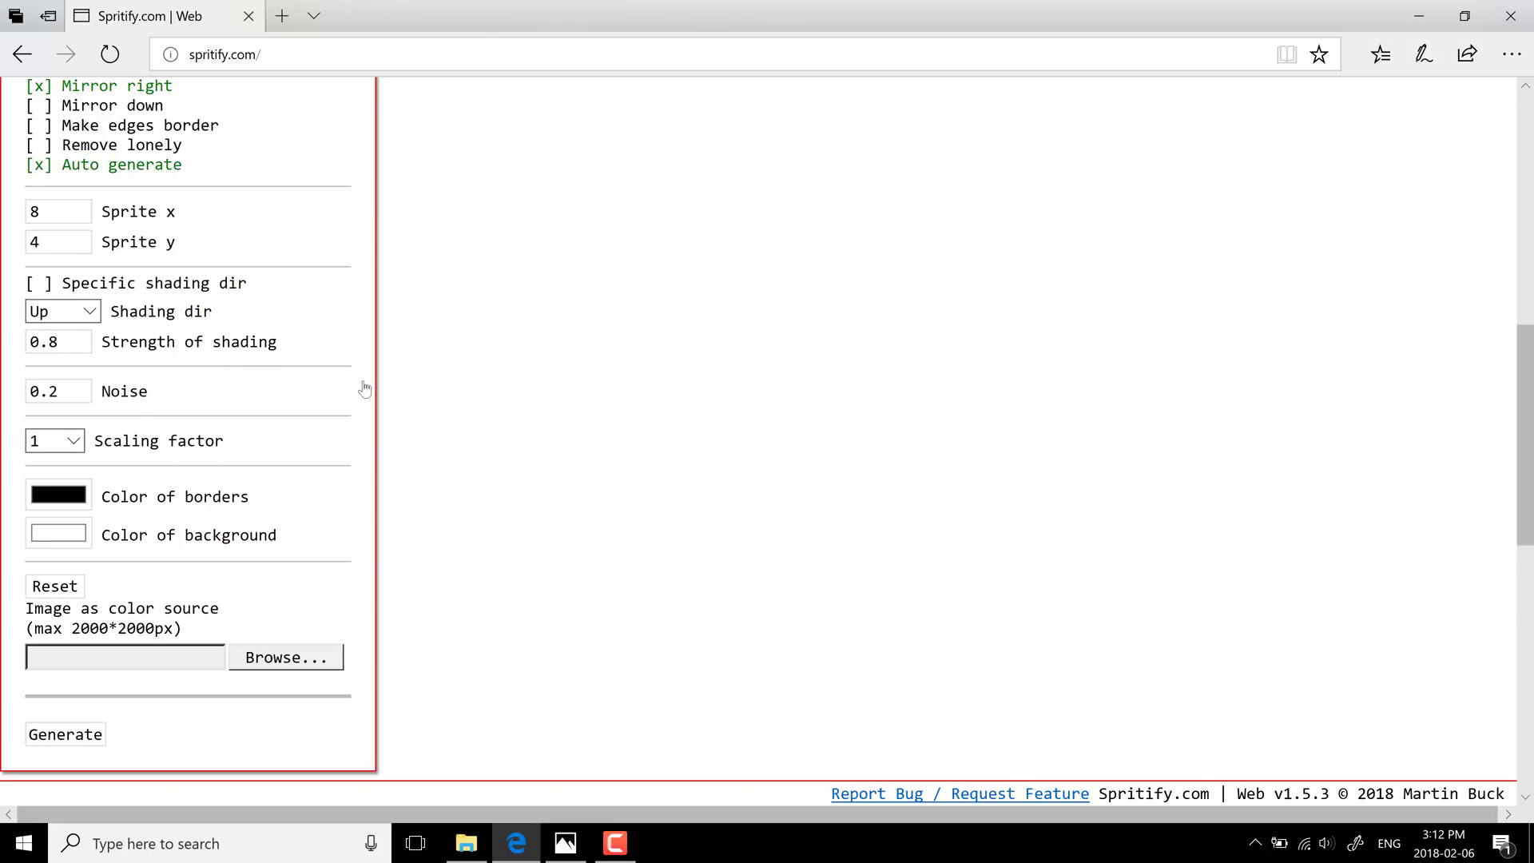
{"action": "left_click", "coordinate": [64, 735]}
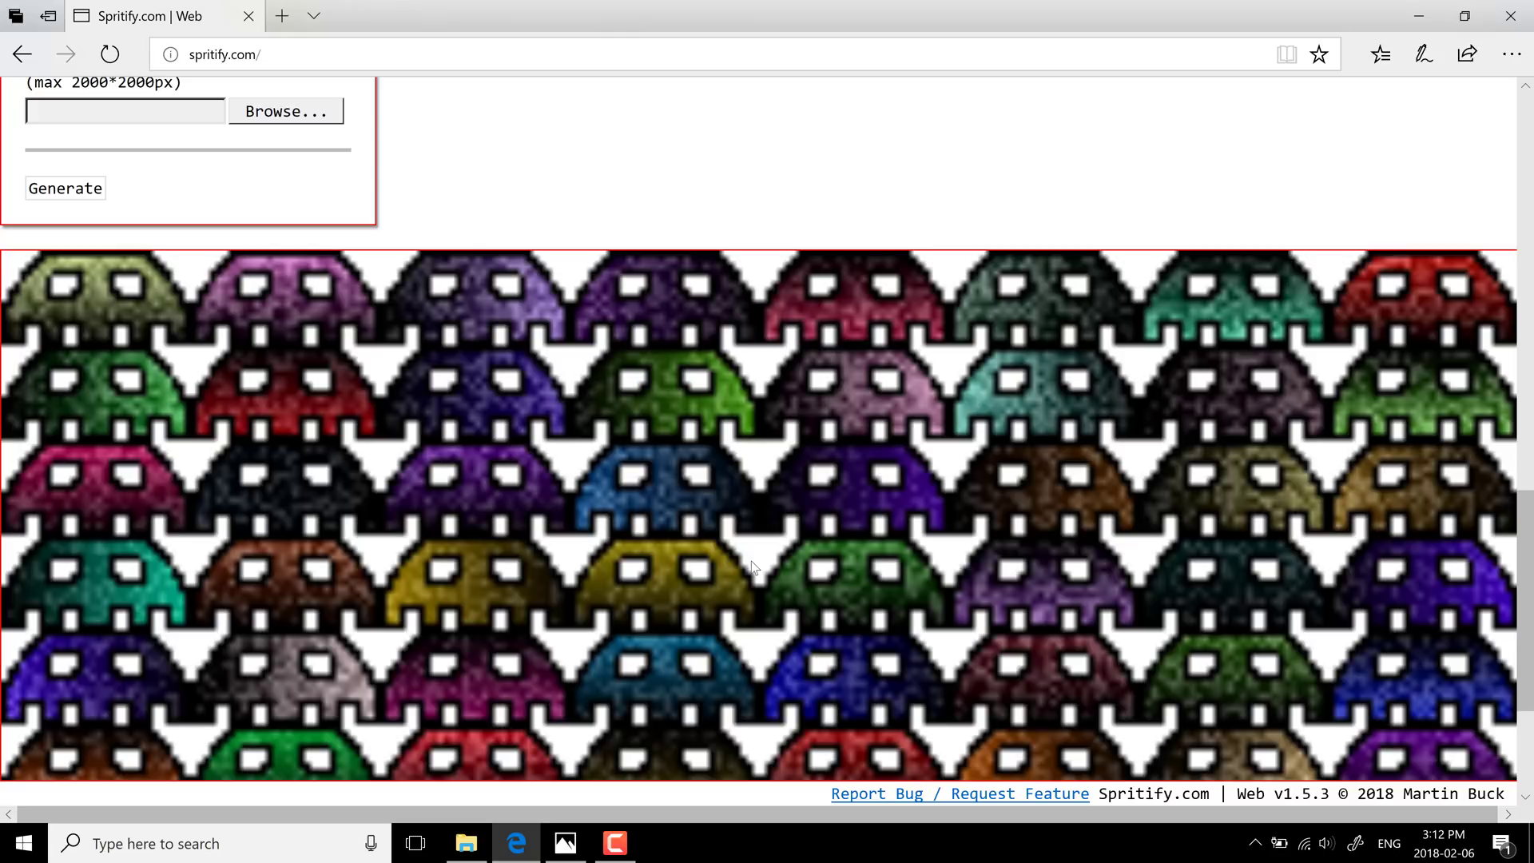
{"action": "mouse_move", "coordinate": [700, 546]}
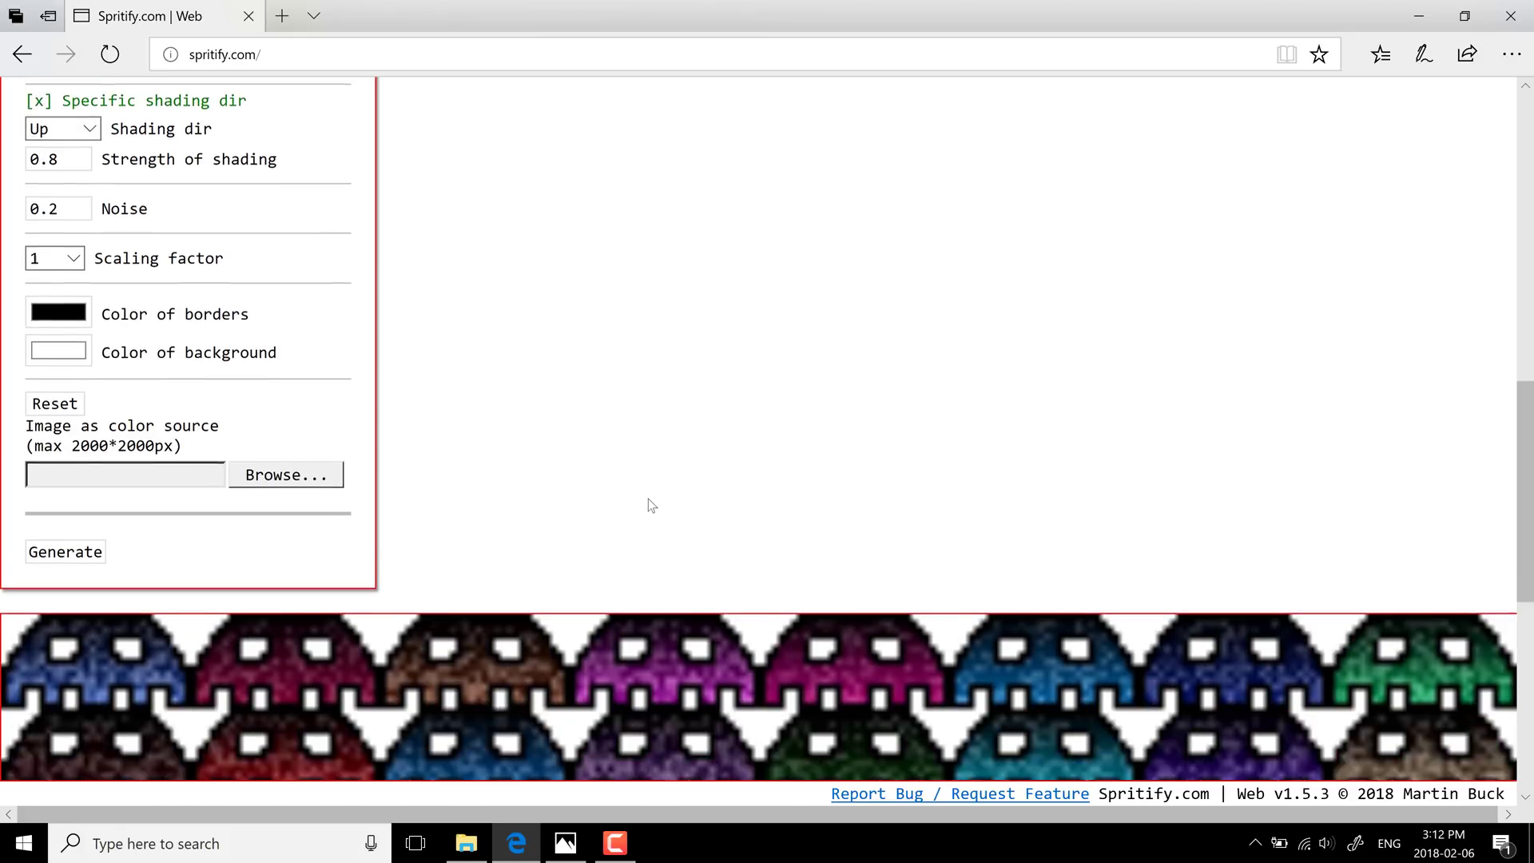
{"action": "scroll", "scroll_direction": "down", "scroll_amount": 3}
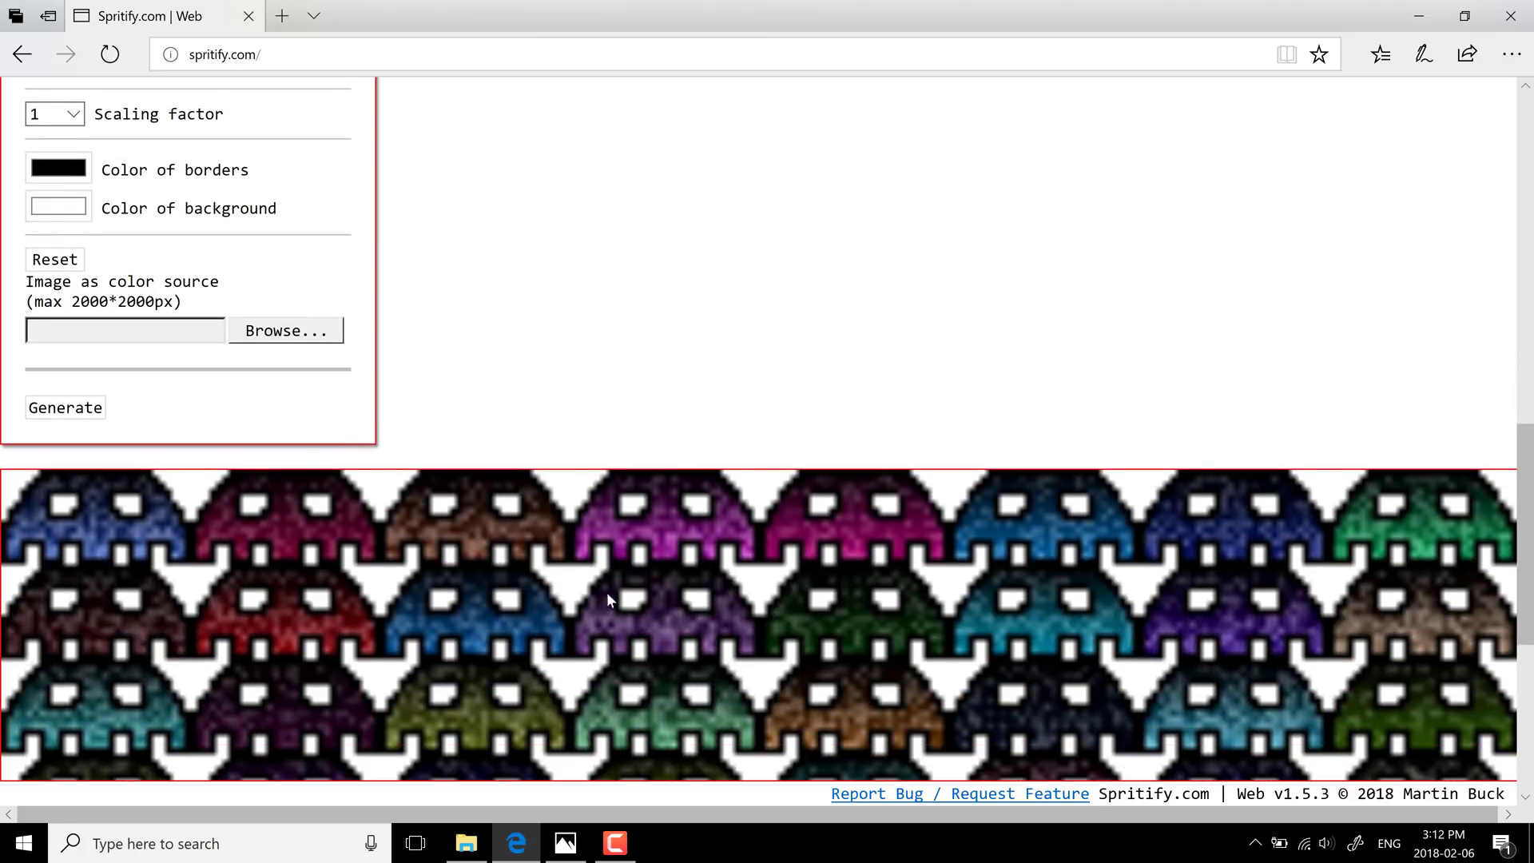
Set shading direction Down, shading strength 0.9 and noise 0.1, regenerating the sheet.
{"action": "scroll", "scroll_direction": "up", "scroll_amount": 3}
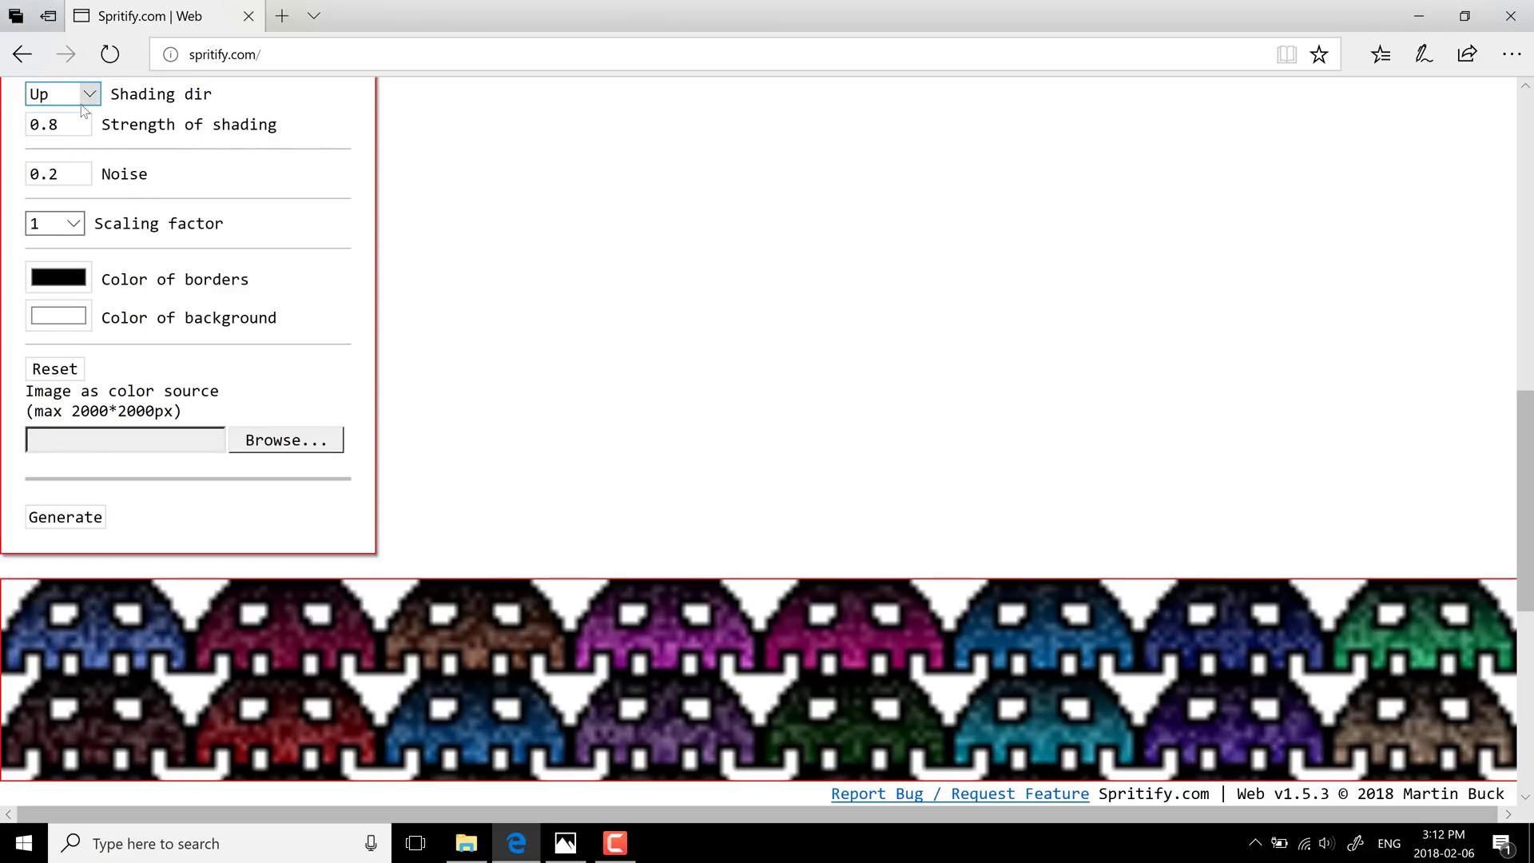
{"action": "left_click", "coordinate": [63, 93]}
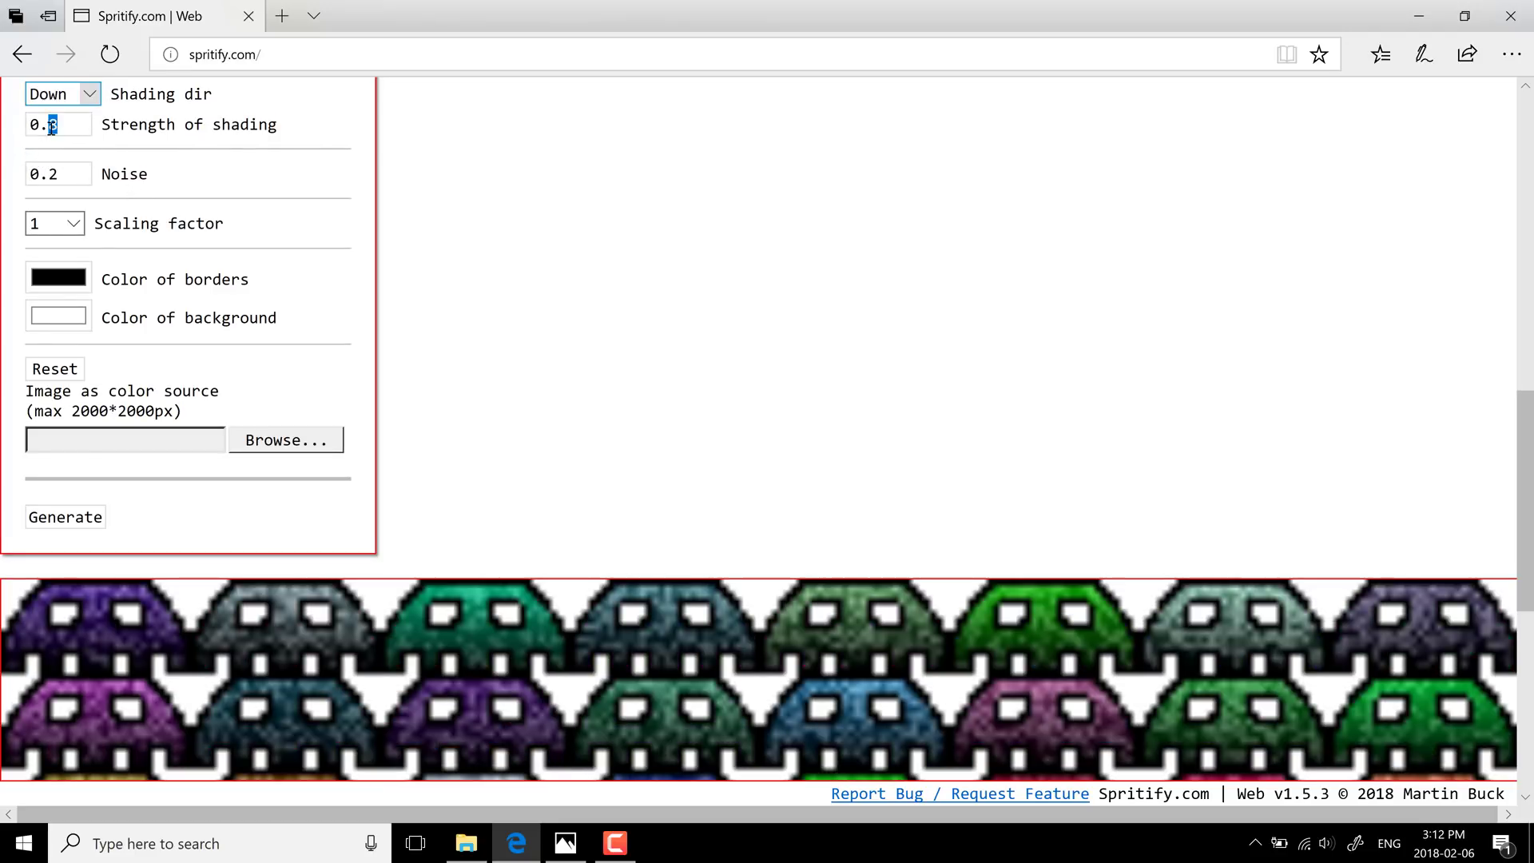
{"action": "type", "text": "0.4"}
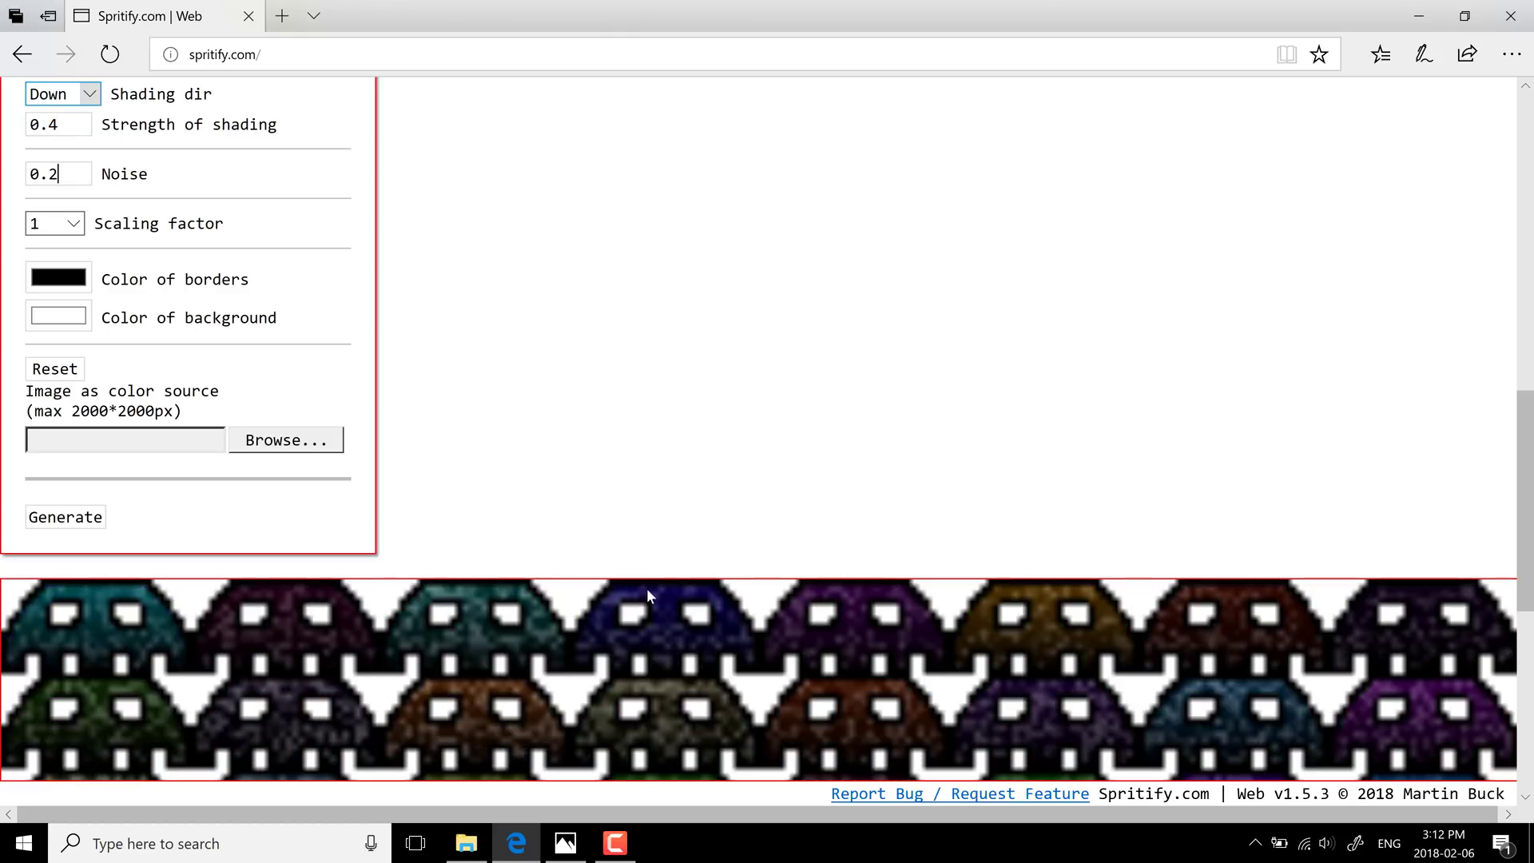
{"action": "left_click", "coordinate": [59, 125]}
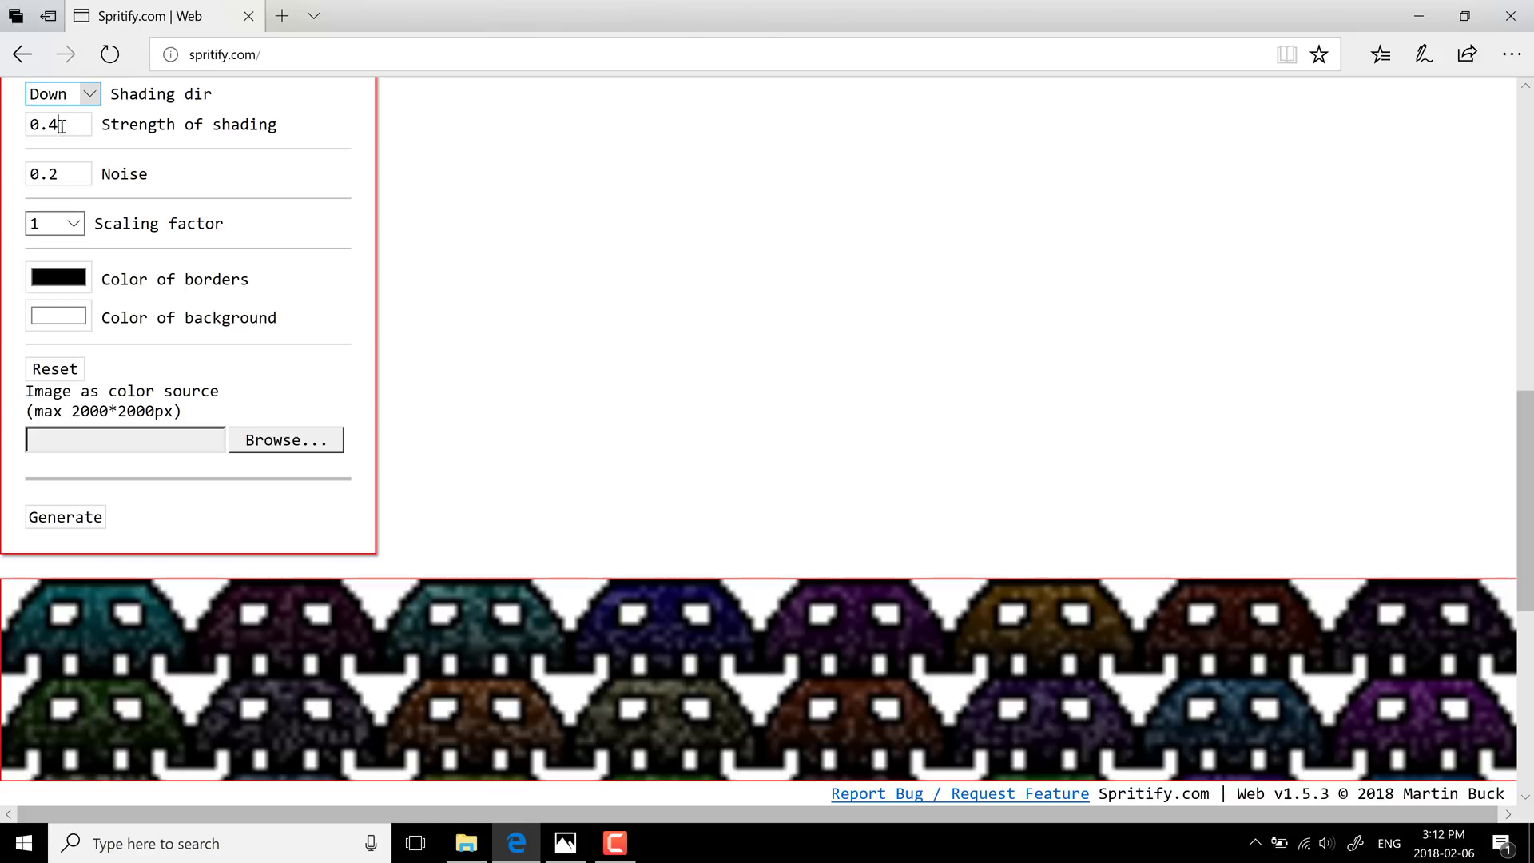
{"action": "type", "text": "0.9"}
{"action": "left_click", "coordinate": [57, 172]}
{"action": "type", "text": "0.4"}
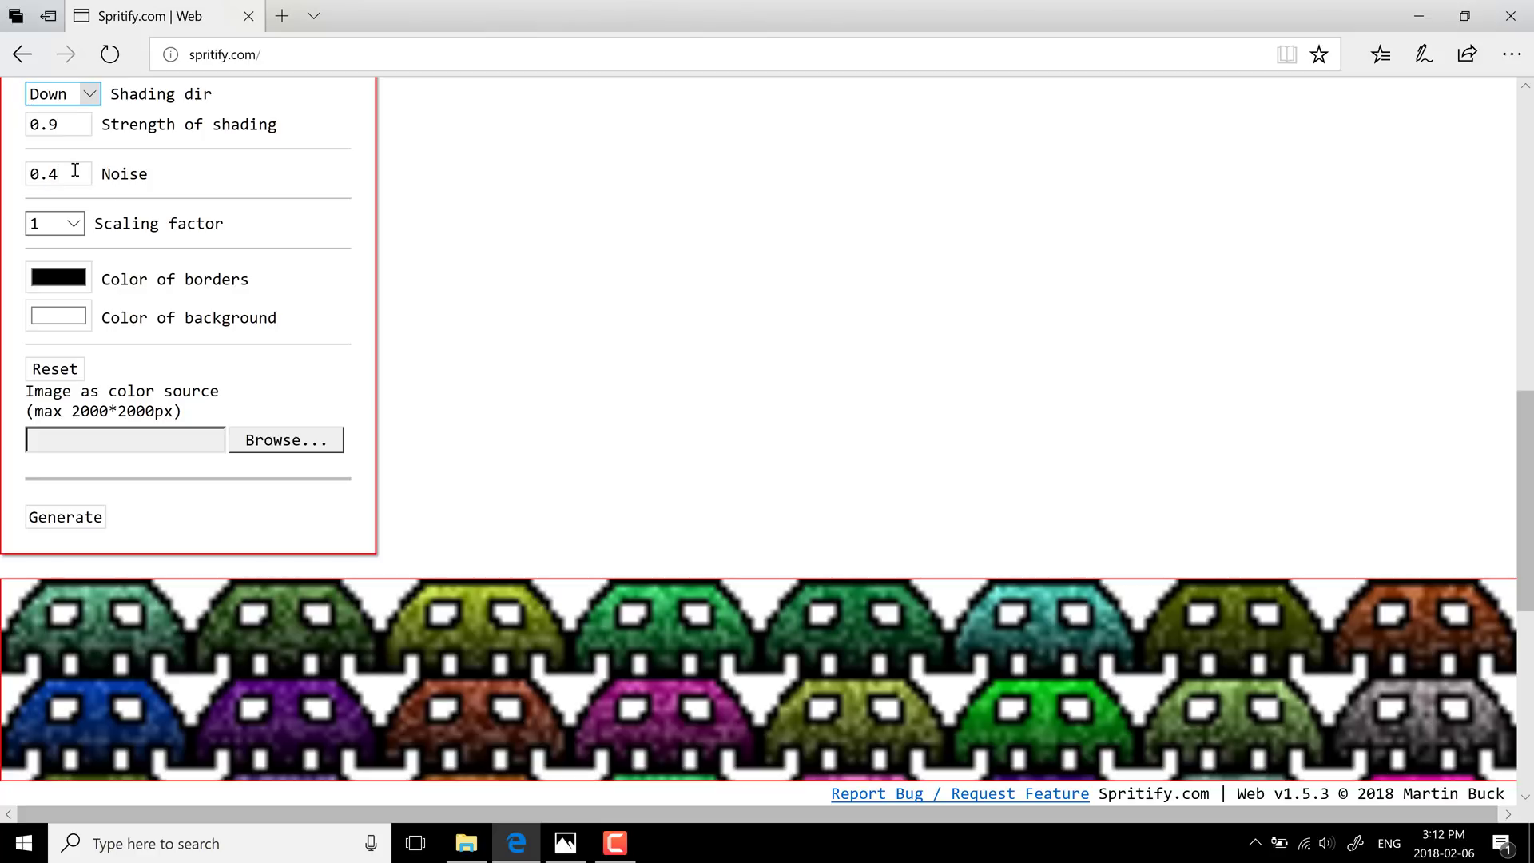
{"action": "left_click", "coordinate": [64, 516]}
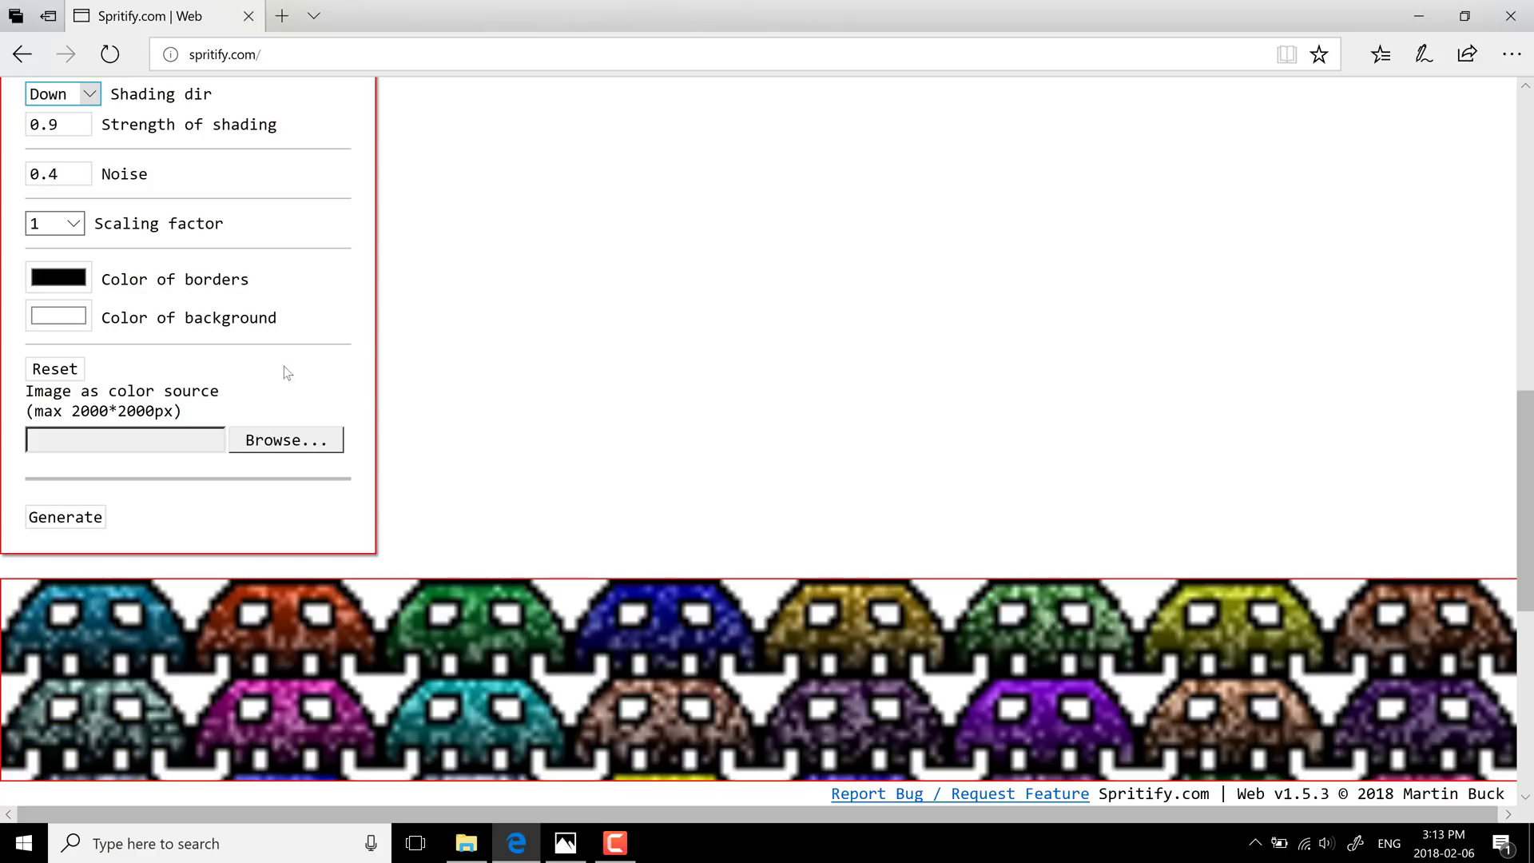
{"action": "type", "text": "0.1"}
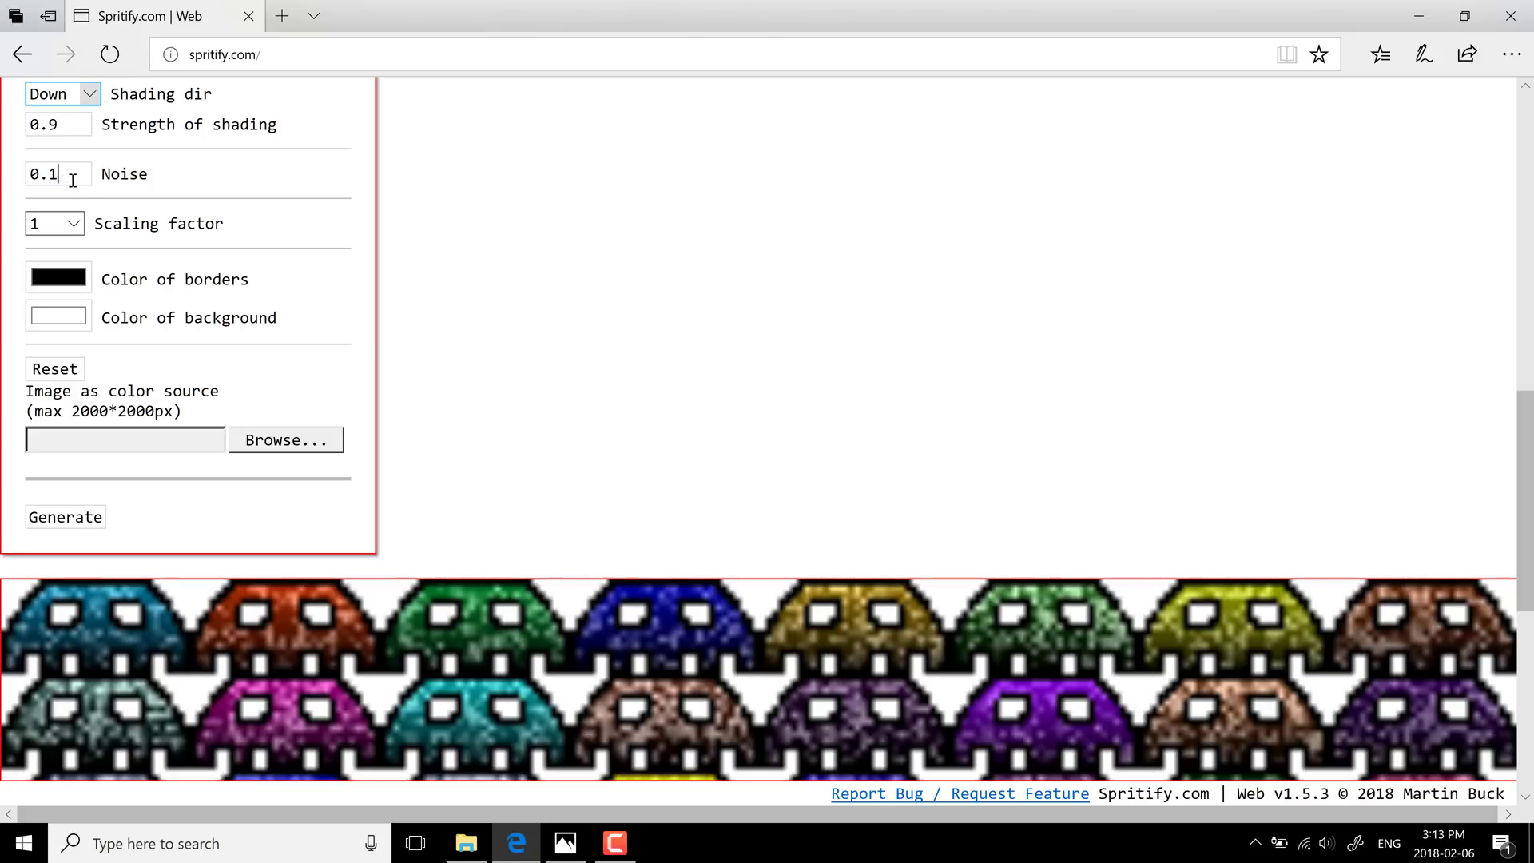
{"action": "left_click", "coordinate": [64, 517]}
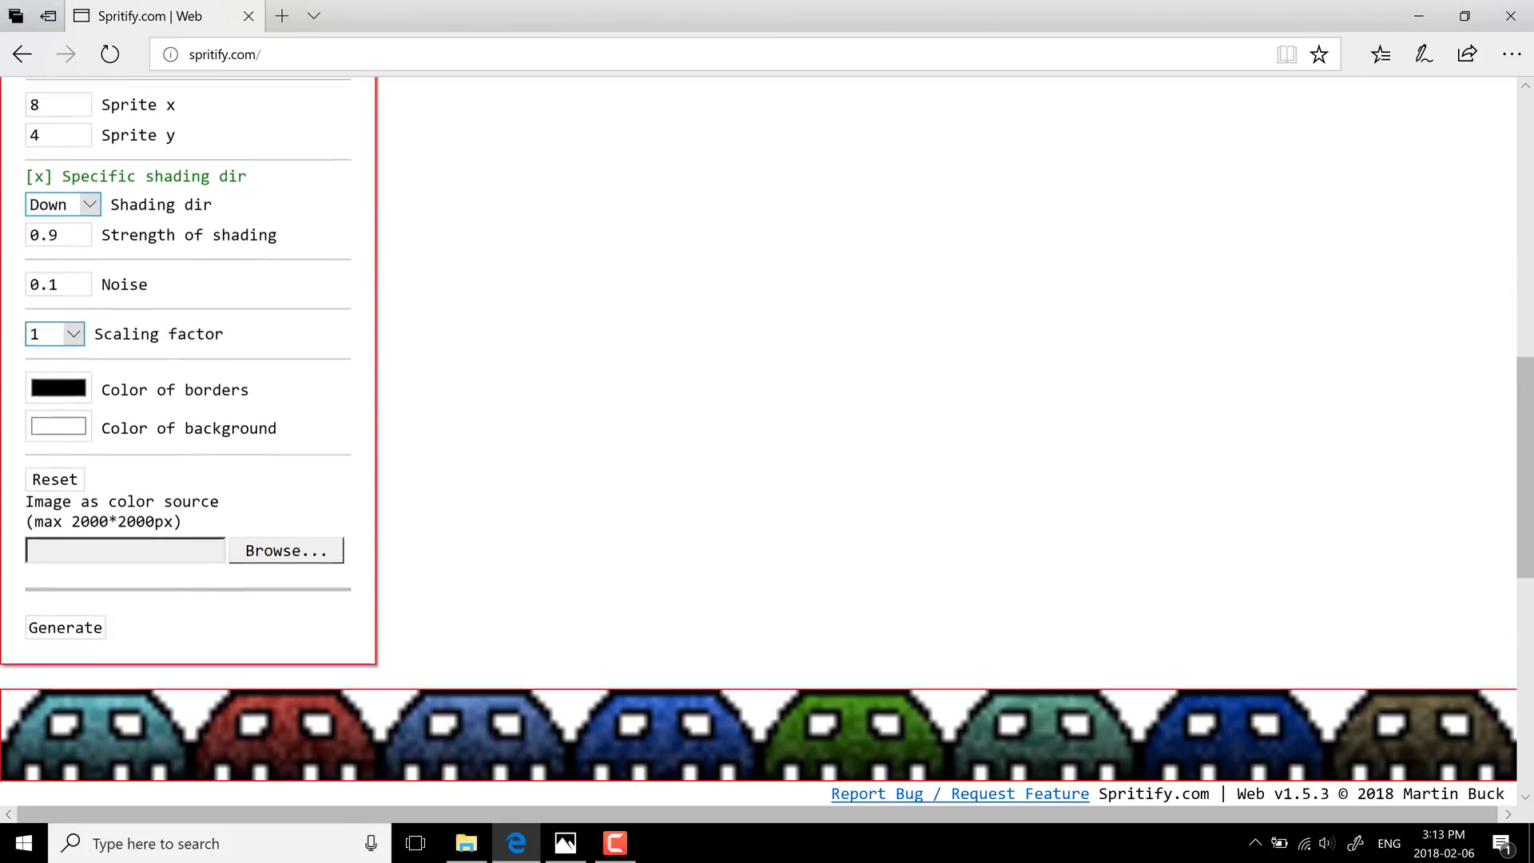
Choose scaling factor 2 so the ghost sheet regenerates at double size.
{"action": "left_click", "coordinate": [54, 334]}
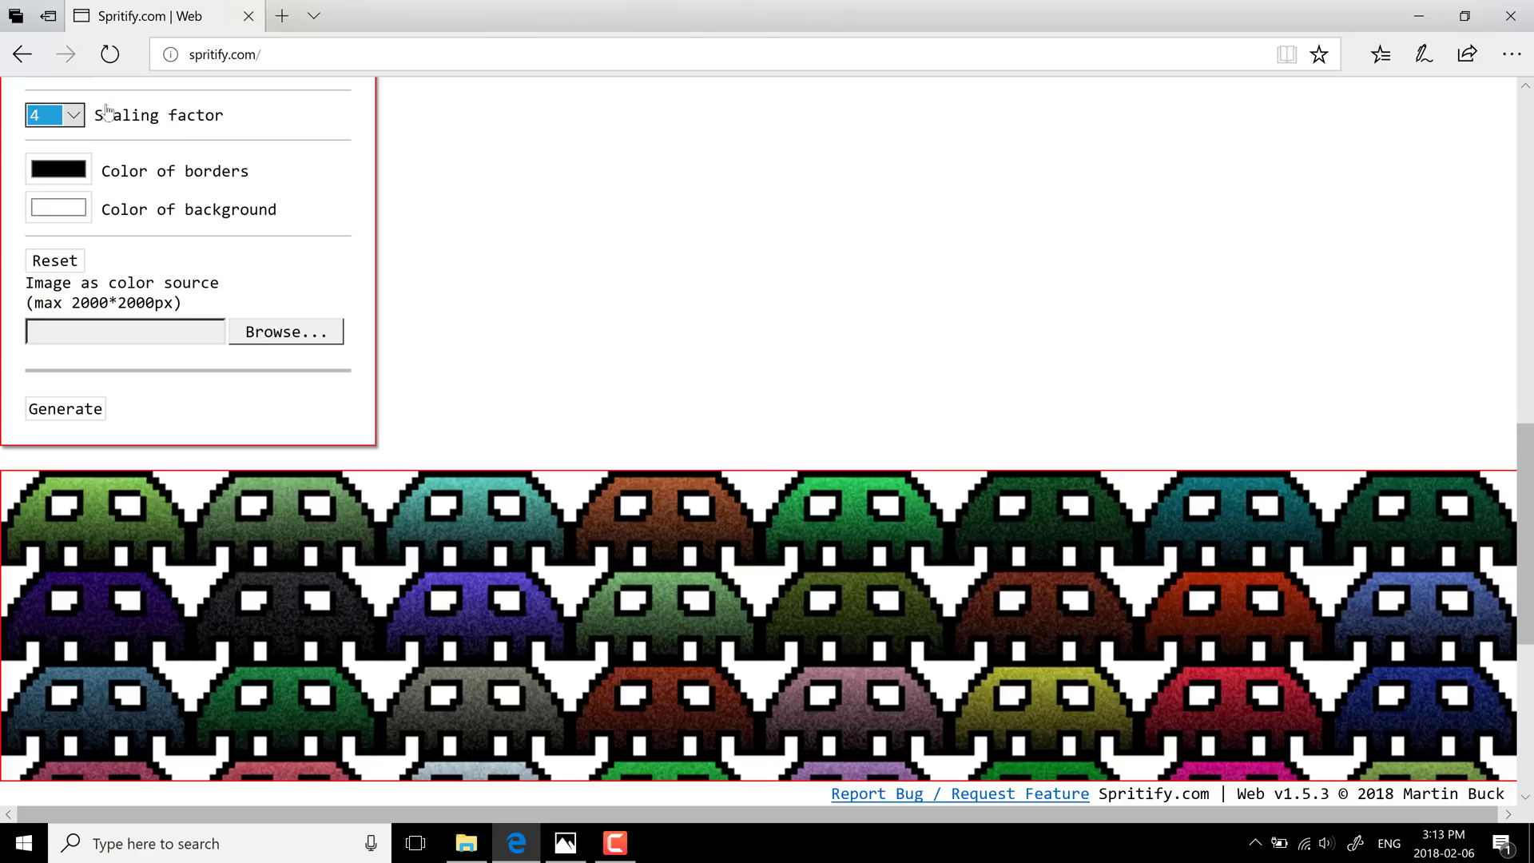
{"action": "left_click", "coordinate": [55, 115]}
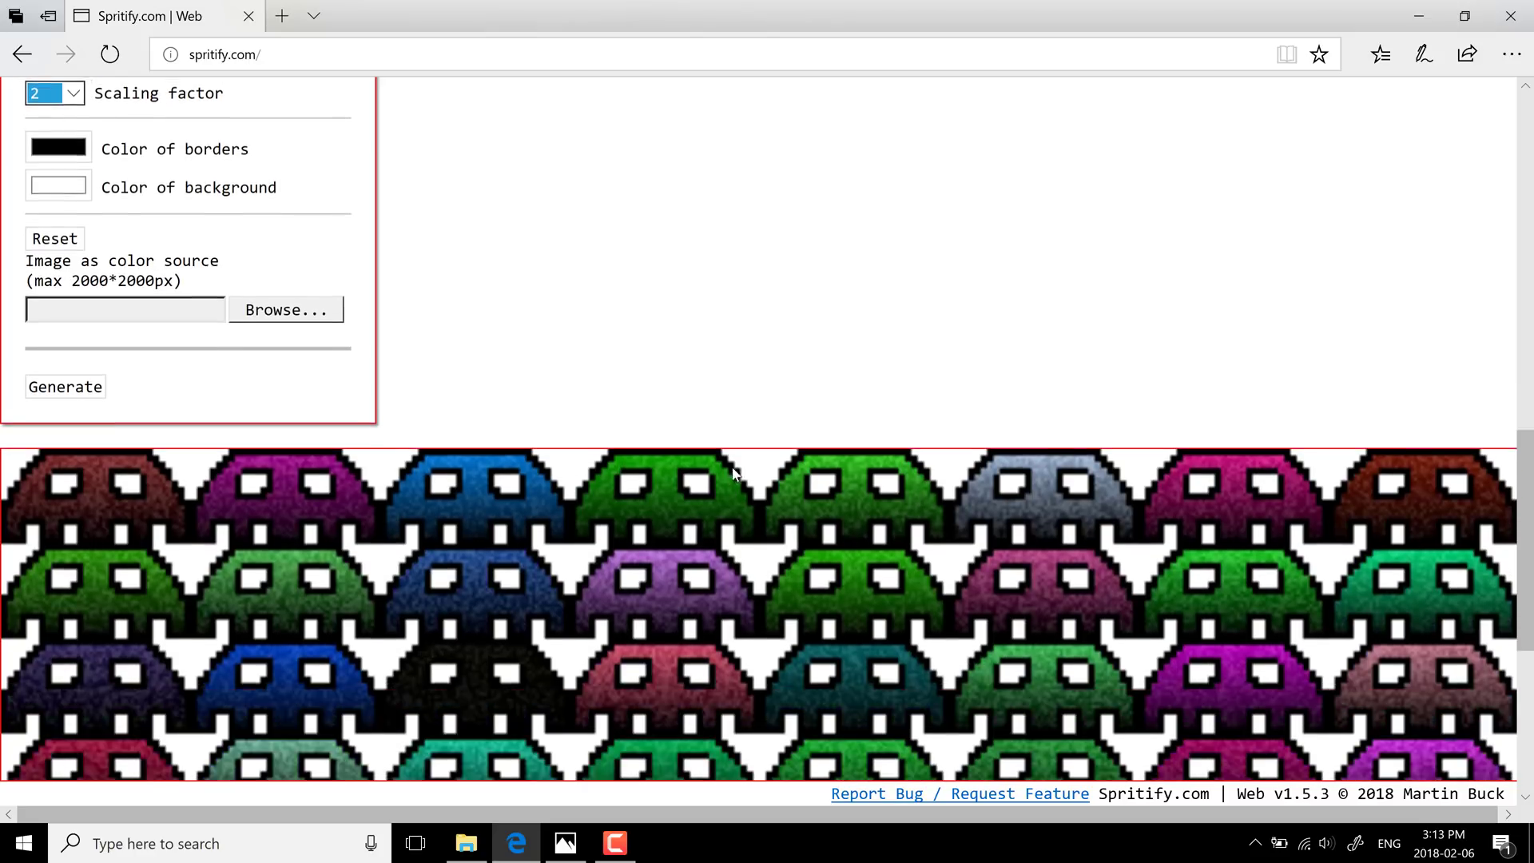
{"action": "scroll", "scroll_direction": "down", "scroll_amount": 3}
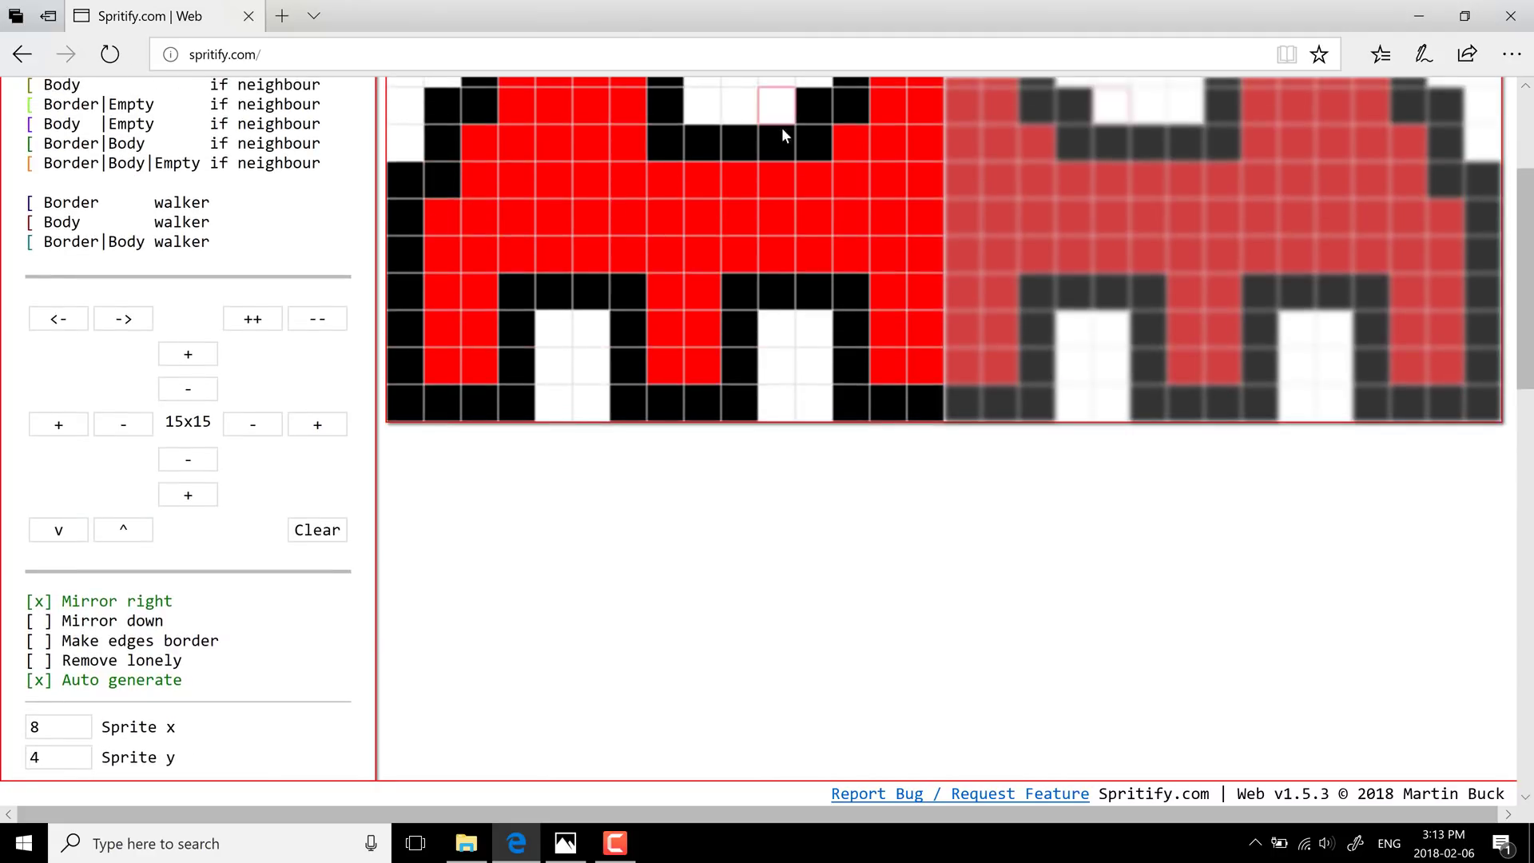
Generate a fresh ghost sheet with new random colours at scaling factor 2.
{"action": "scroll", "scroll_direction": "down", "scroll_amount": 3}
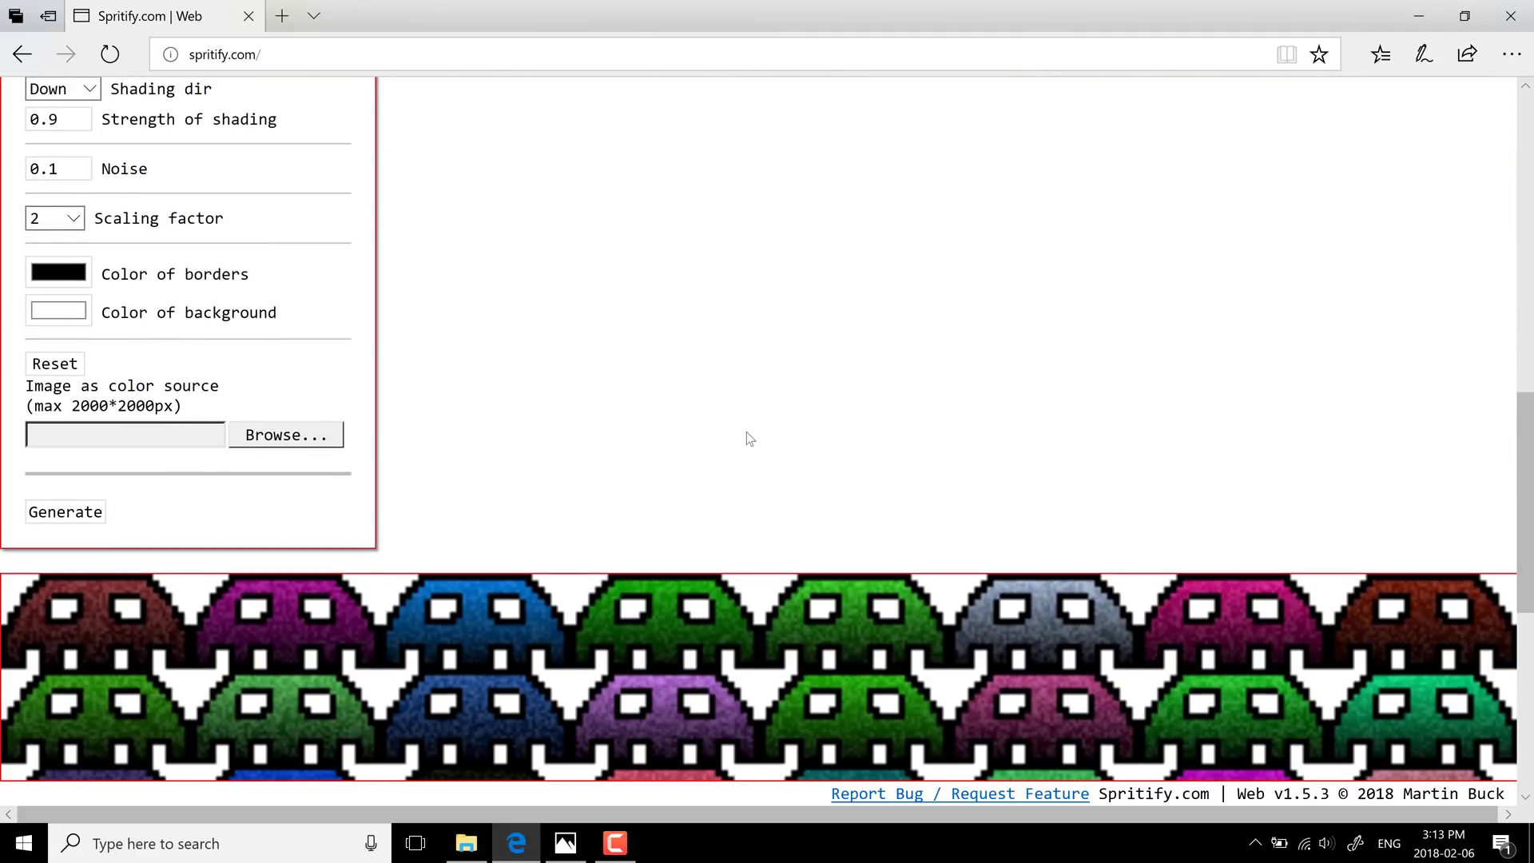
{"action": "scroll", "scroll_direction": "down", "scroll_amount": 3}
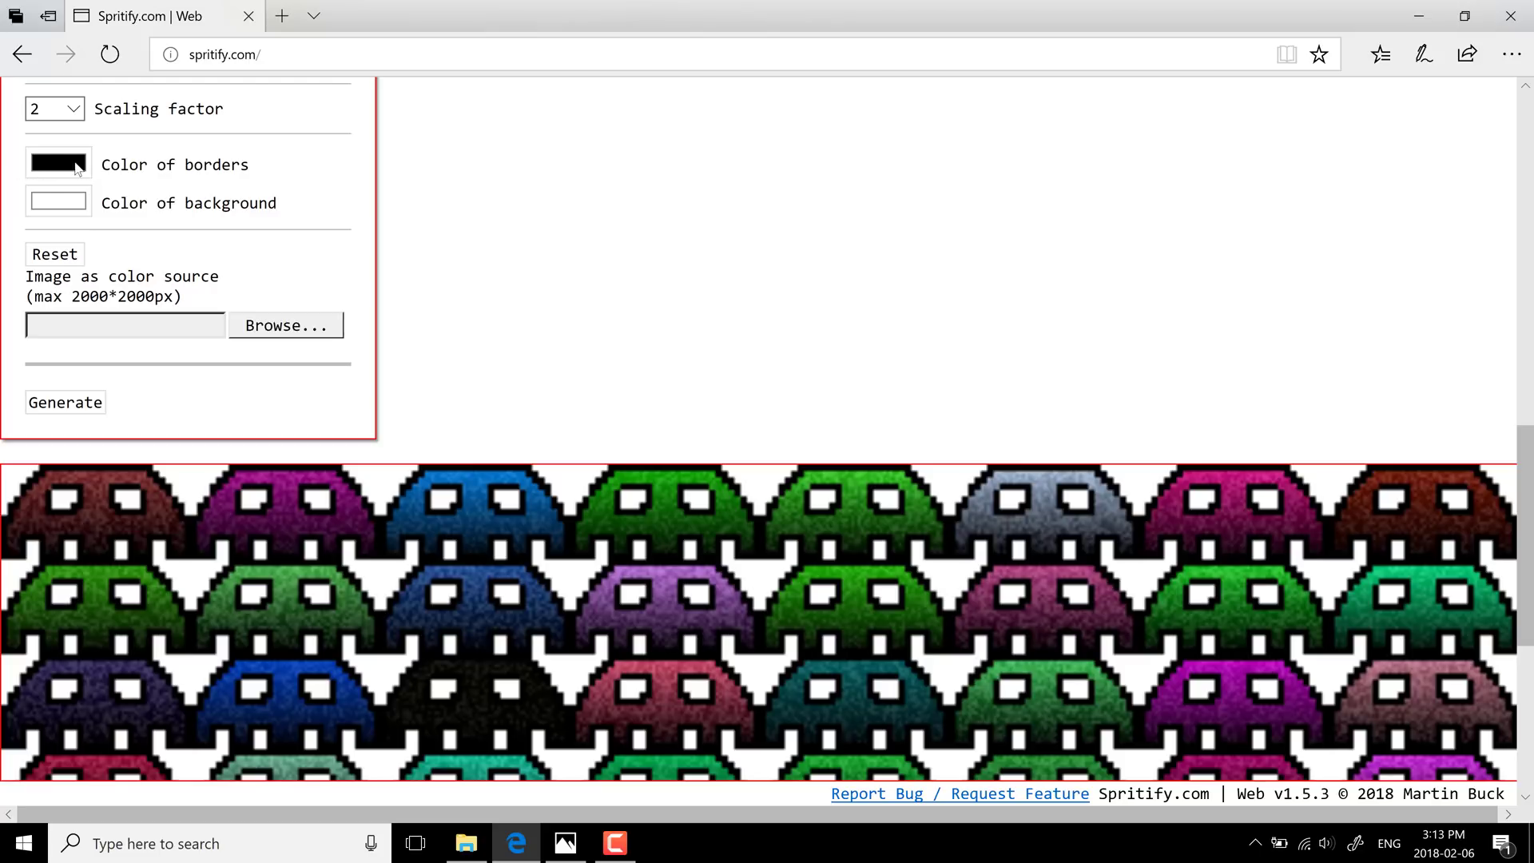
{"action": "mouse_move", "coordinate": [429, 461]}
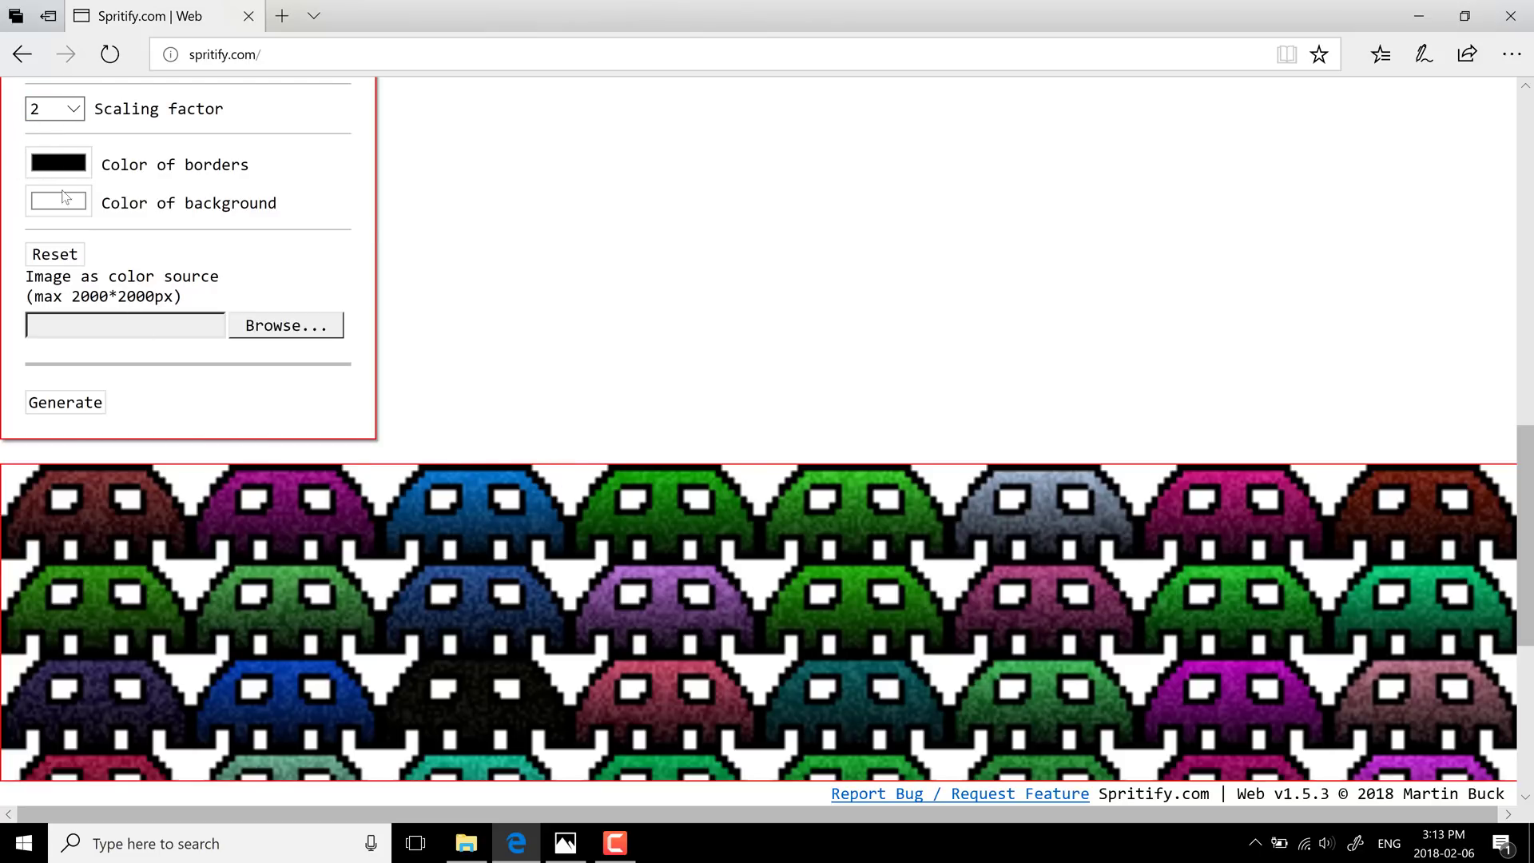
{"action": "left_click", "coordinate": [57, 201]}
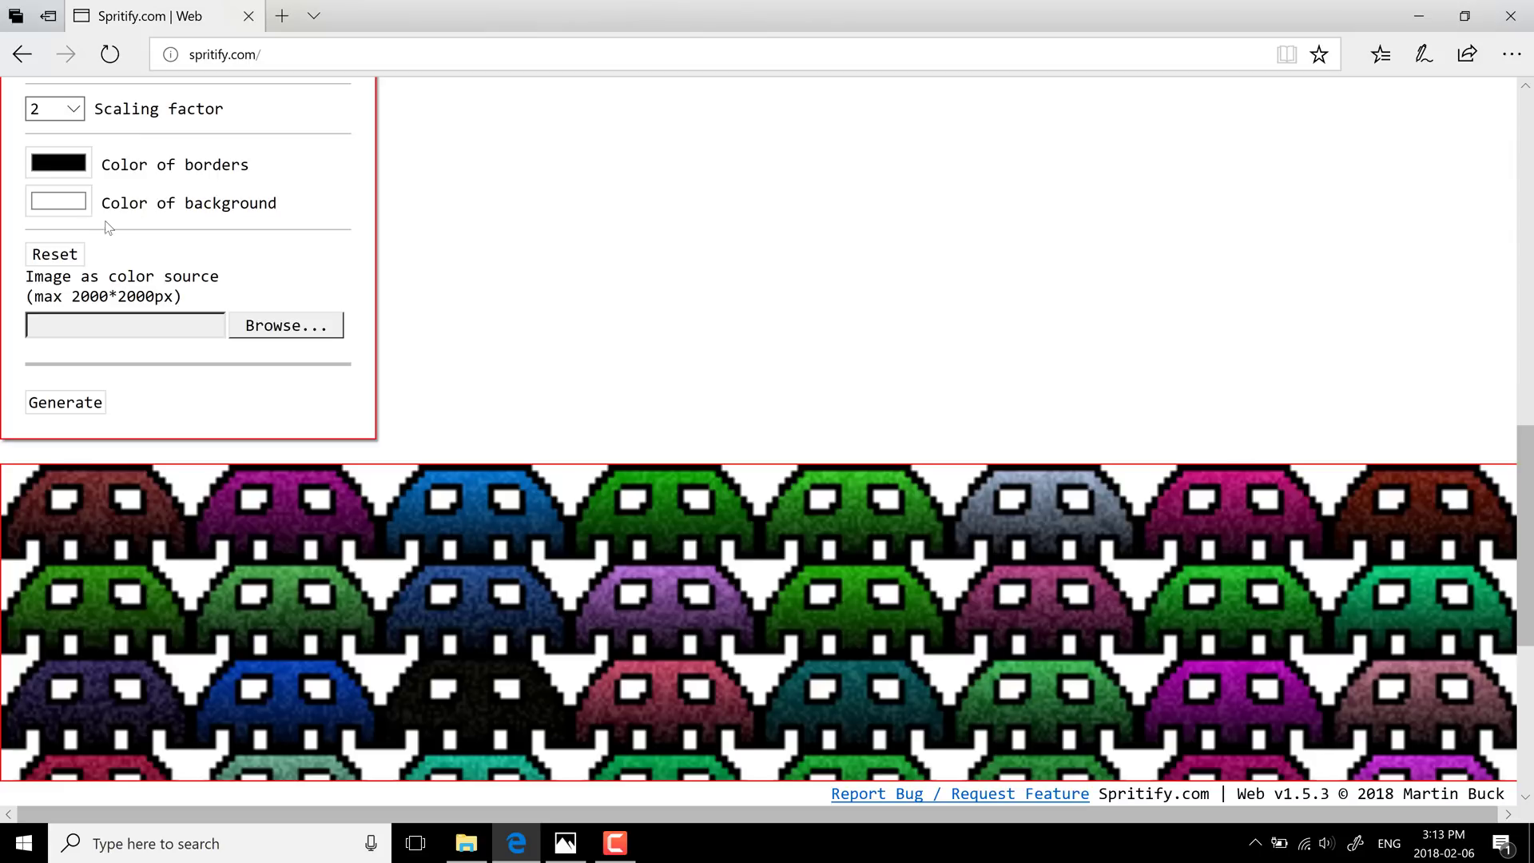
{"action": "mouse_move", "coordinate": [69, 294]}
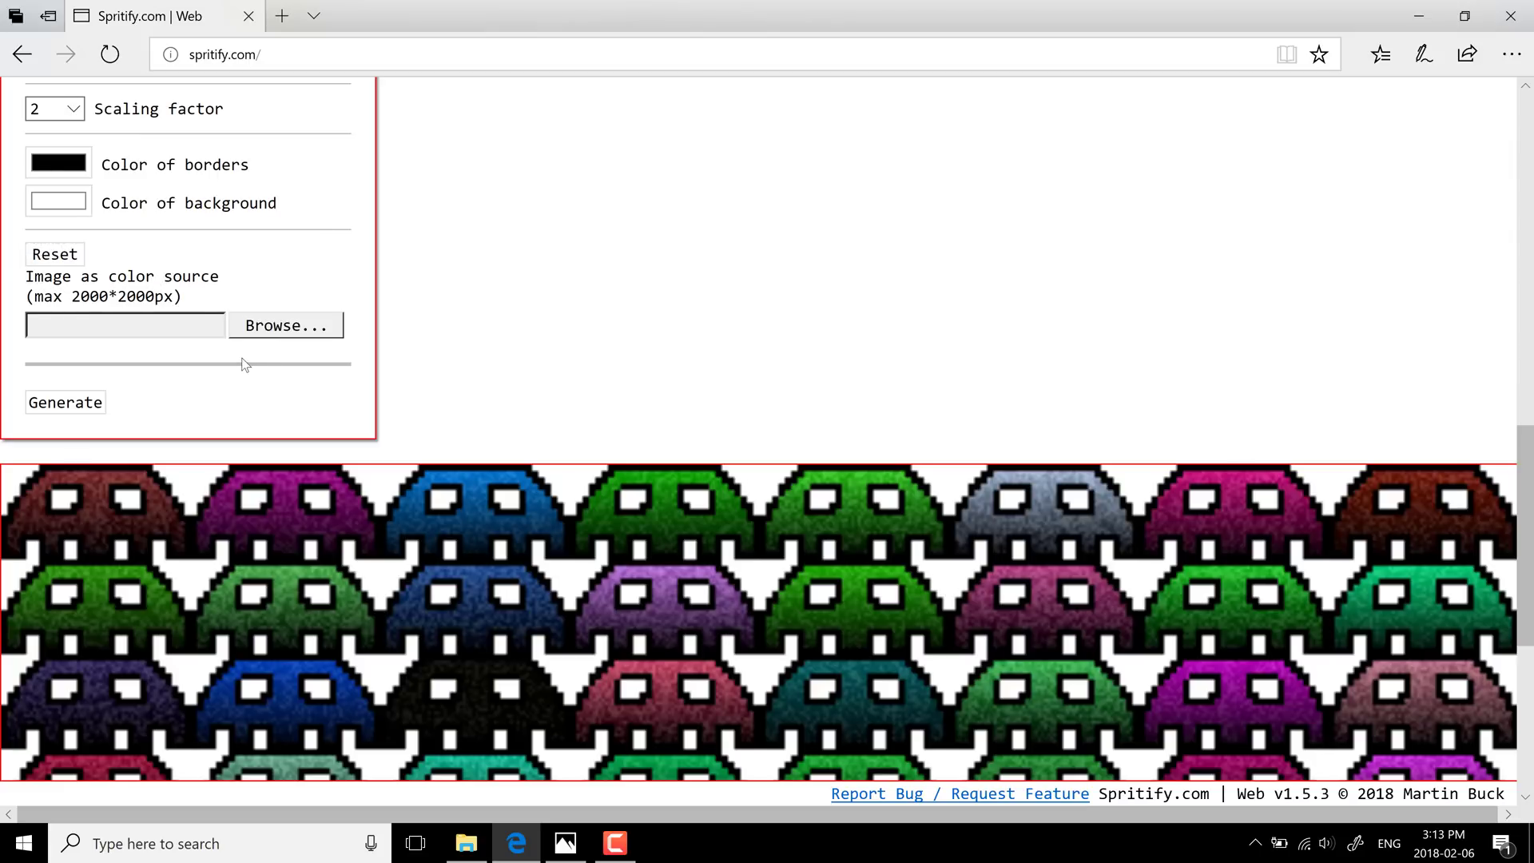
{"action": "scroll", "scroll_direction": "down", "scroll_amount": 3}
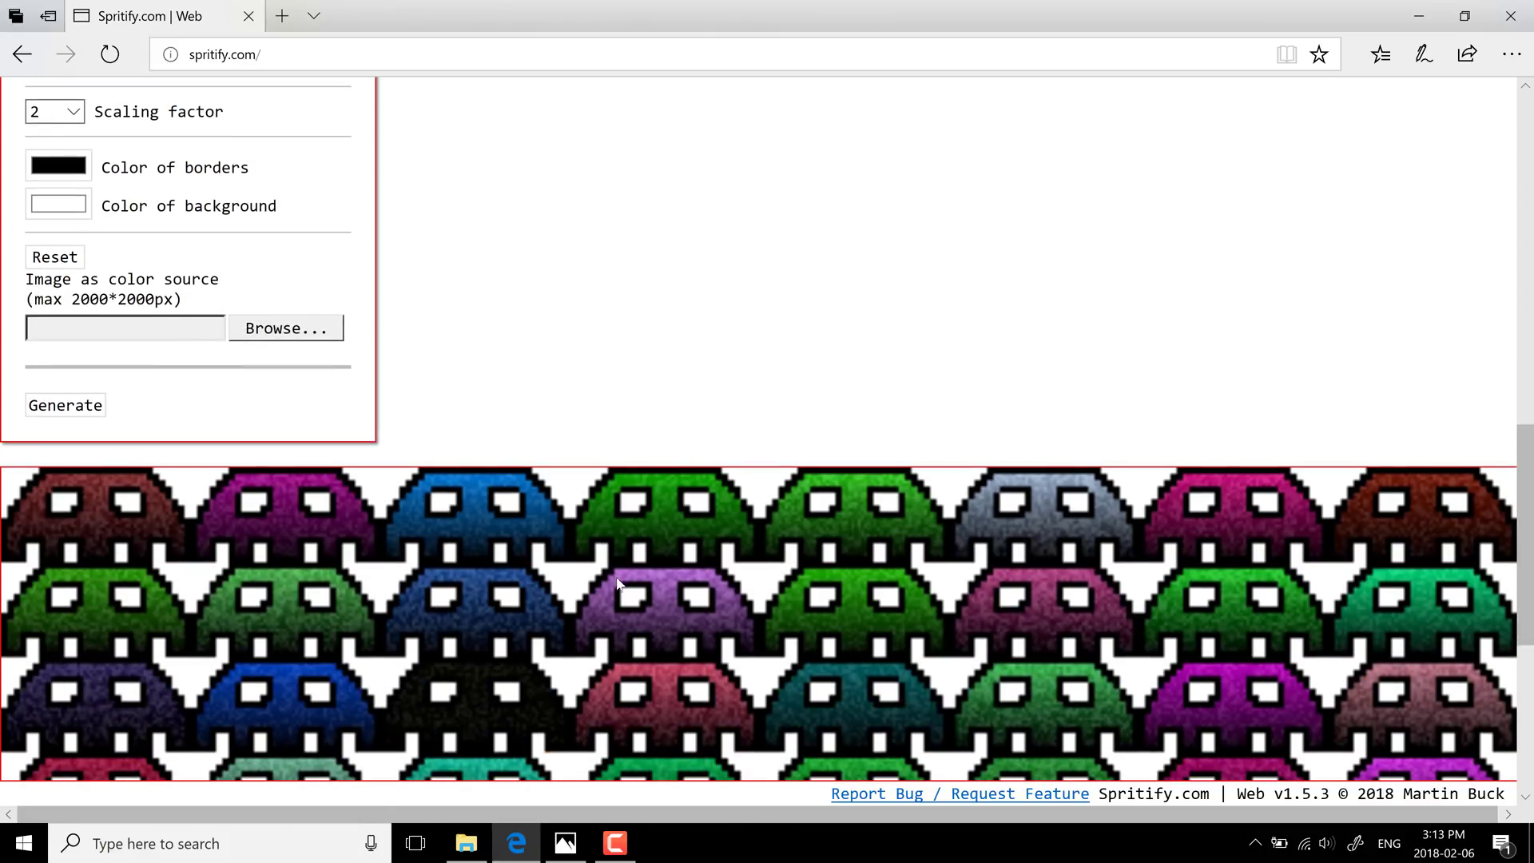
{"action": "left_click", "coordinate": [63, 296]}
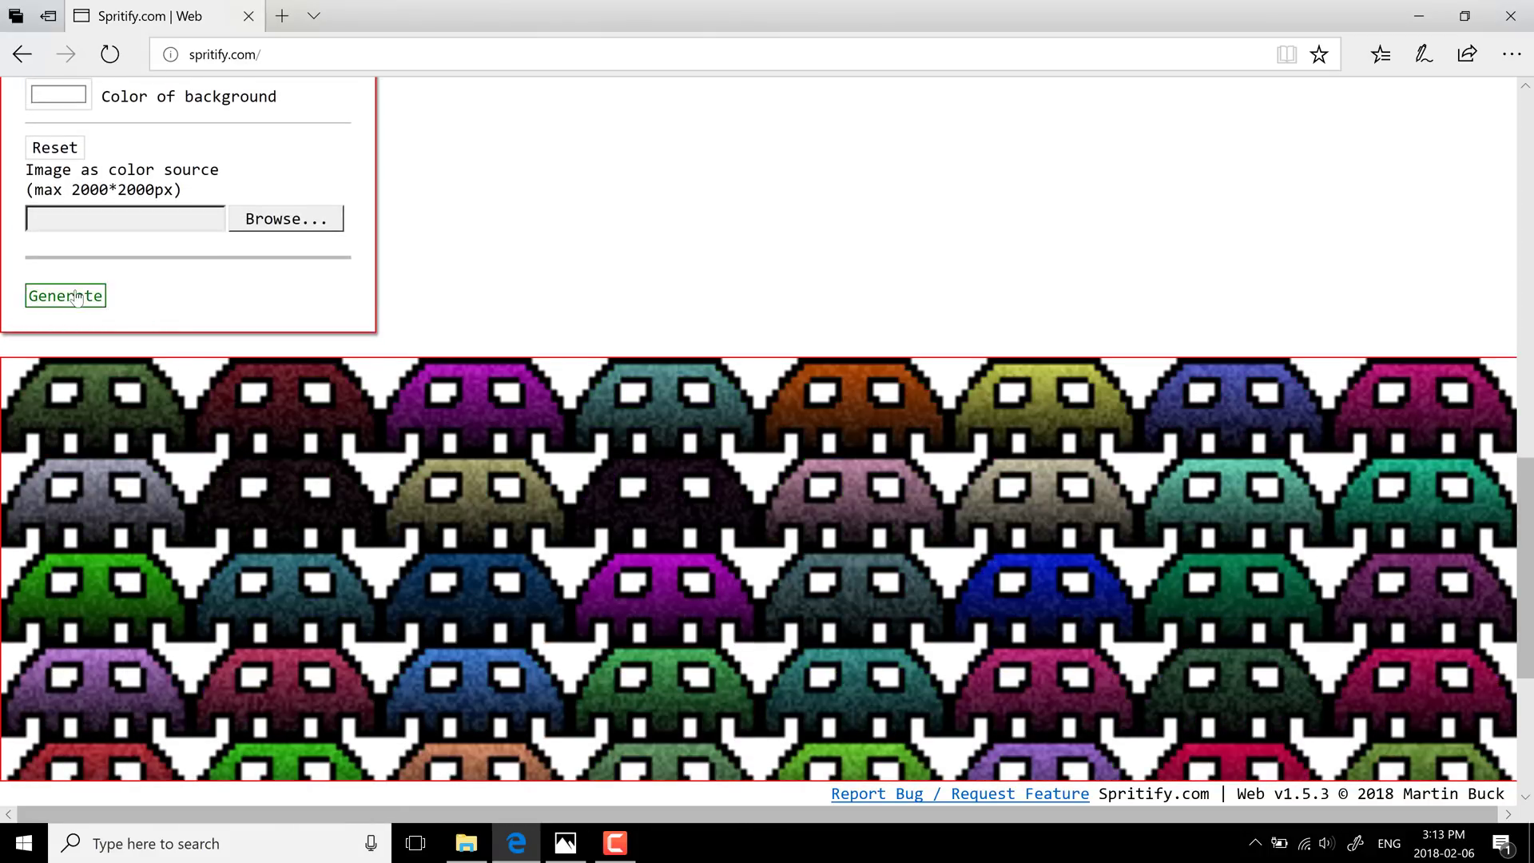
{"action": "left_click", "coordinate": [64, 295]}
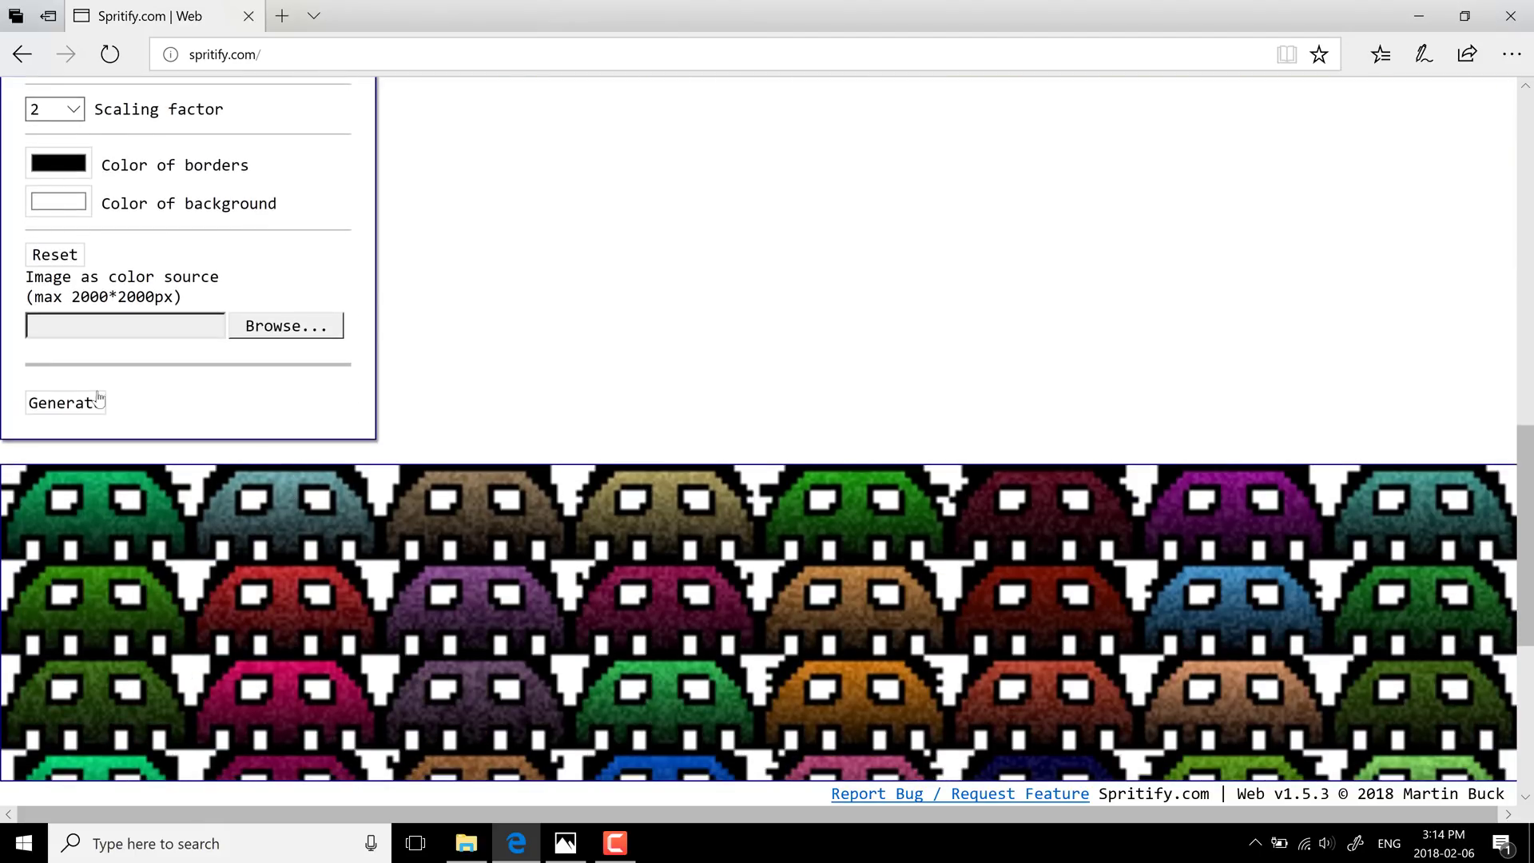
Regenerate the sheet eight times in a row for new random colour variations.
{"action": "left_click", "coordinate": [64, 403]}
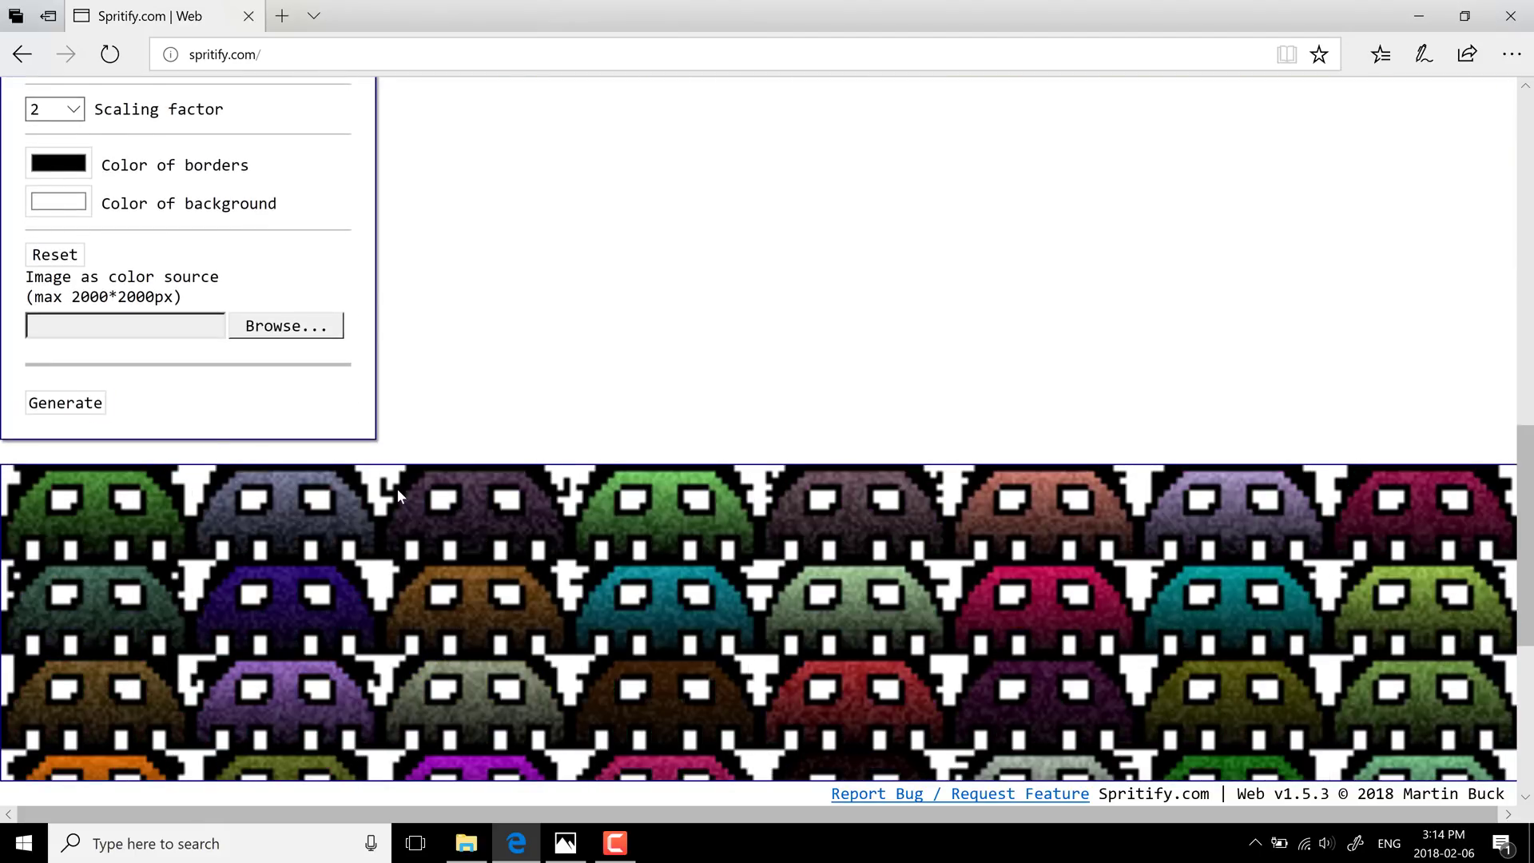
{"action": "left_click", "coordinate": [64, 403]}
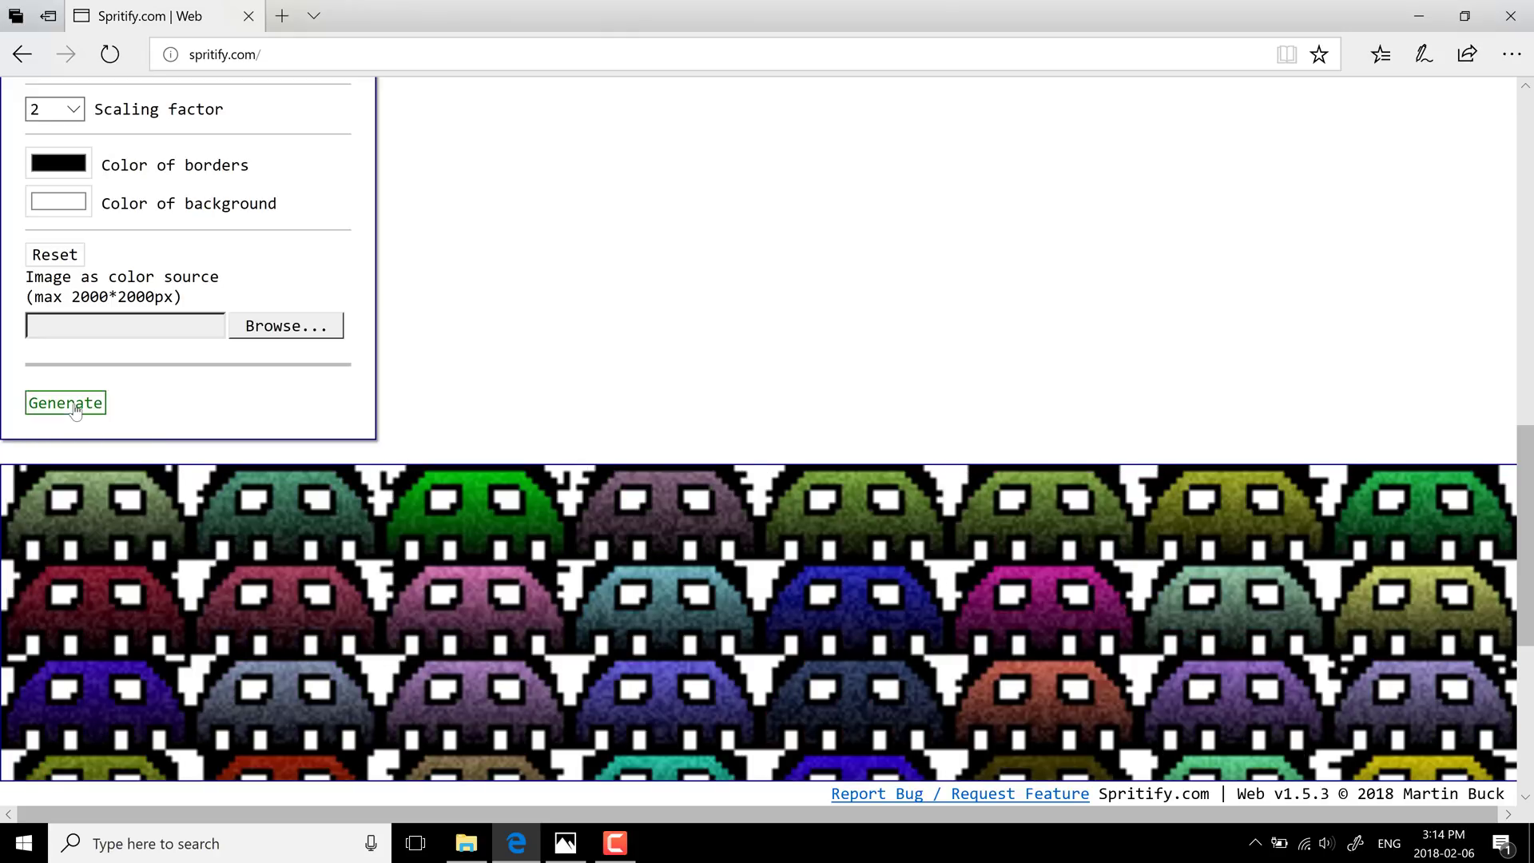
{"action": "left_click", "coordinate": [64, 402]}
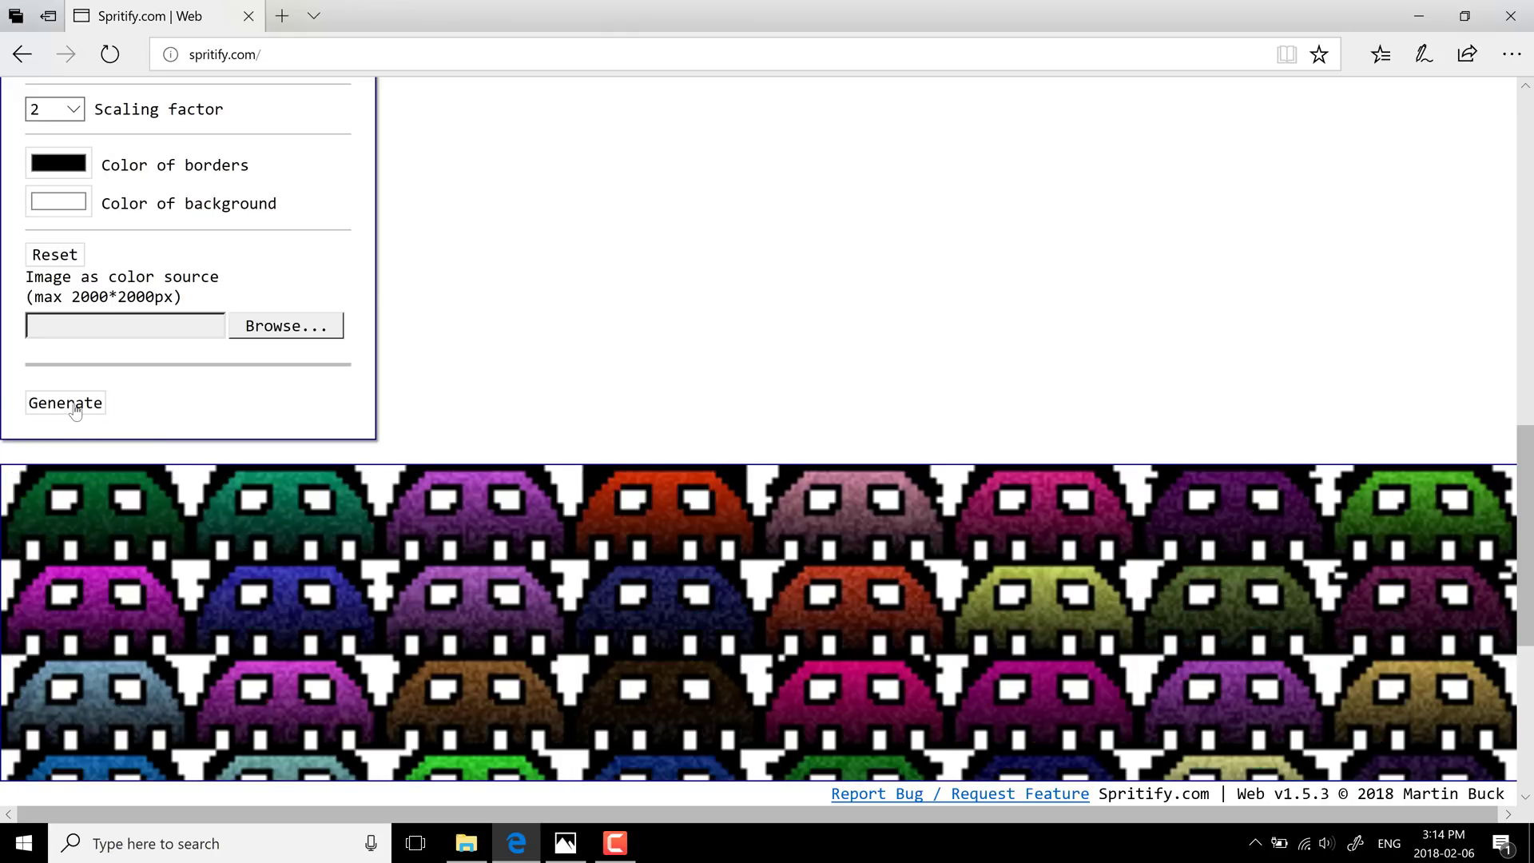
{"action": "left_click", "coordinate": [64, 403]}
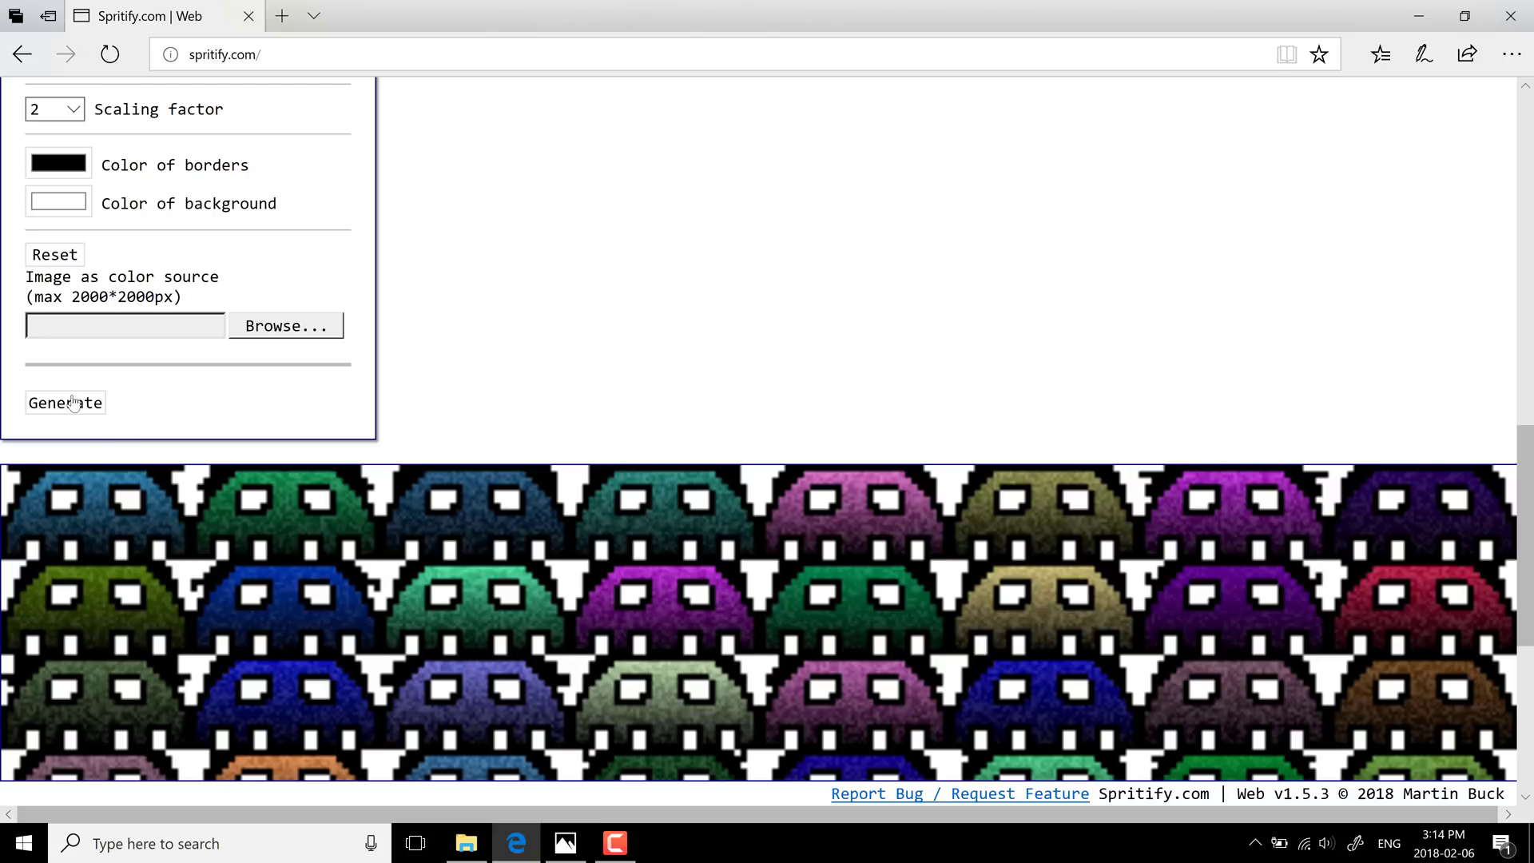
{"action": "left_click", "coordinate": [64, 403]}
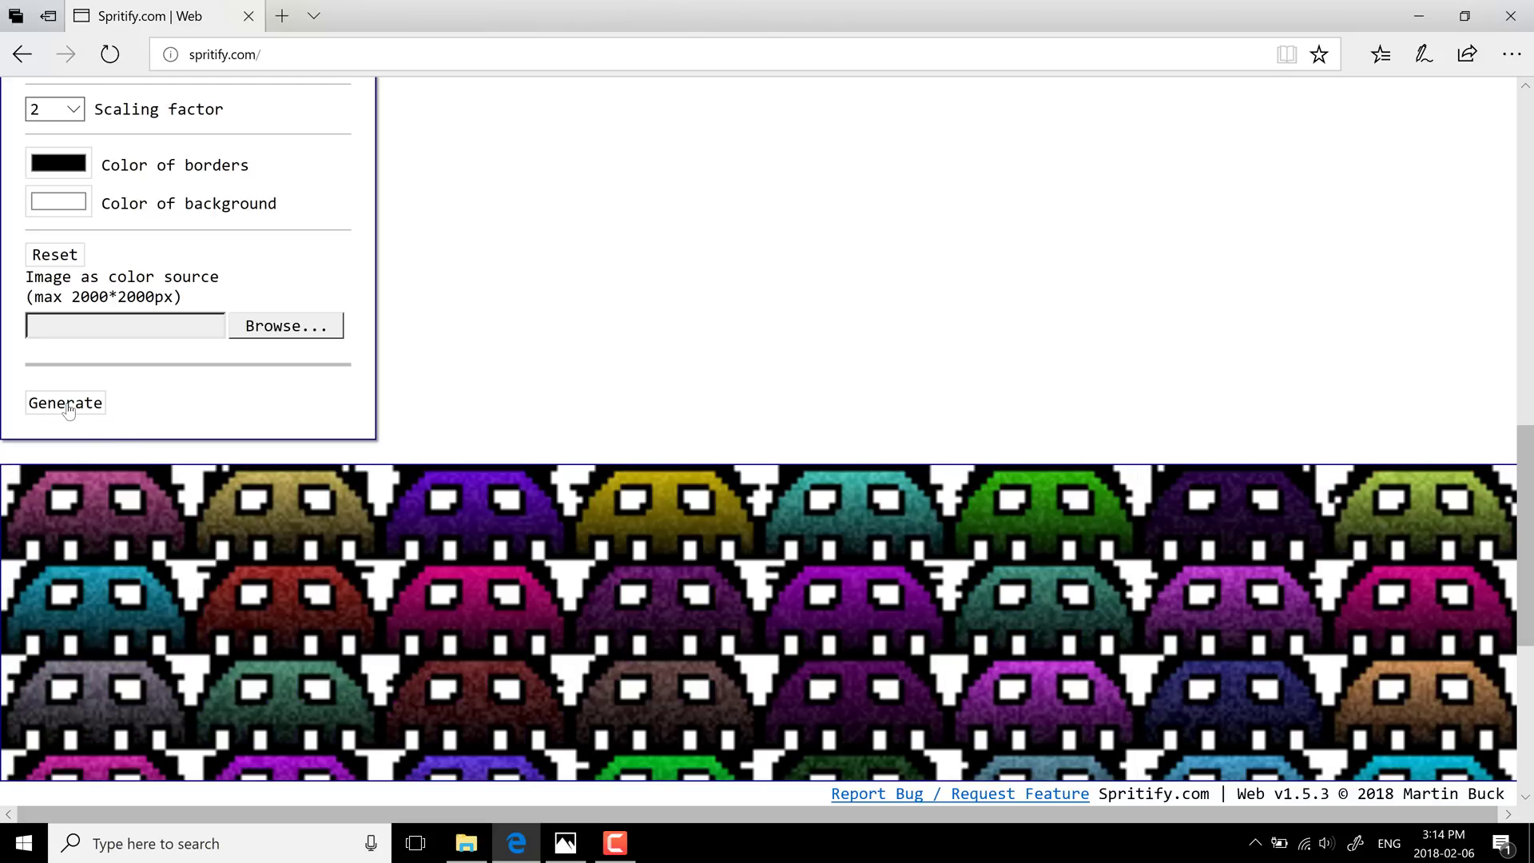
{"action": "left_click", "coordinate": [64, 403]}
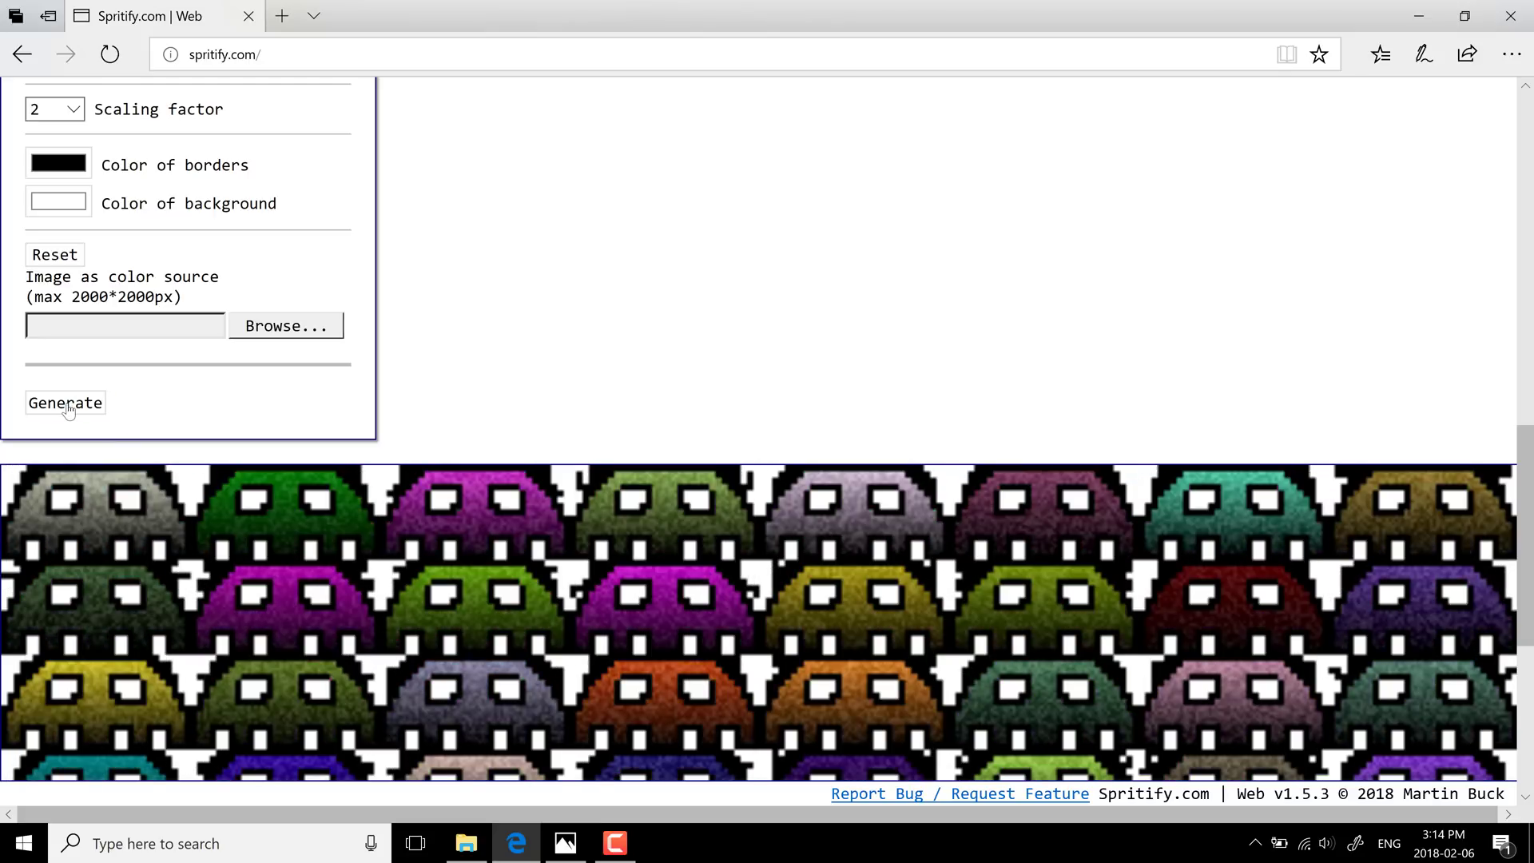
{"action": "left_click", "coordinate": [64, 402]}
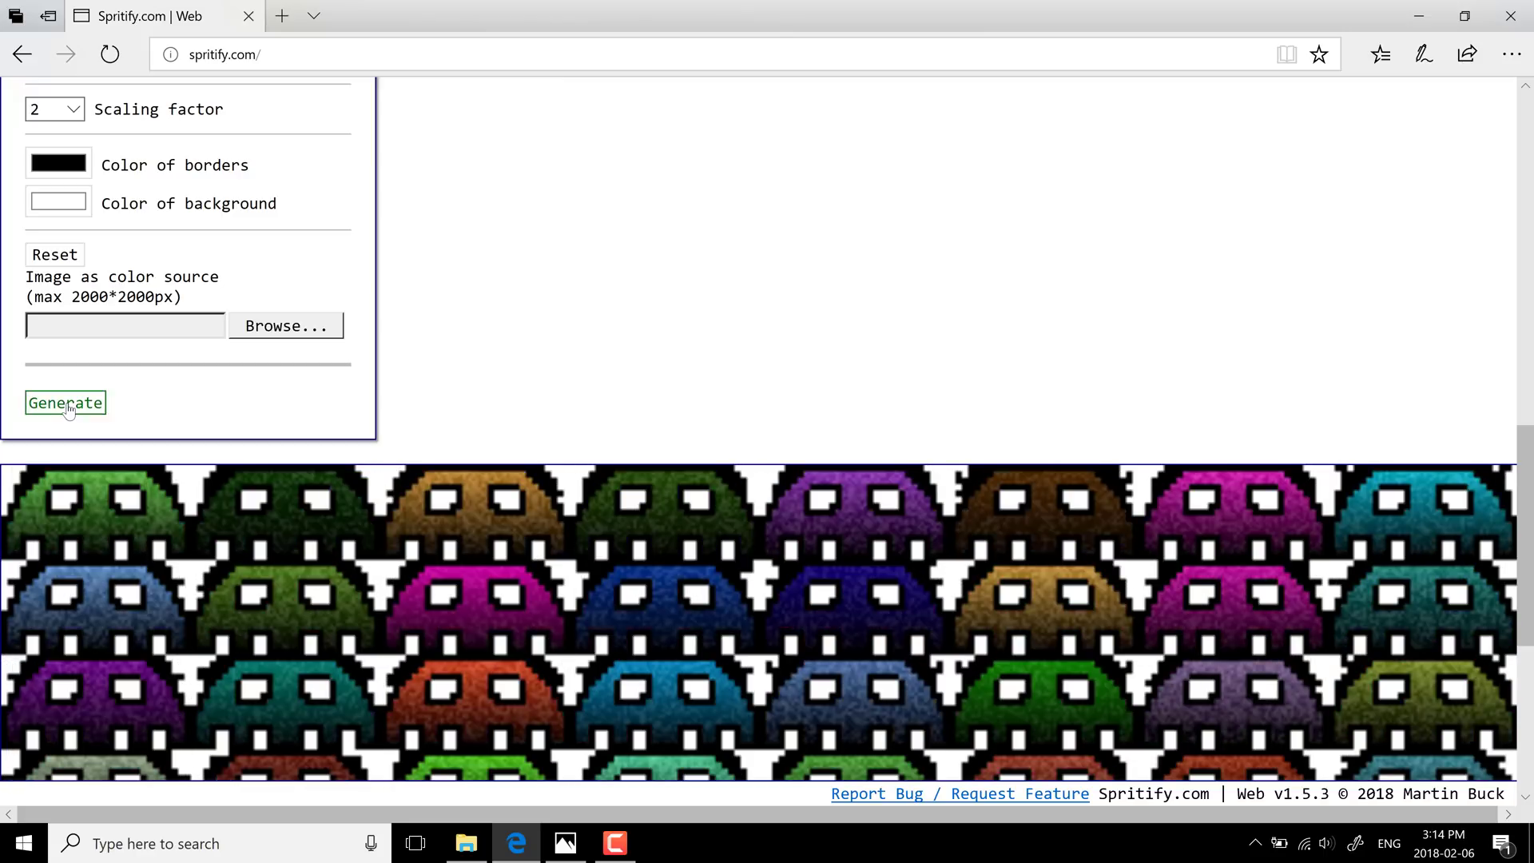
{"action": "left_click", "coordinate": [64, 403]}
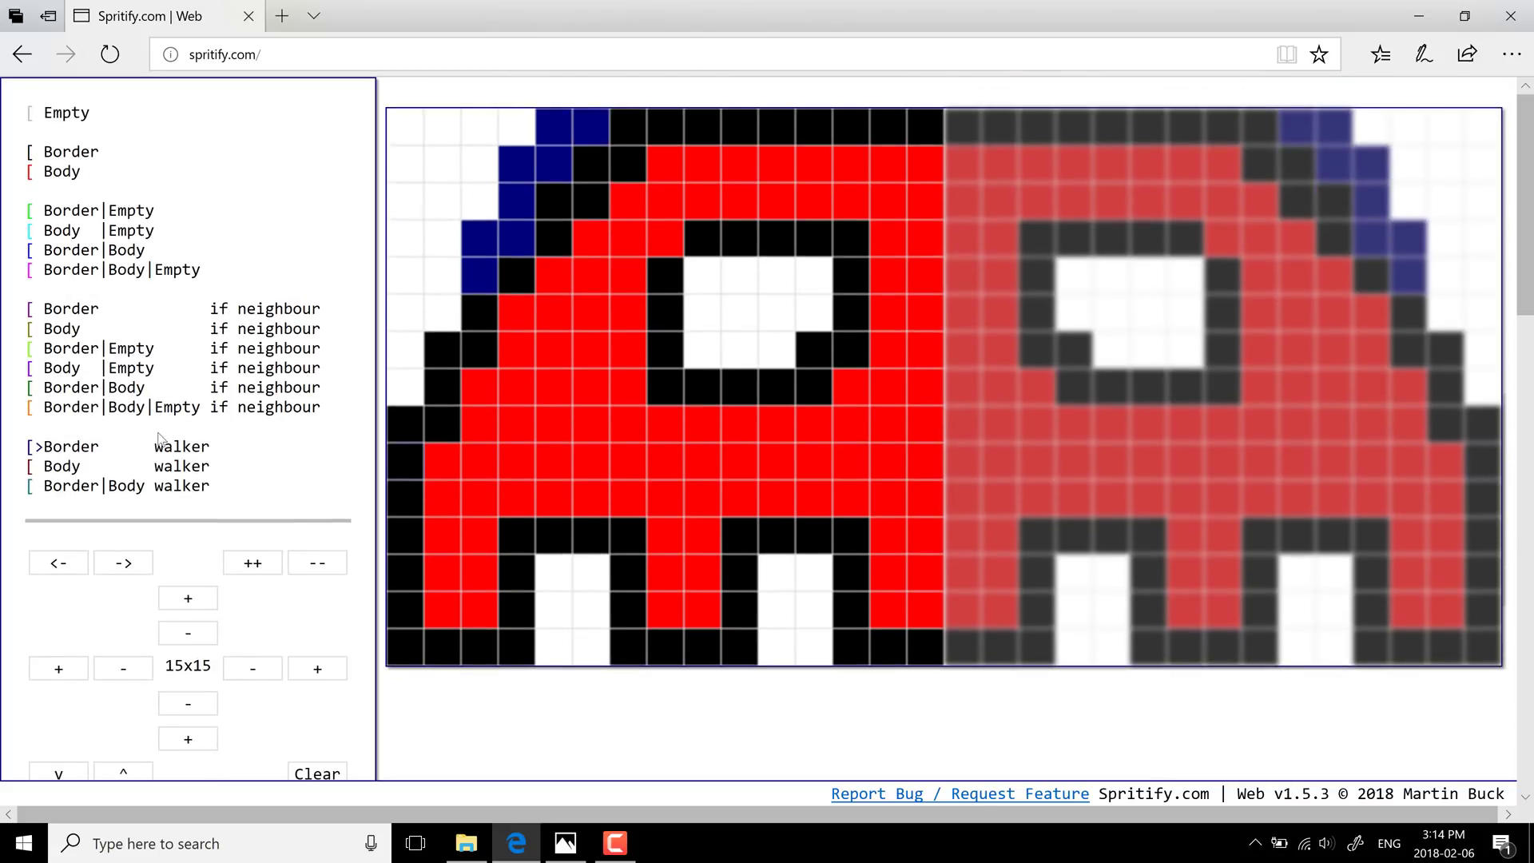
Generate two more randomly coloured ghost sheets from the same design.
{"action": "scroll", "scroll_direction": "down", "scroll_amount": 3}
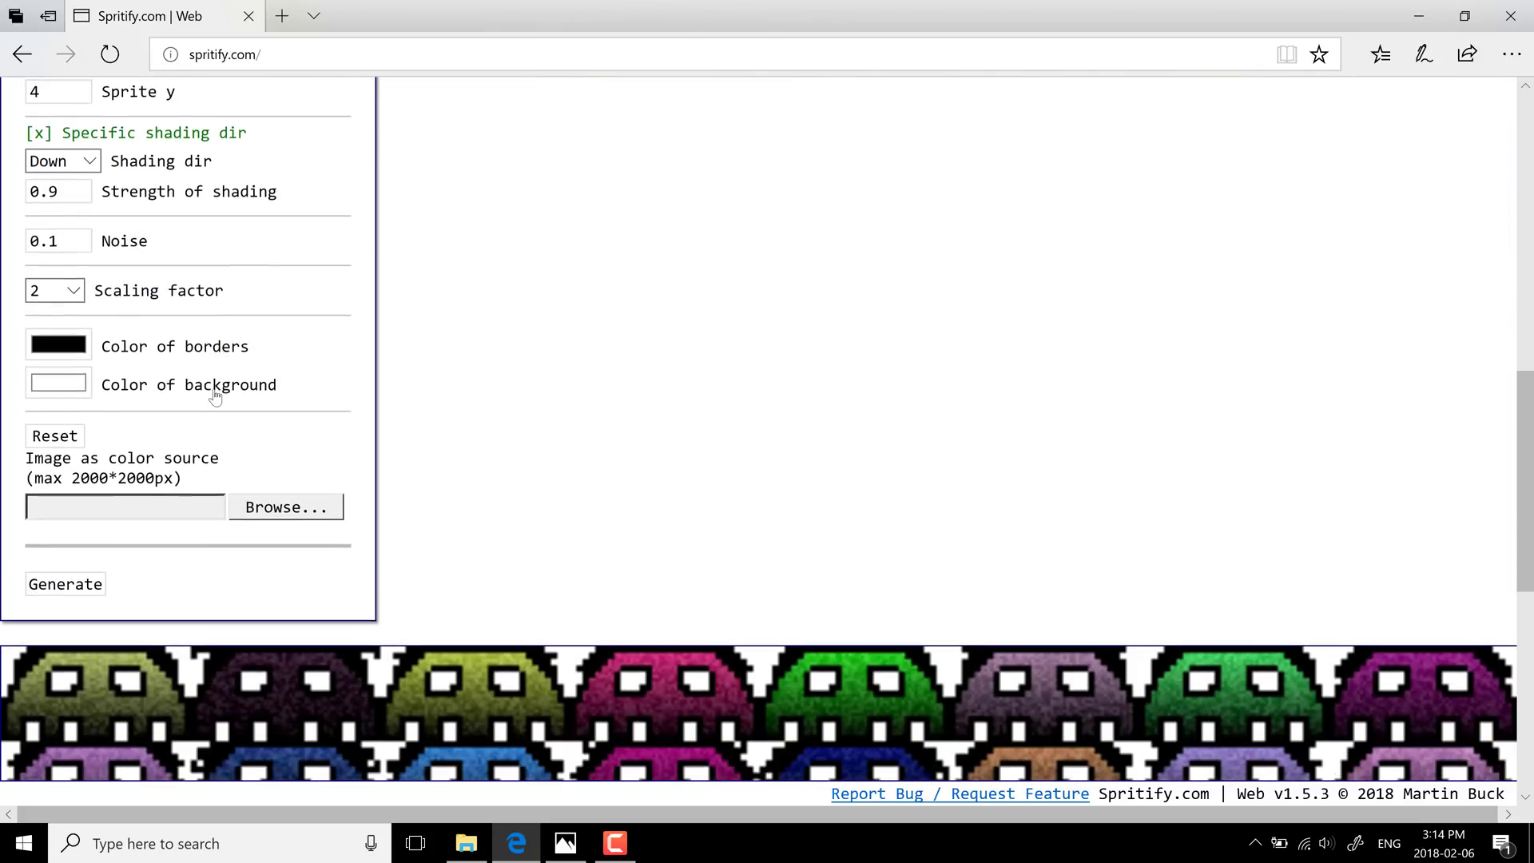
{"action": "scroll", "scroll_direction": "down", "scroll_amount": 3}
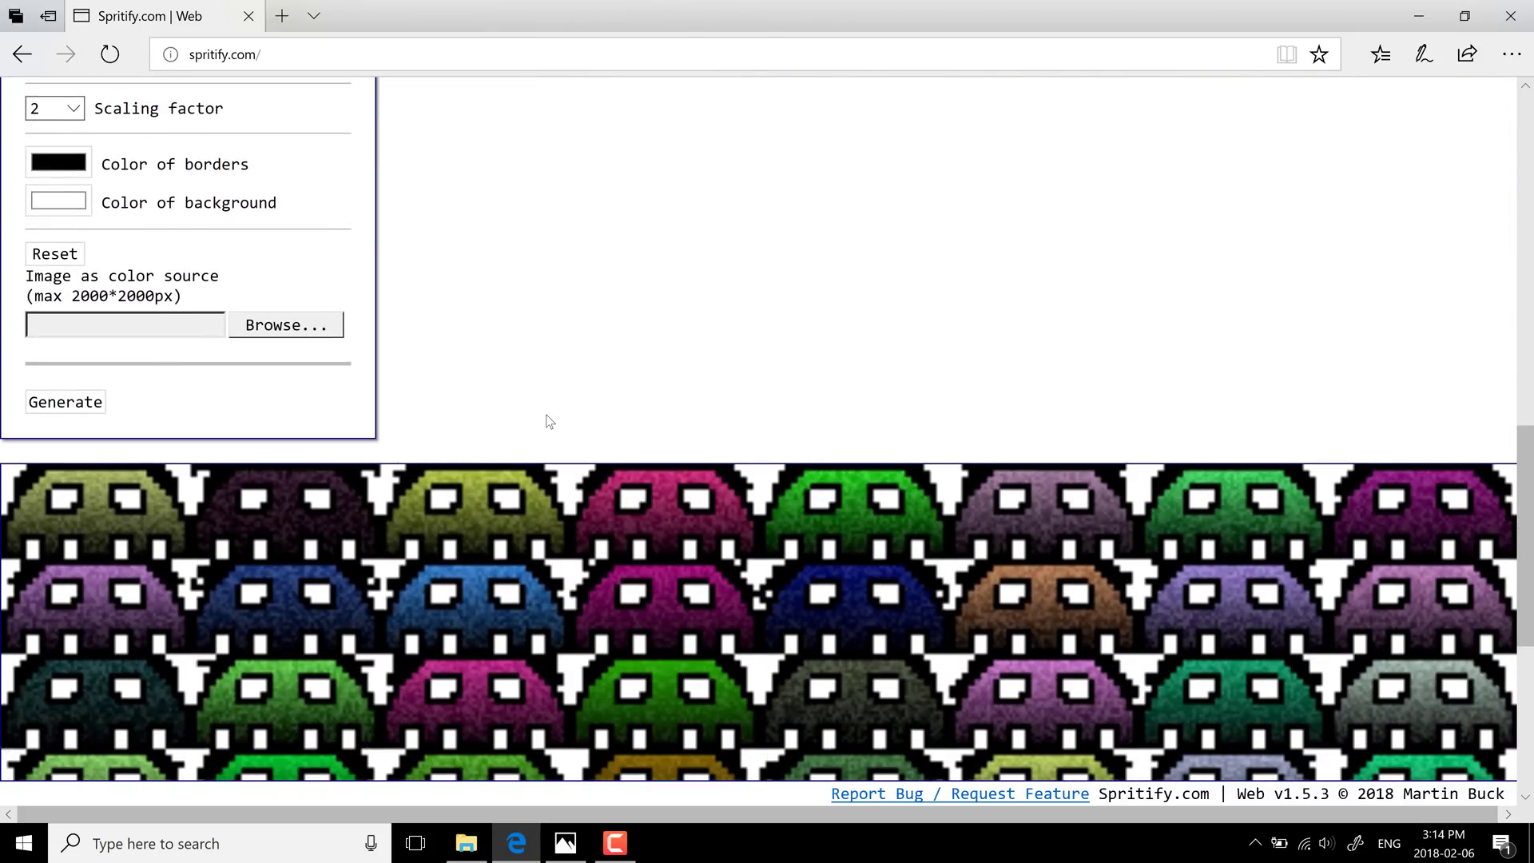
{"action": "scroll", "scroll_direction": "down", "scroll_amount": 3}
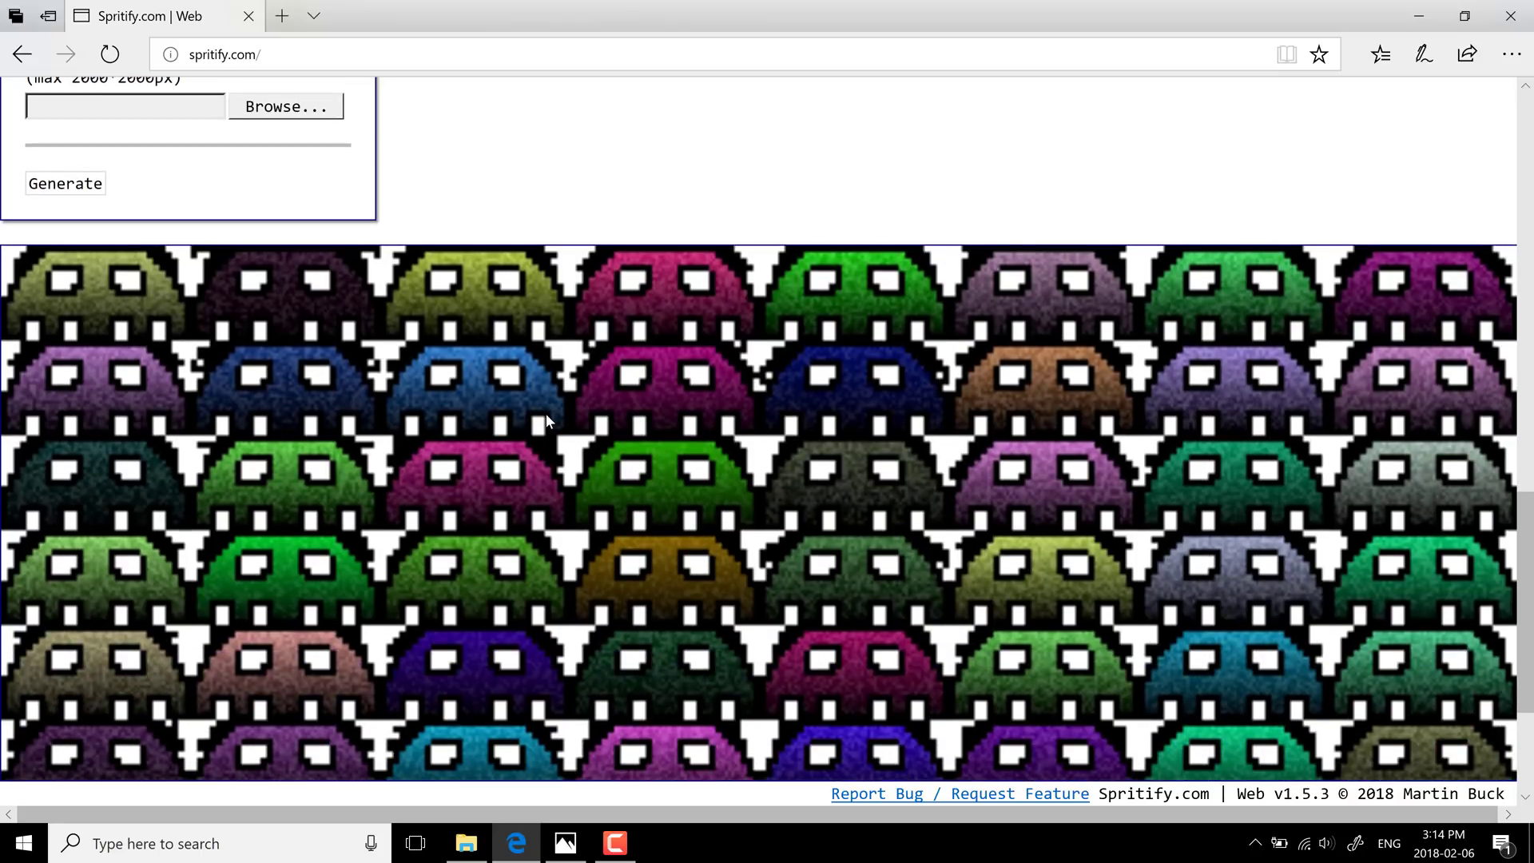
{"action": "left_click", "coordinate": [64, 184]}
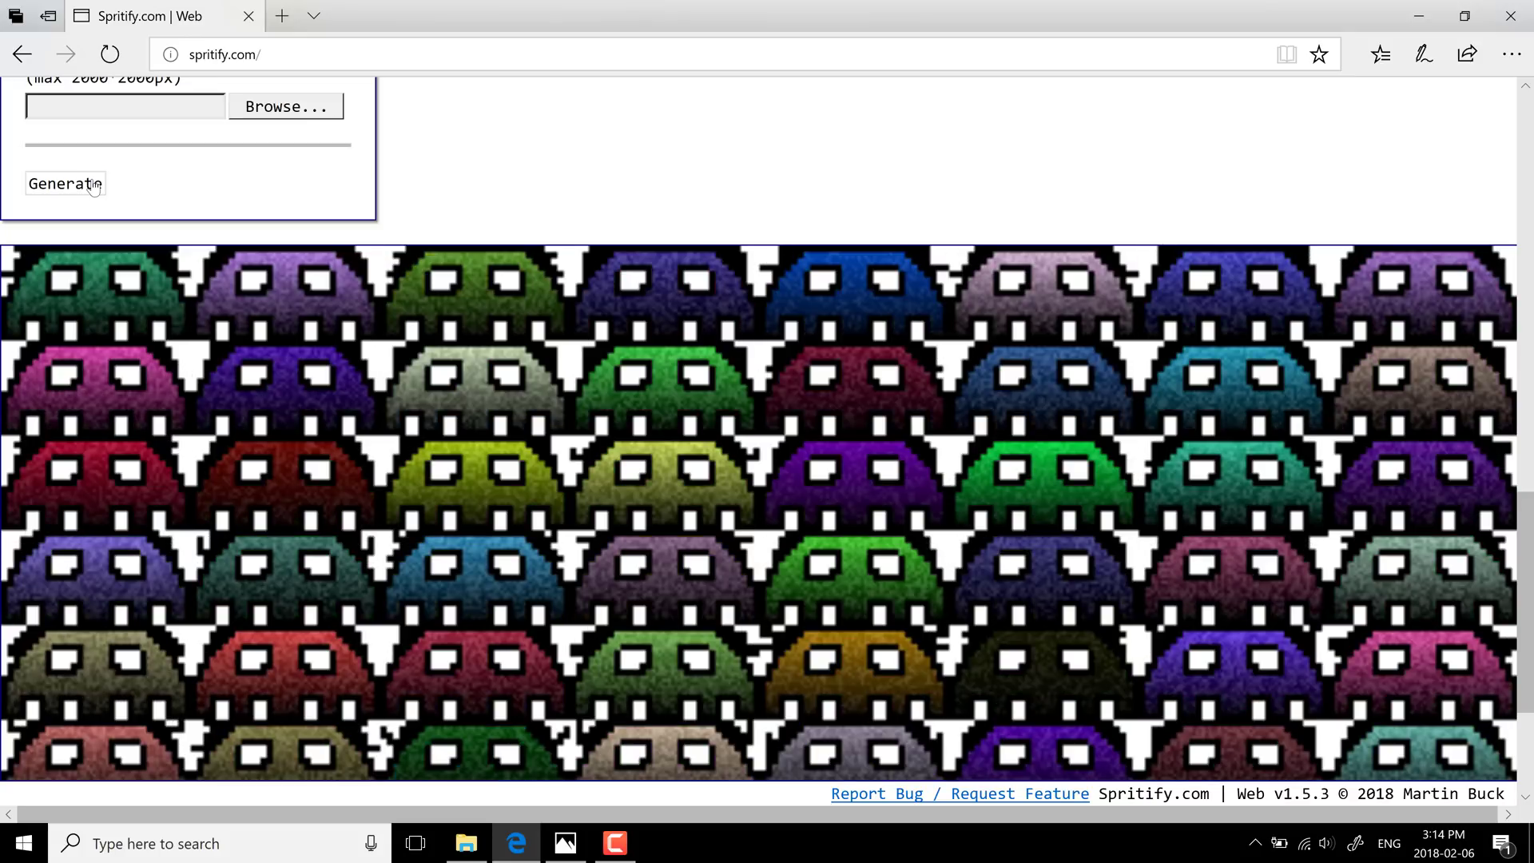
{"action": "left_click", "coordinate": [64, 184]}
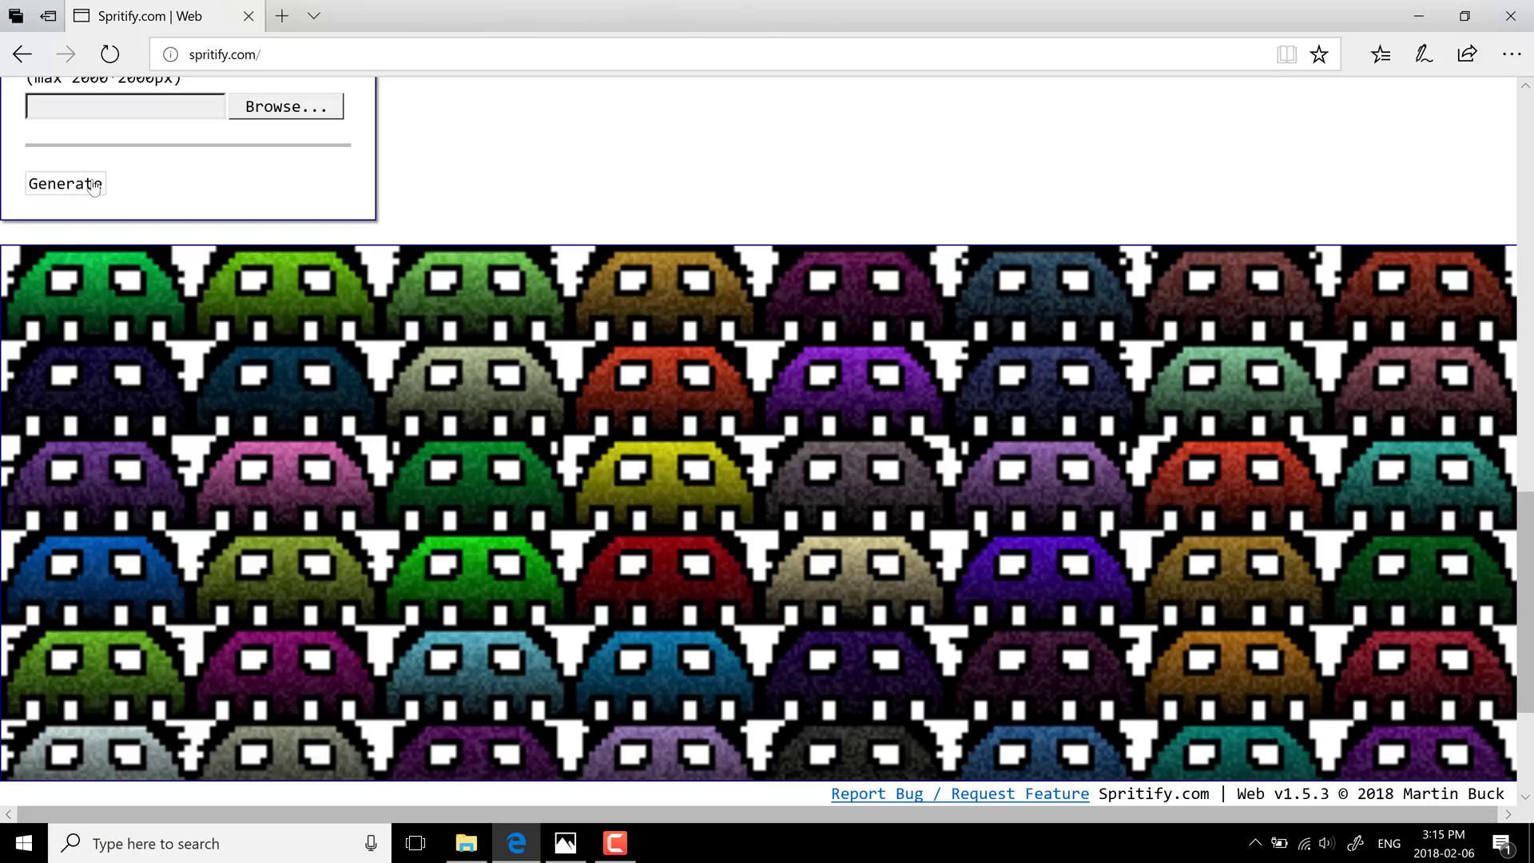
{"action": "mouse_move", "coordinate": [308, 219]}
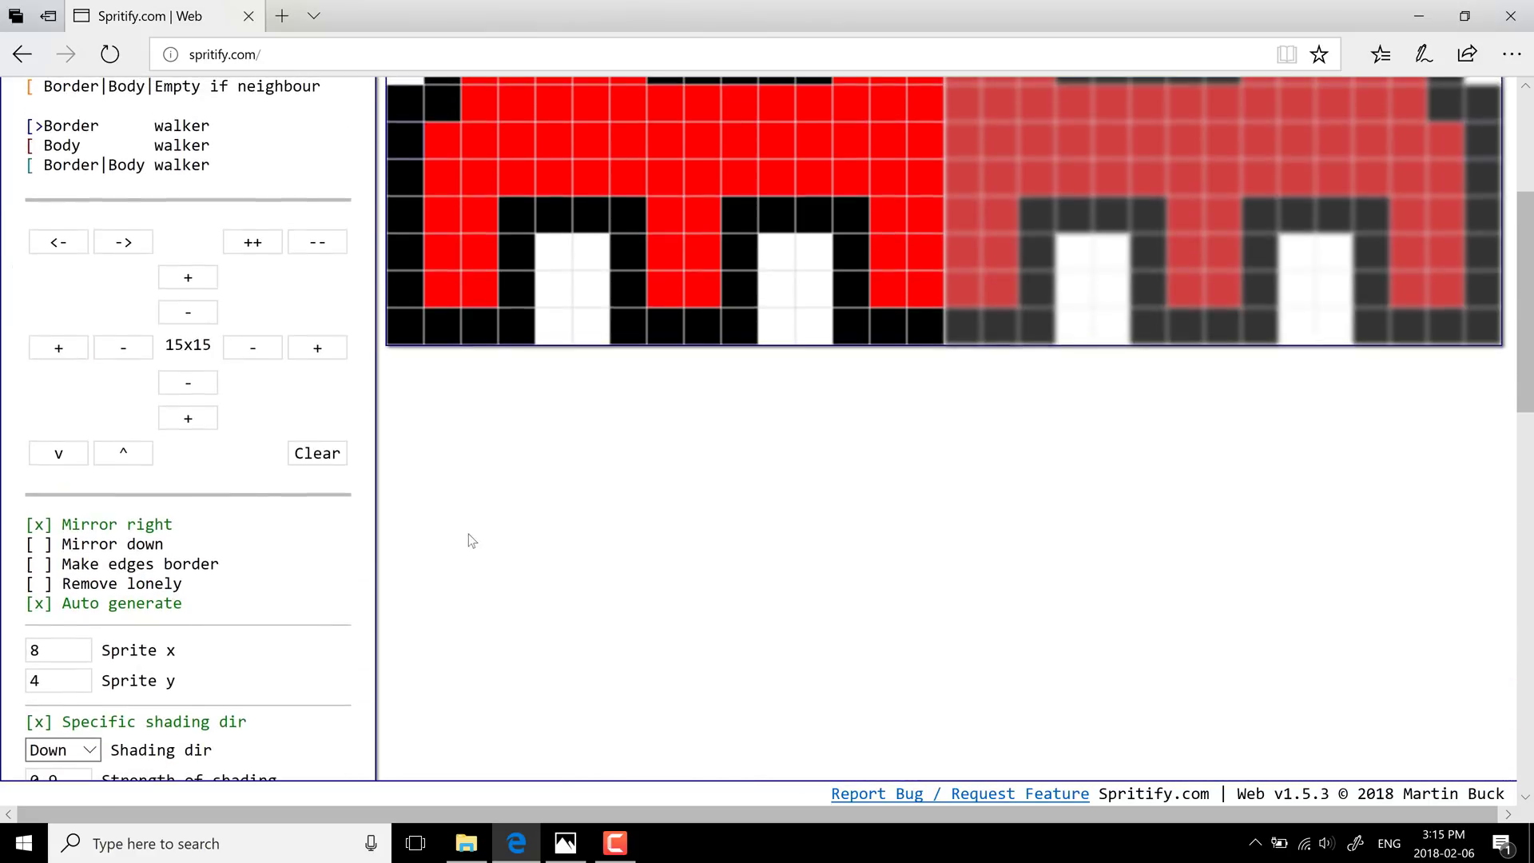
Review the scaling and noise settings and regenerate the sheet twice more.
{"action": "scroll", "scroll_direction": "down", "scroll_amount": 3}
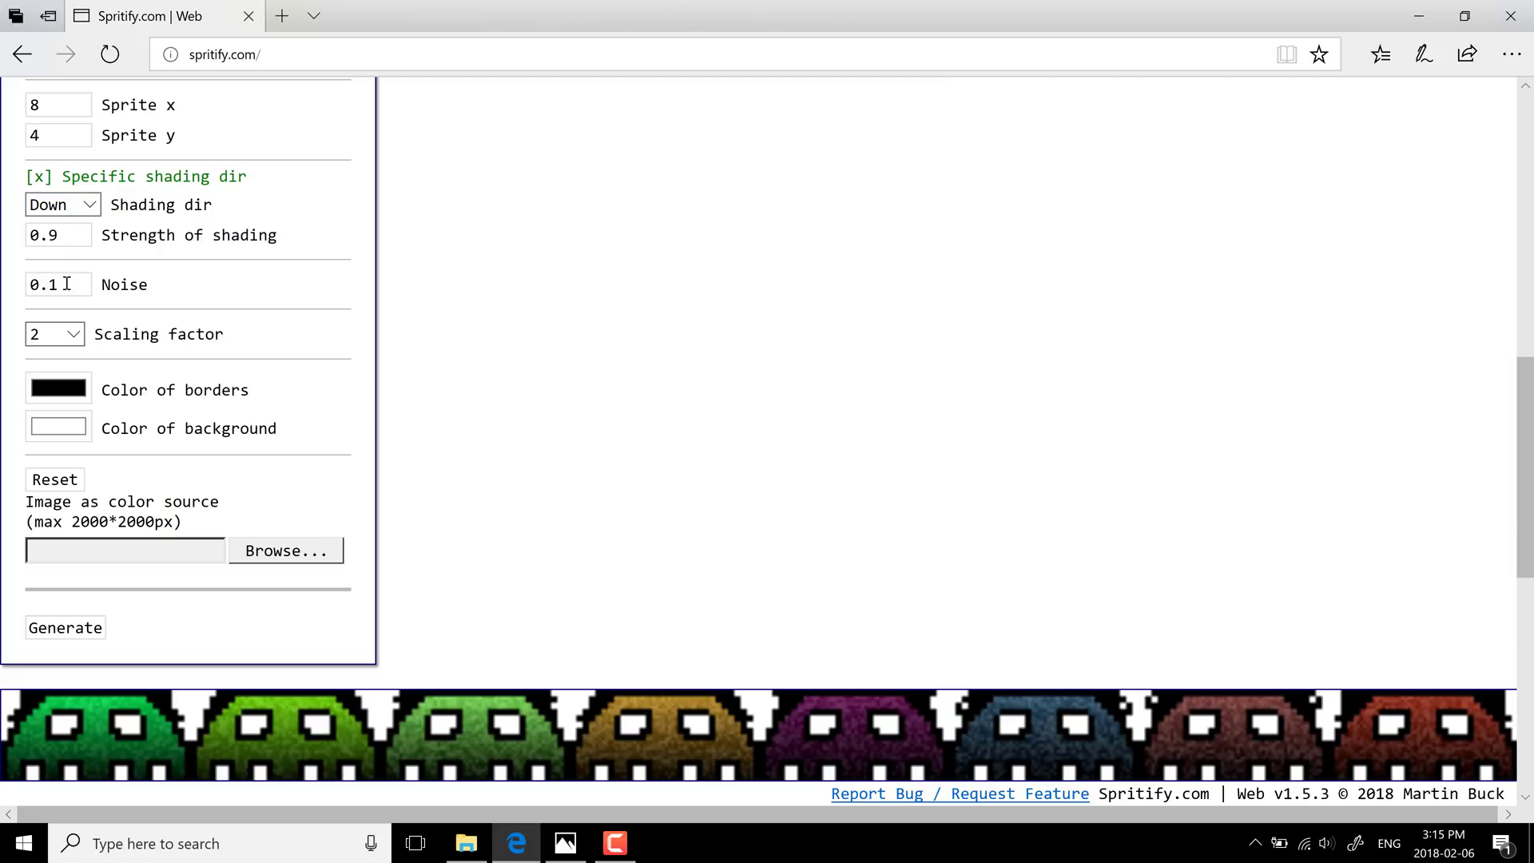
{"action": "left_click", "coordinate": [54, 334]}
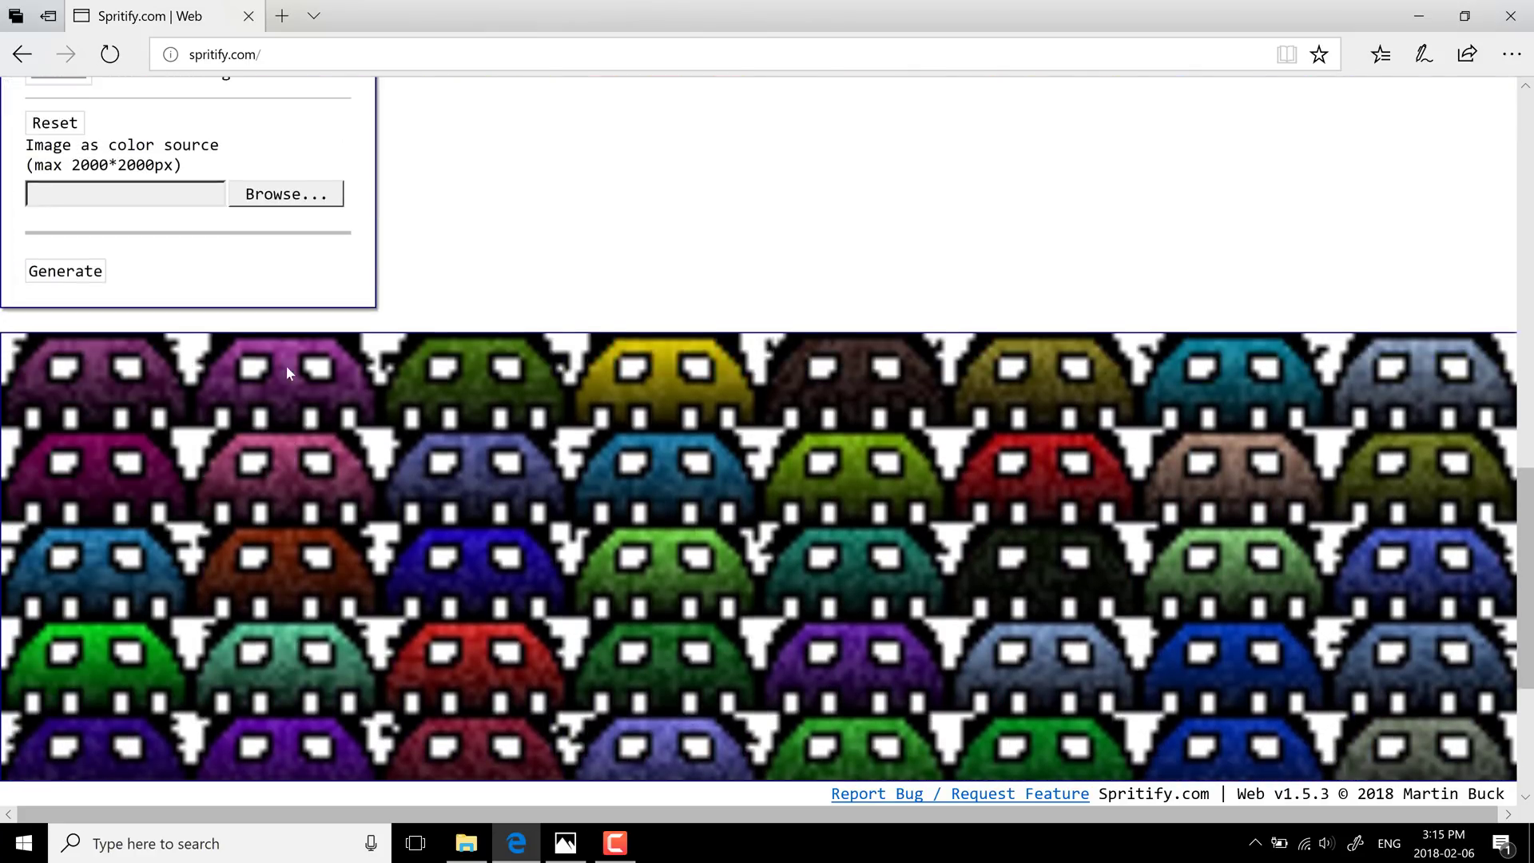
{"action": "left_click", "coordinate": [64, 272]}
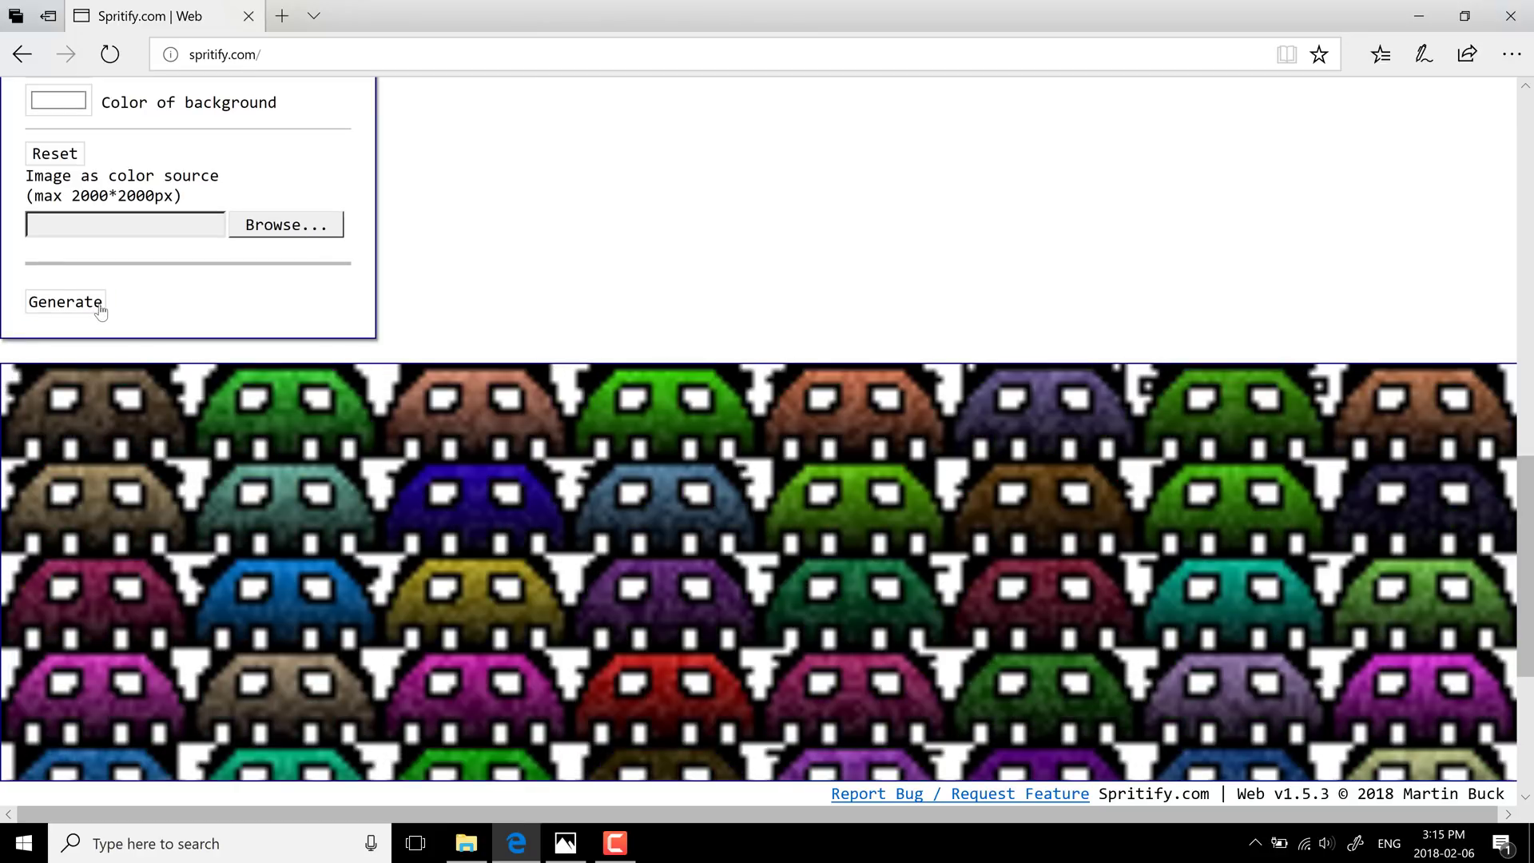
{"action": "left_click", "coordinate": [64, 302]}
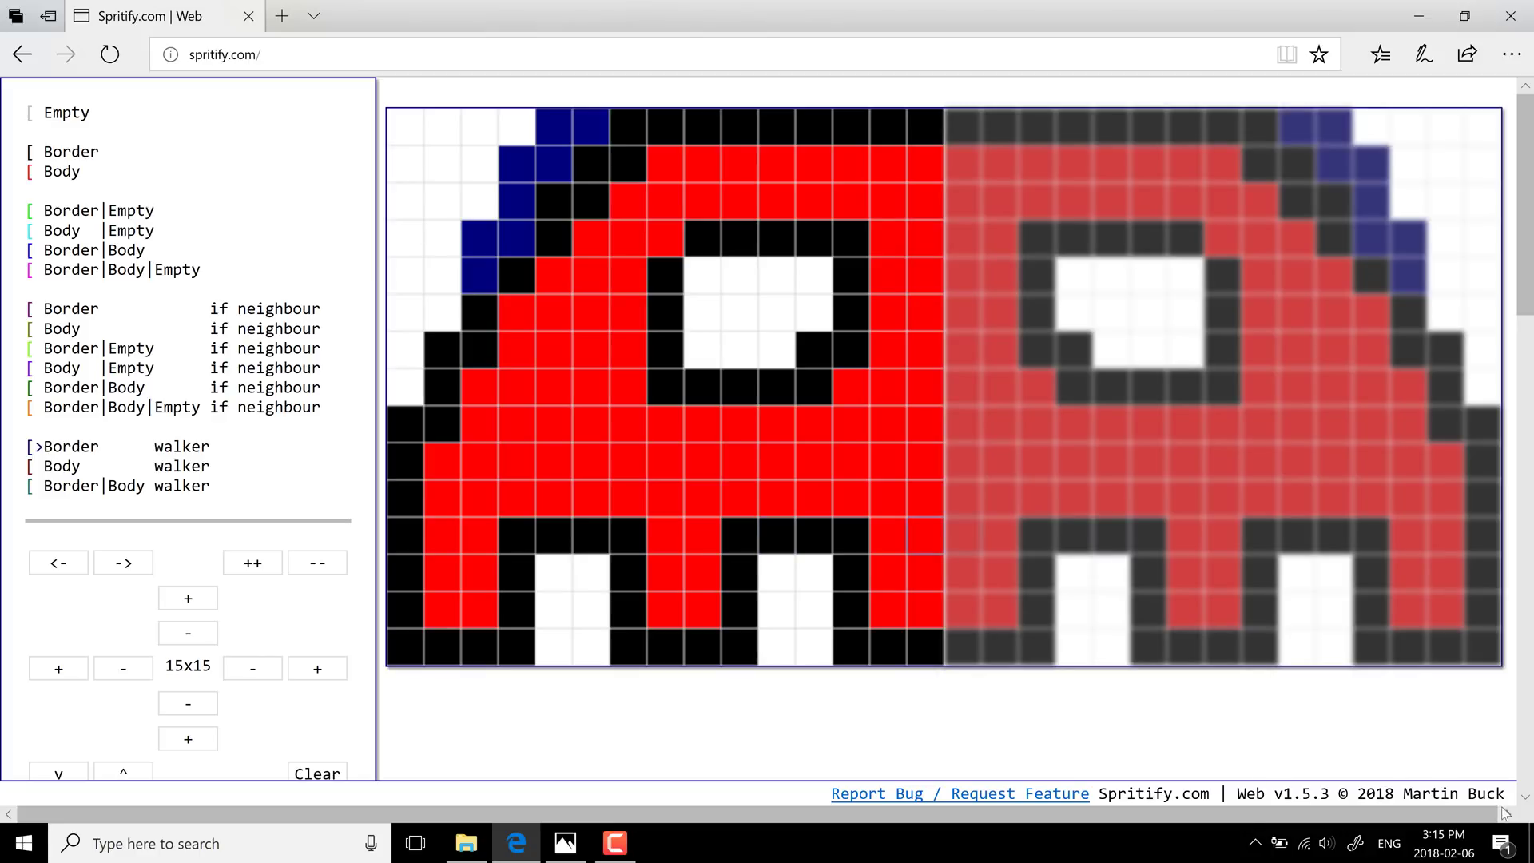
{"action": "mouse_move", "coordinate": [1472, 799]}
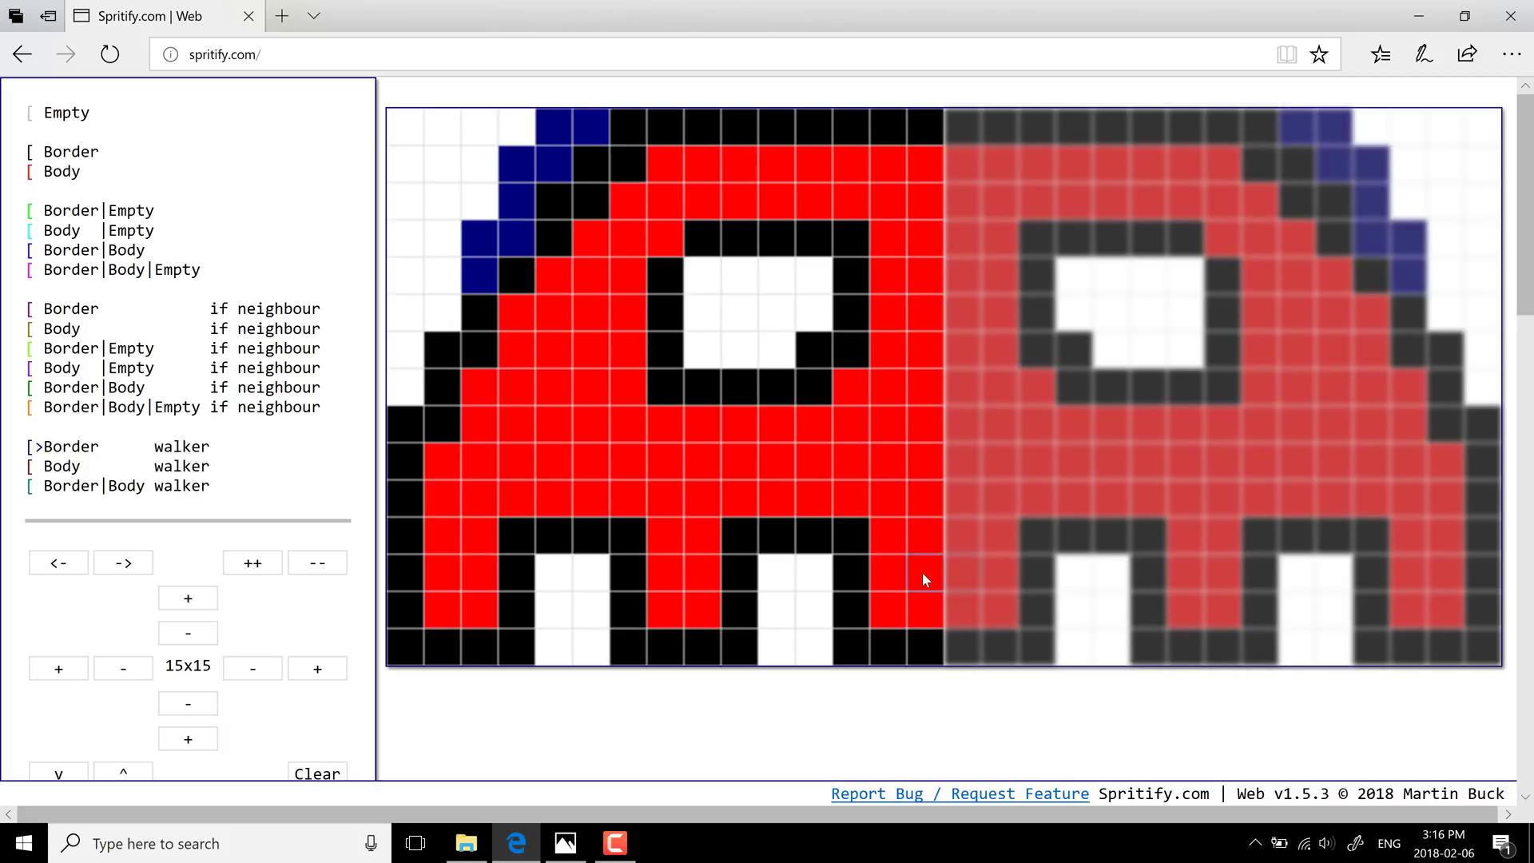
{"action": "mouse_move", "coordinate": [983, 794]}
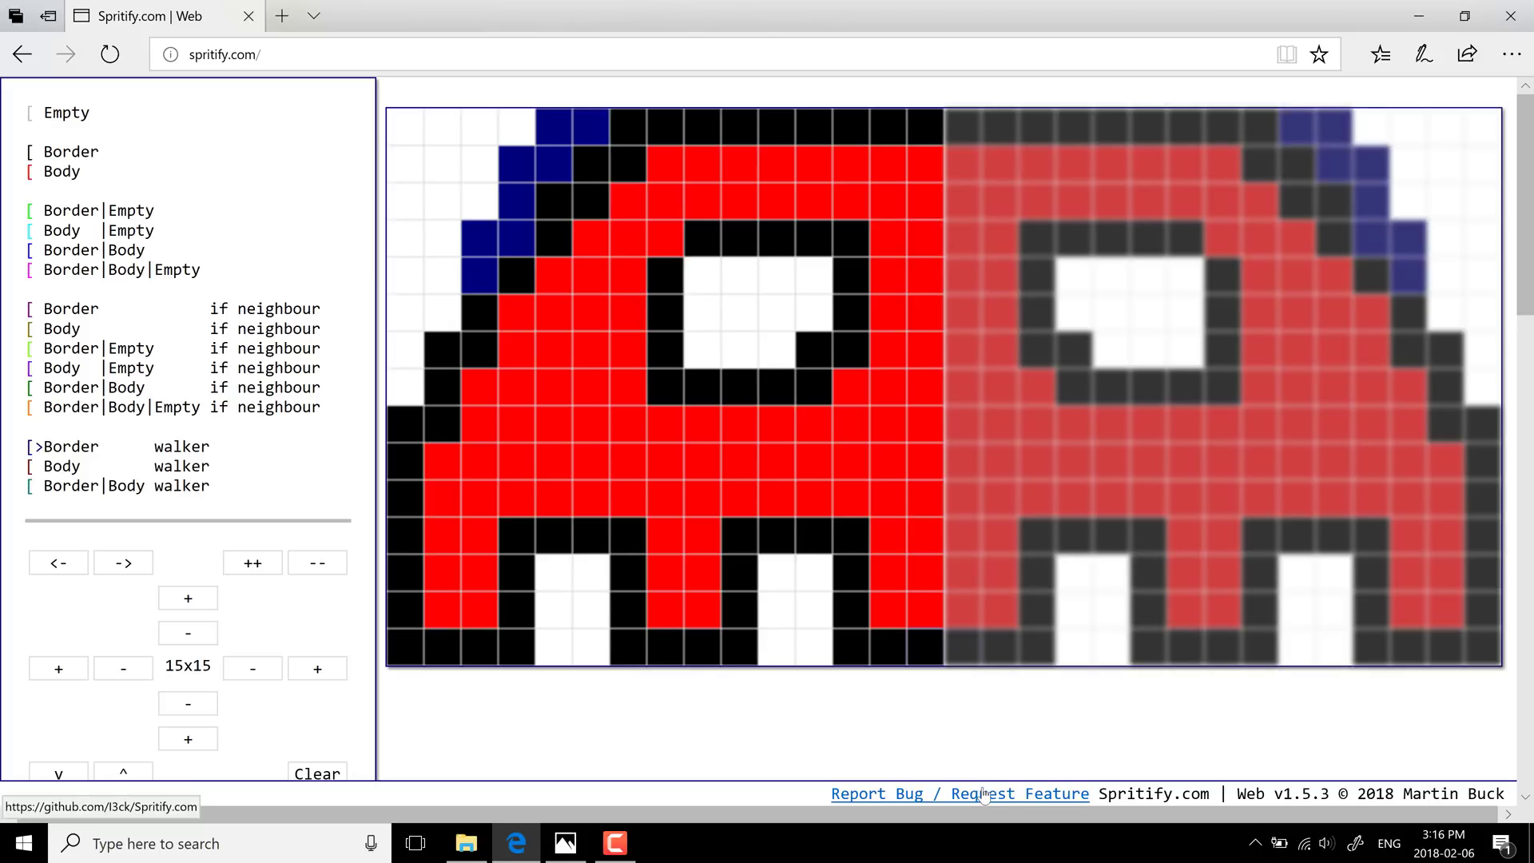
{"action": "mouse_move", "coordinate": [917, 766]}
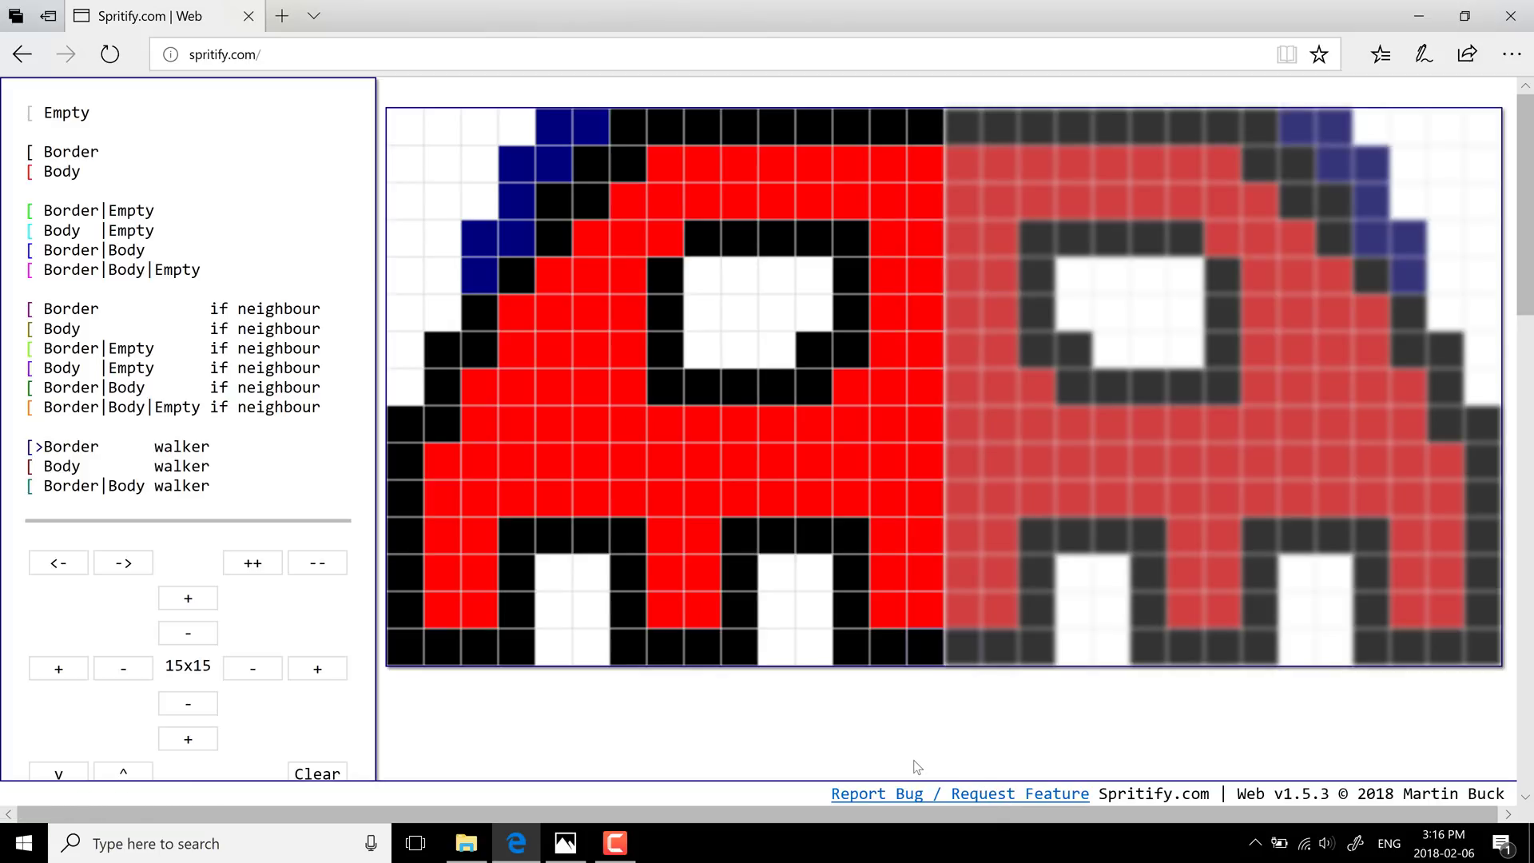